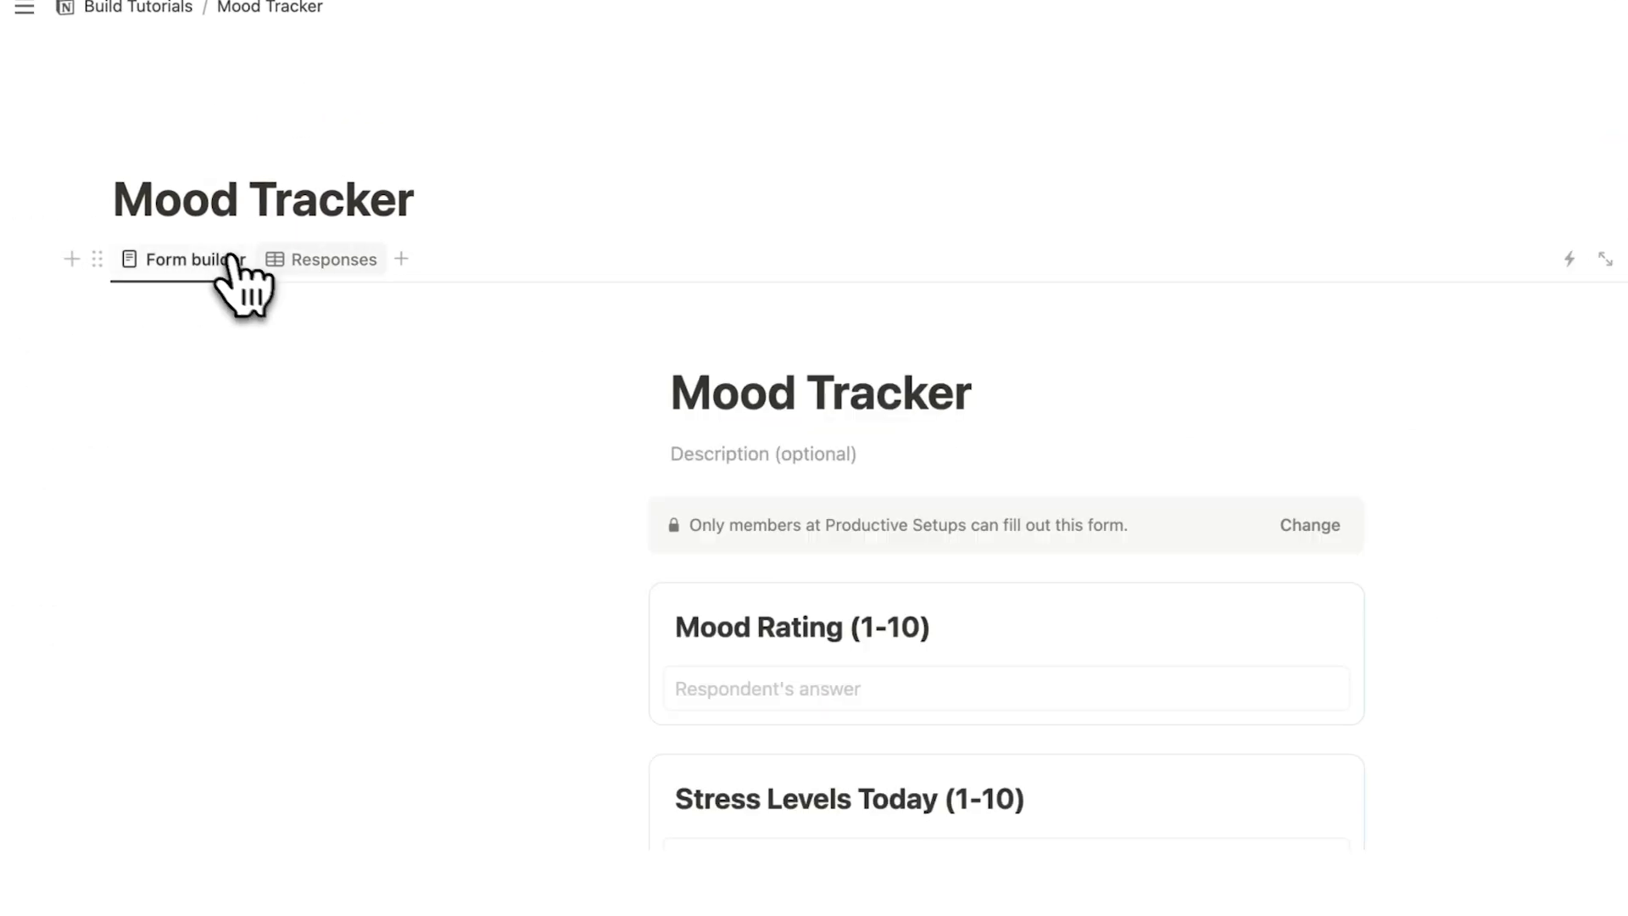
# Create a 'Mood Tracker' form starting with a text Question 1 and multiple-choice Question 2.
pyautogui.write('/cal')
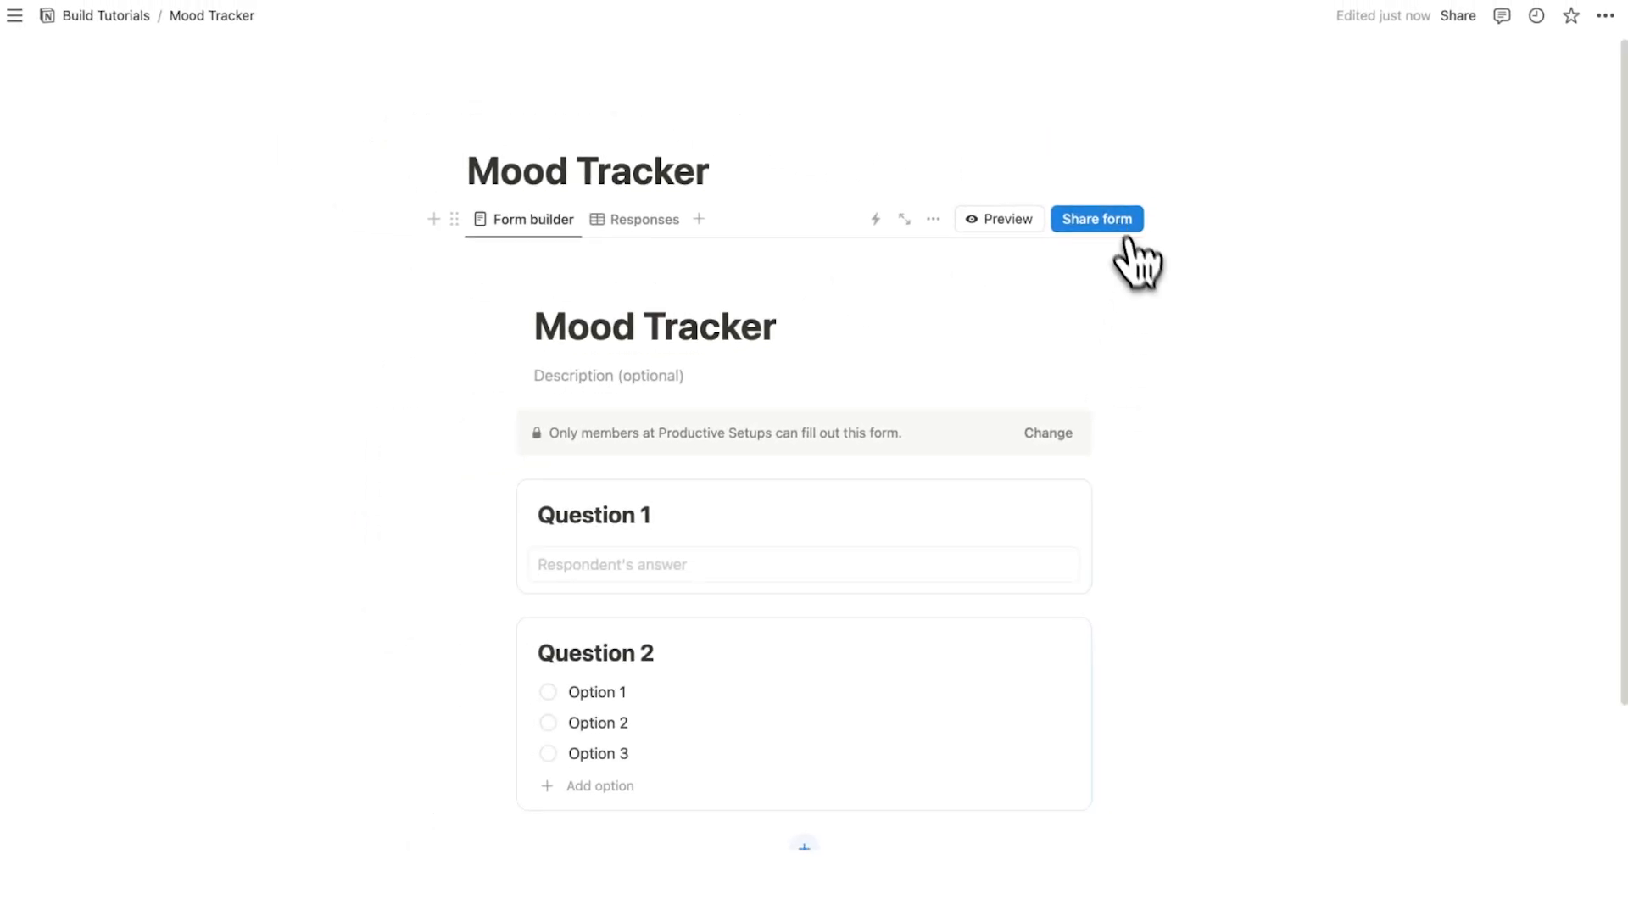
# Rename Question 2 'How do you feel today?' with Good and Not Good options, then view responses.
pyautogui.scroll(-3)
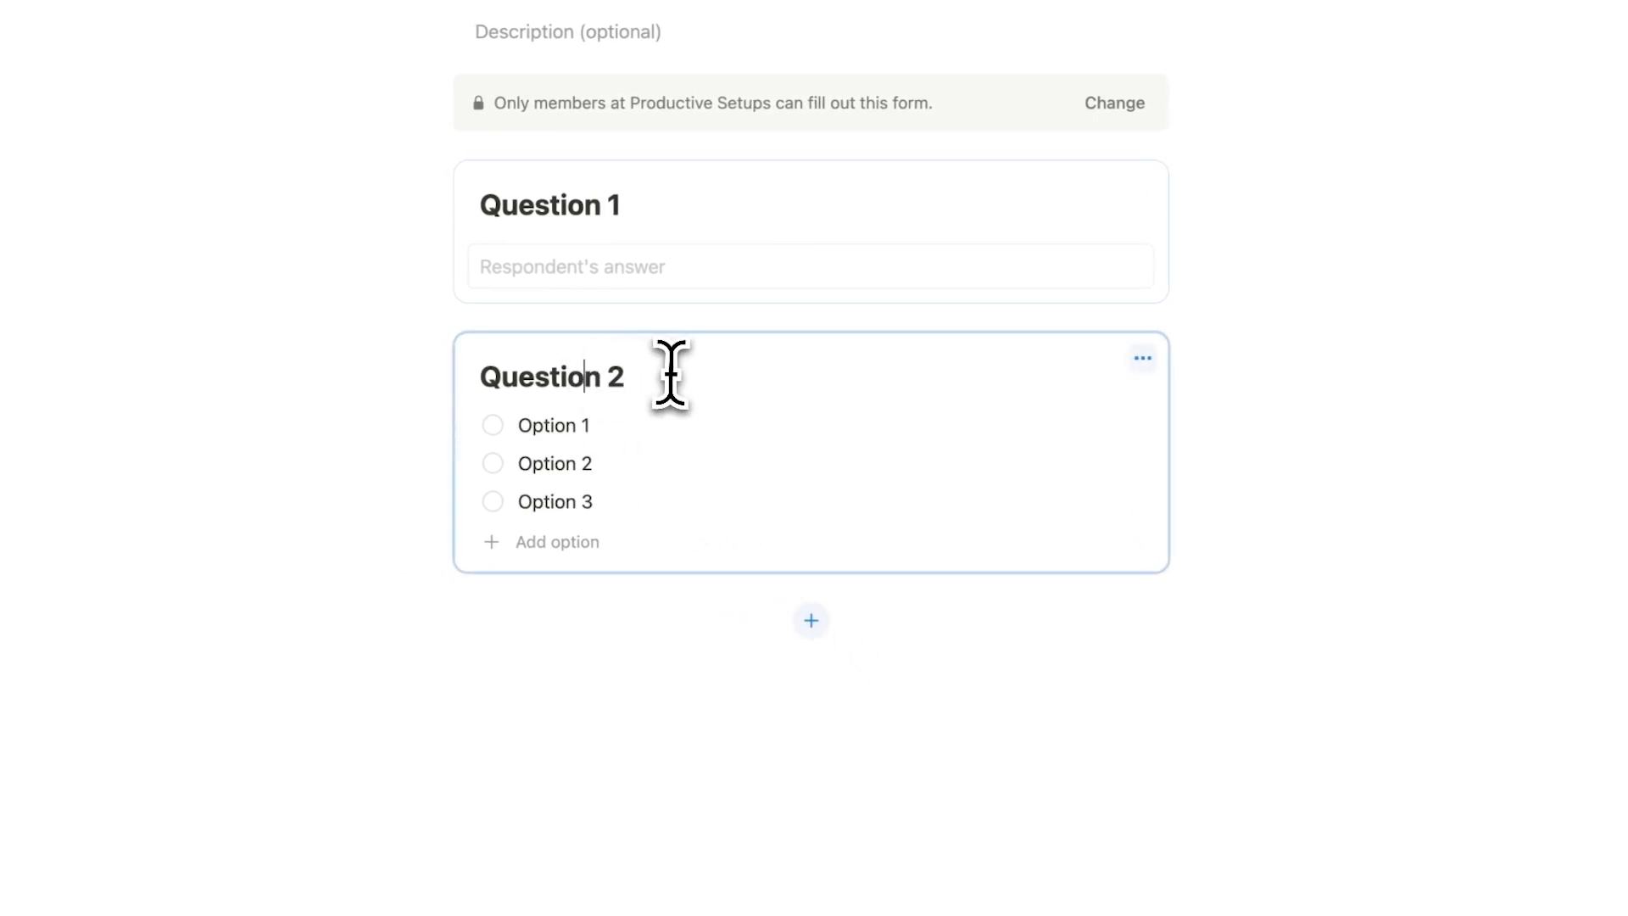
pyautogui.write('How do you feel today?')
pyautogui.click(557, 462)
pyautogui.write('Not Good')
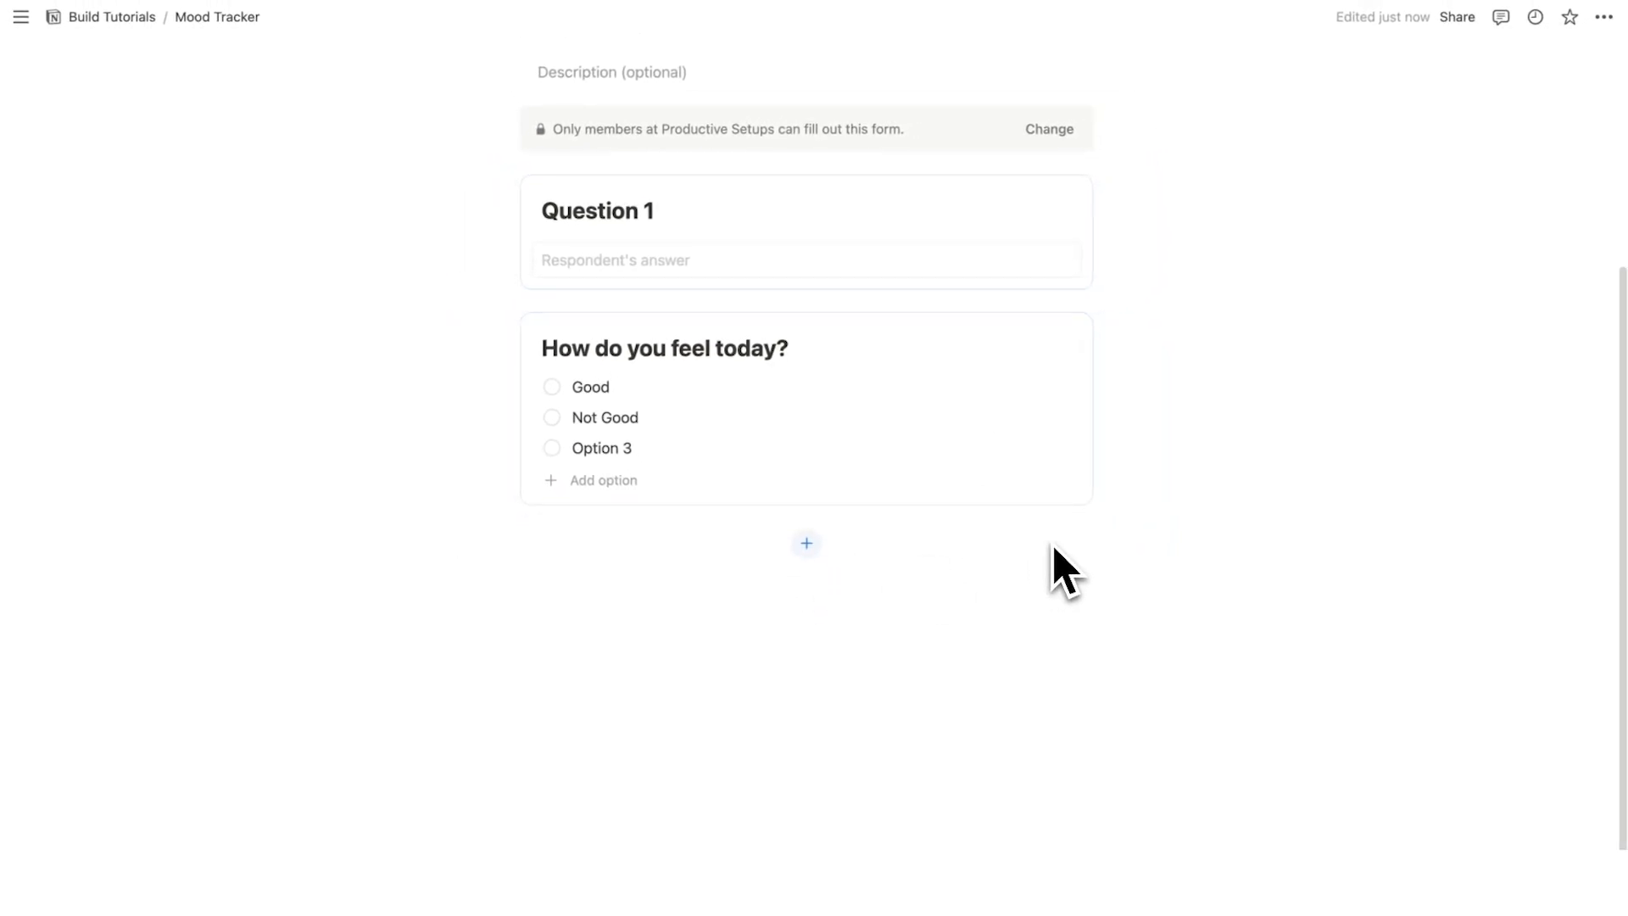
pyautogui.click(640, 219)
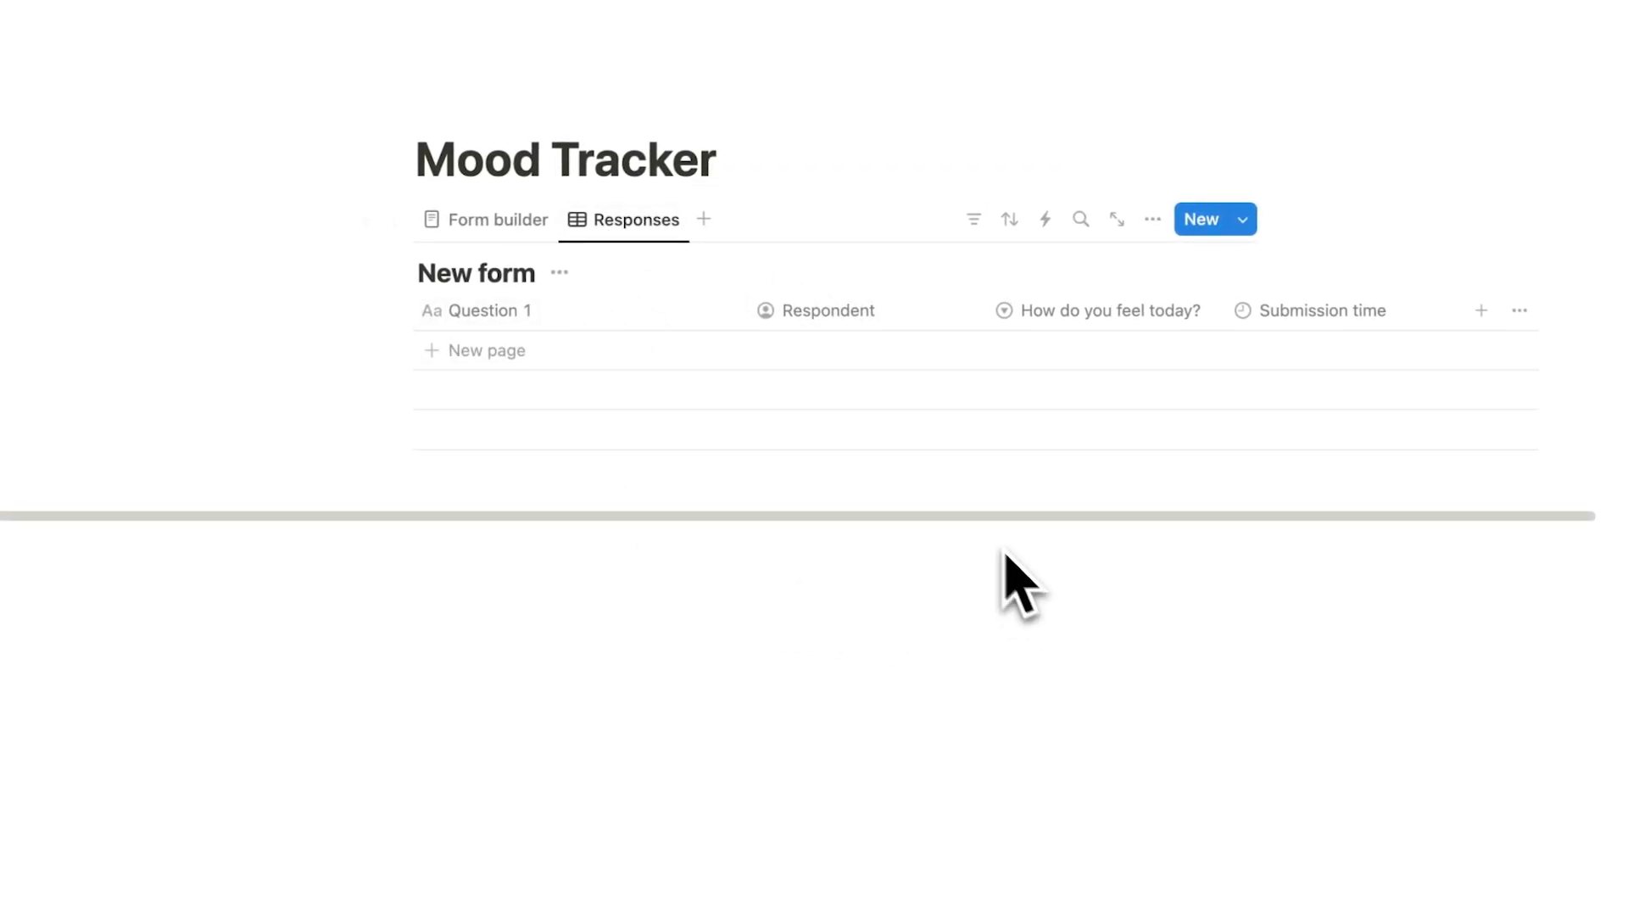
# Delete the feelings question, rename Question 1 'Mood Rating (1-10)' and check its question types.
pyautogui.click(484, 219)
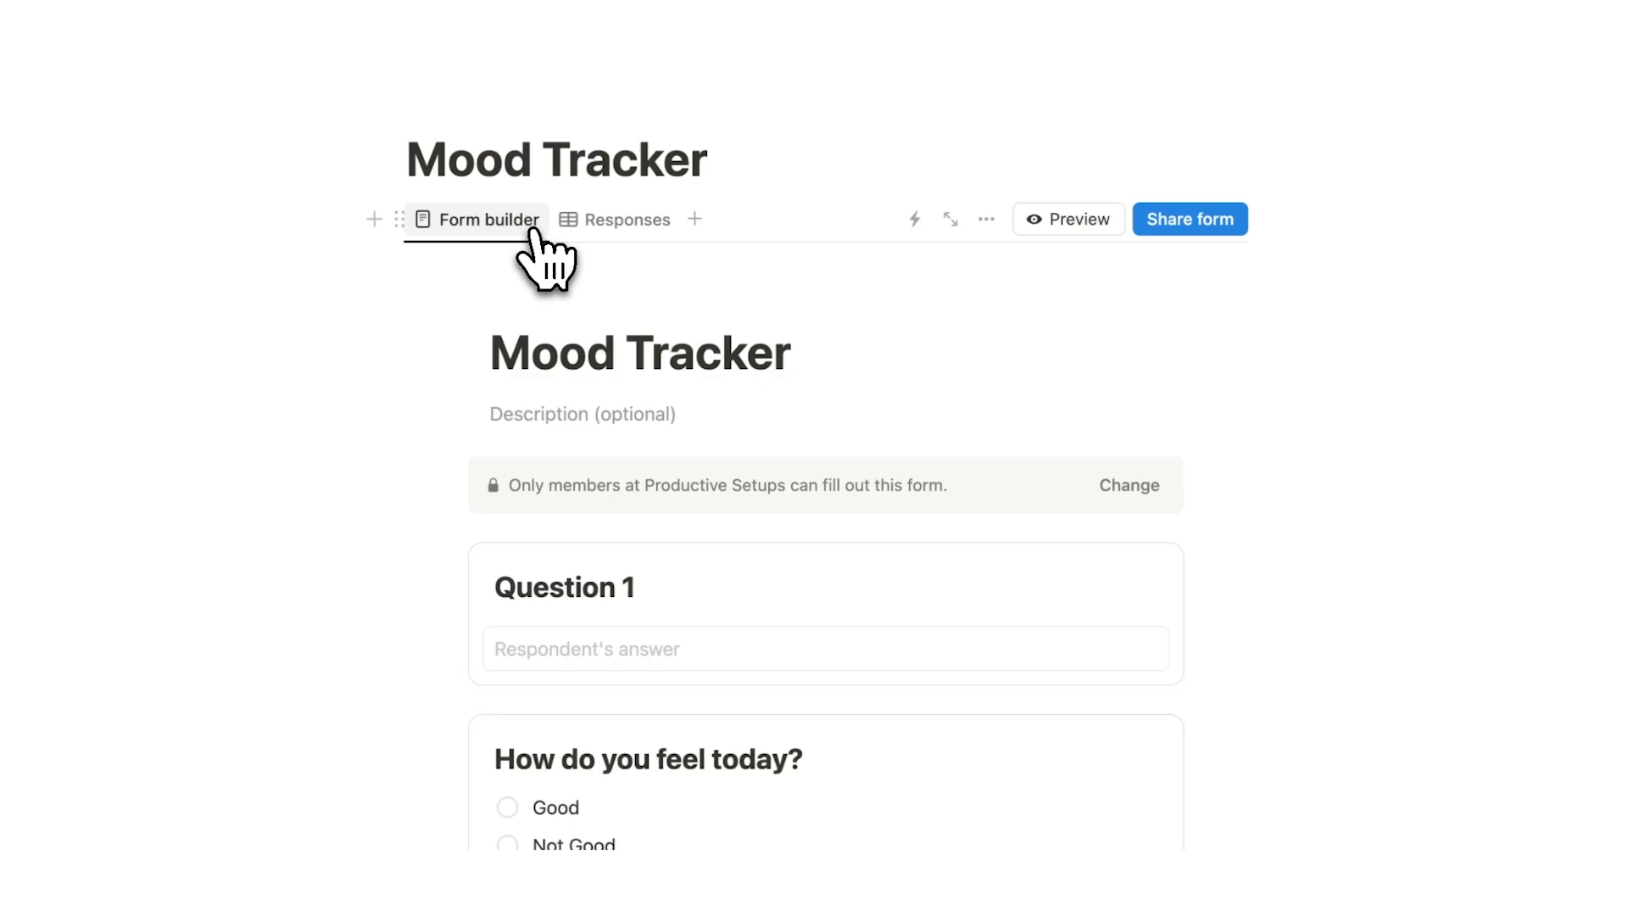
pyautogui.scroll(-3)
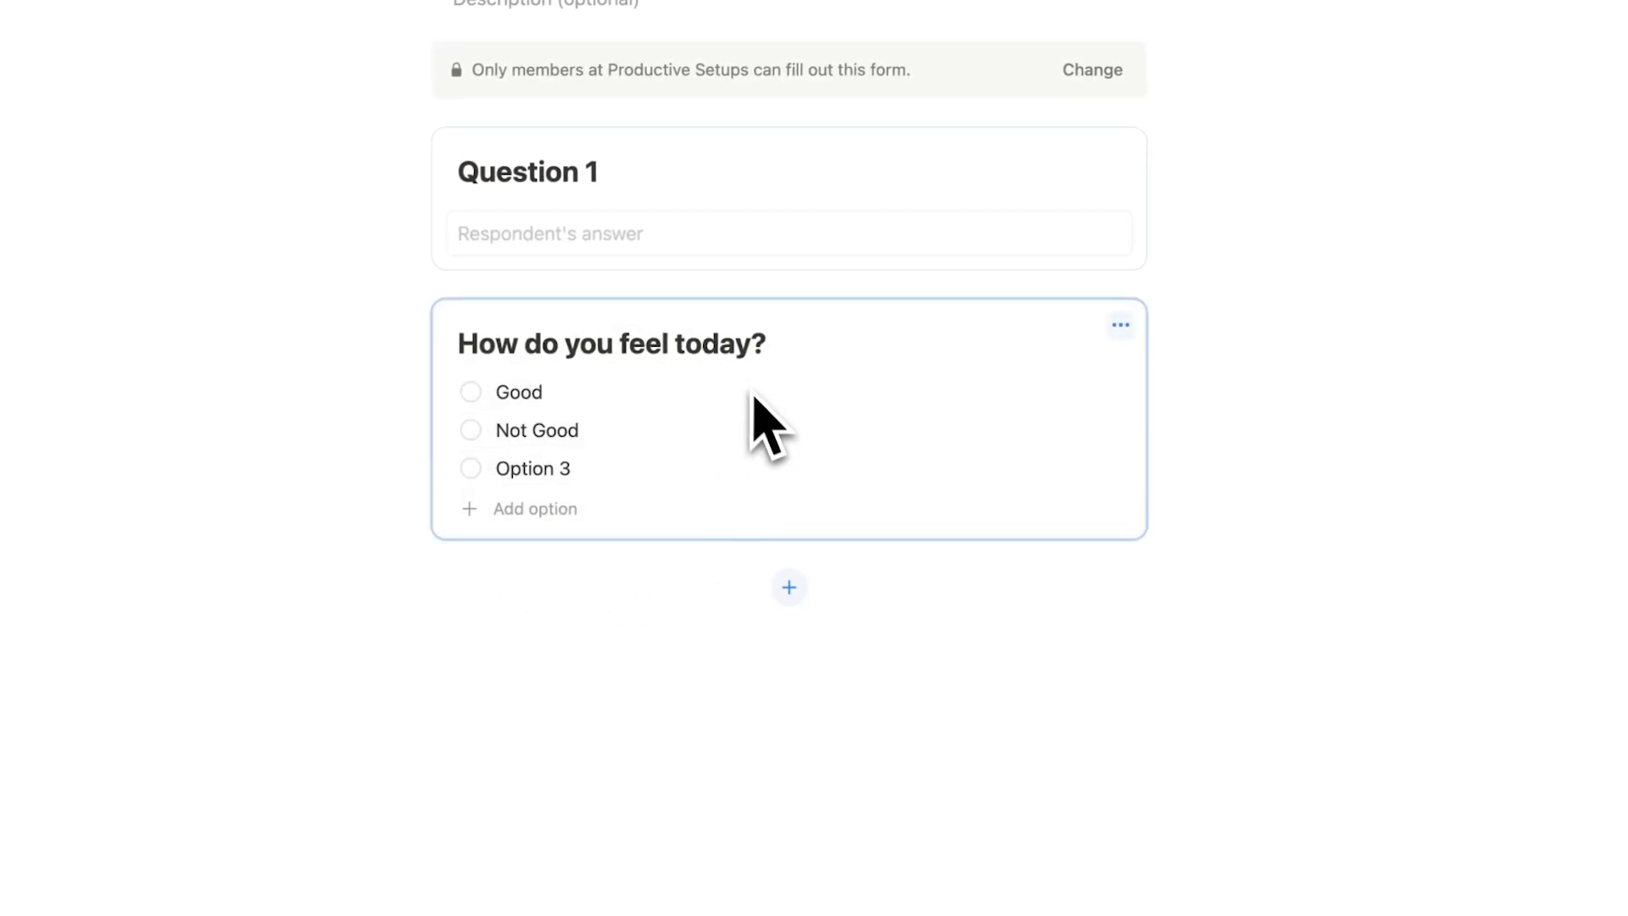
pyautogui.moveTo(1119, 324)
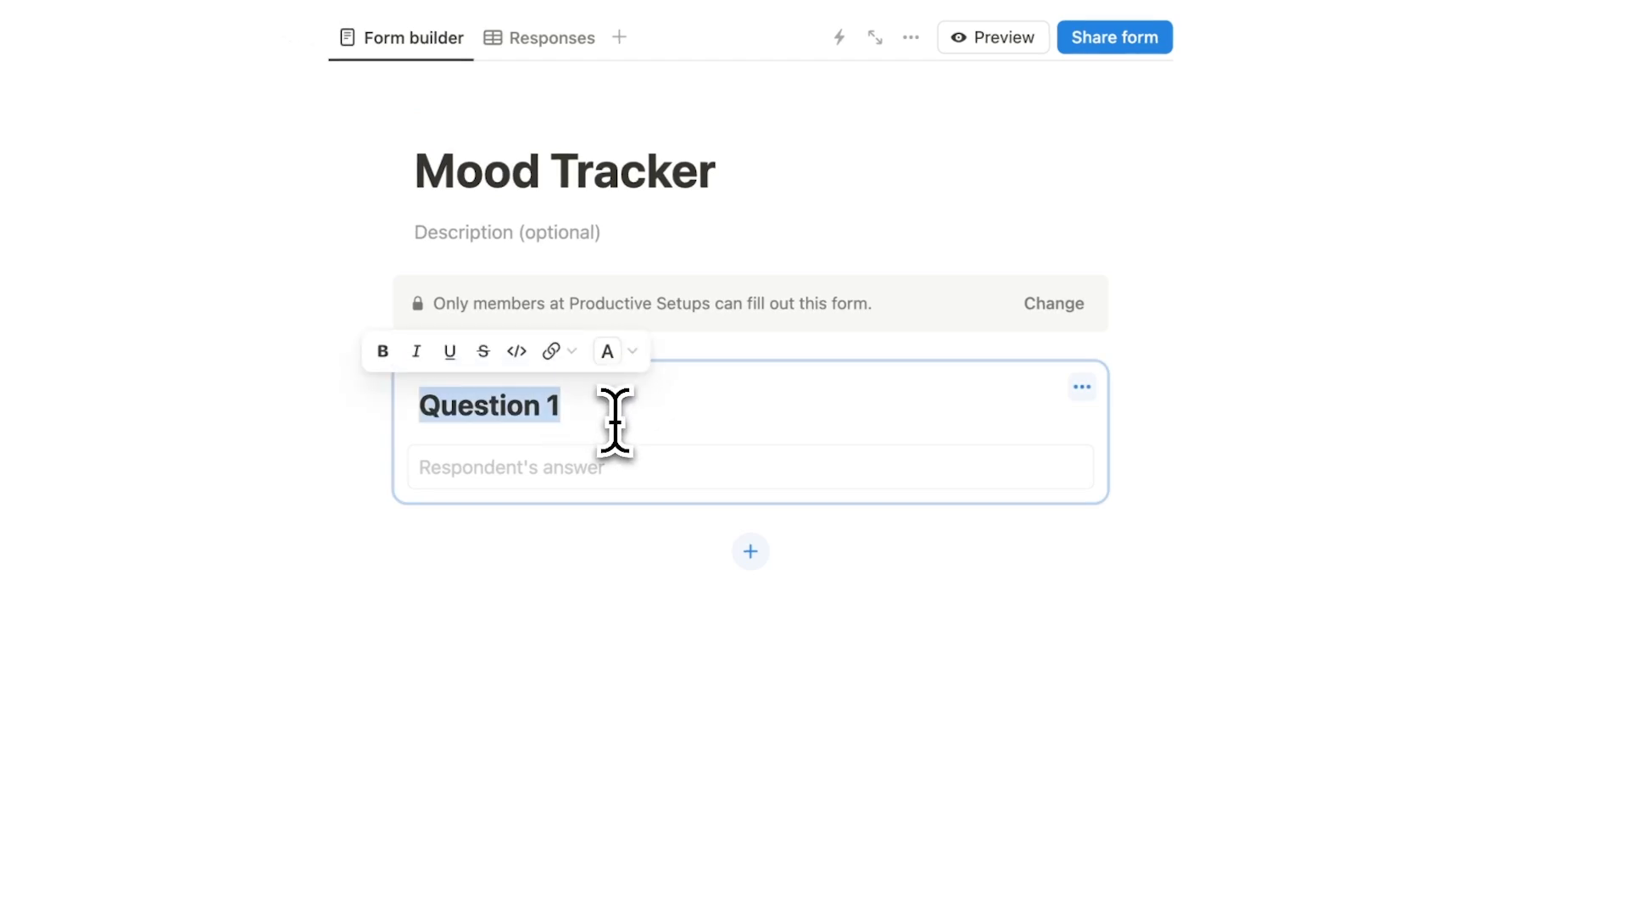
pyautogui.write('Mood Rating')
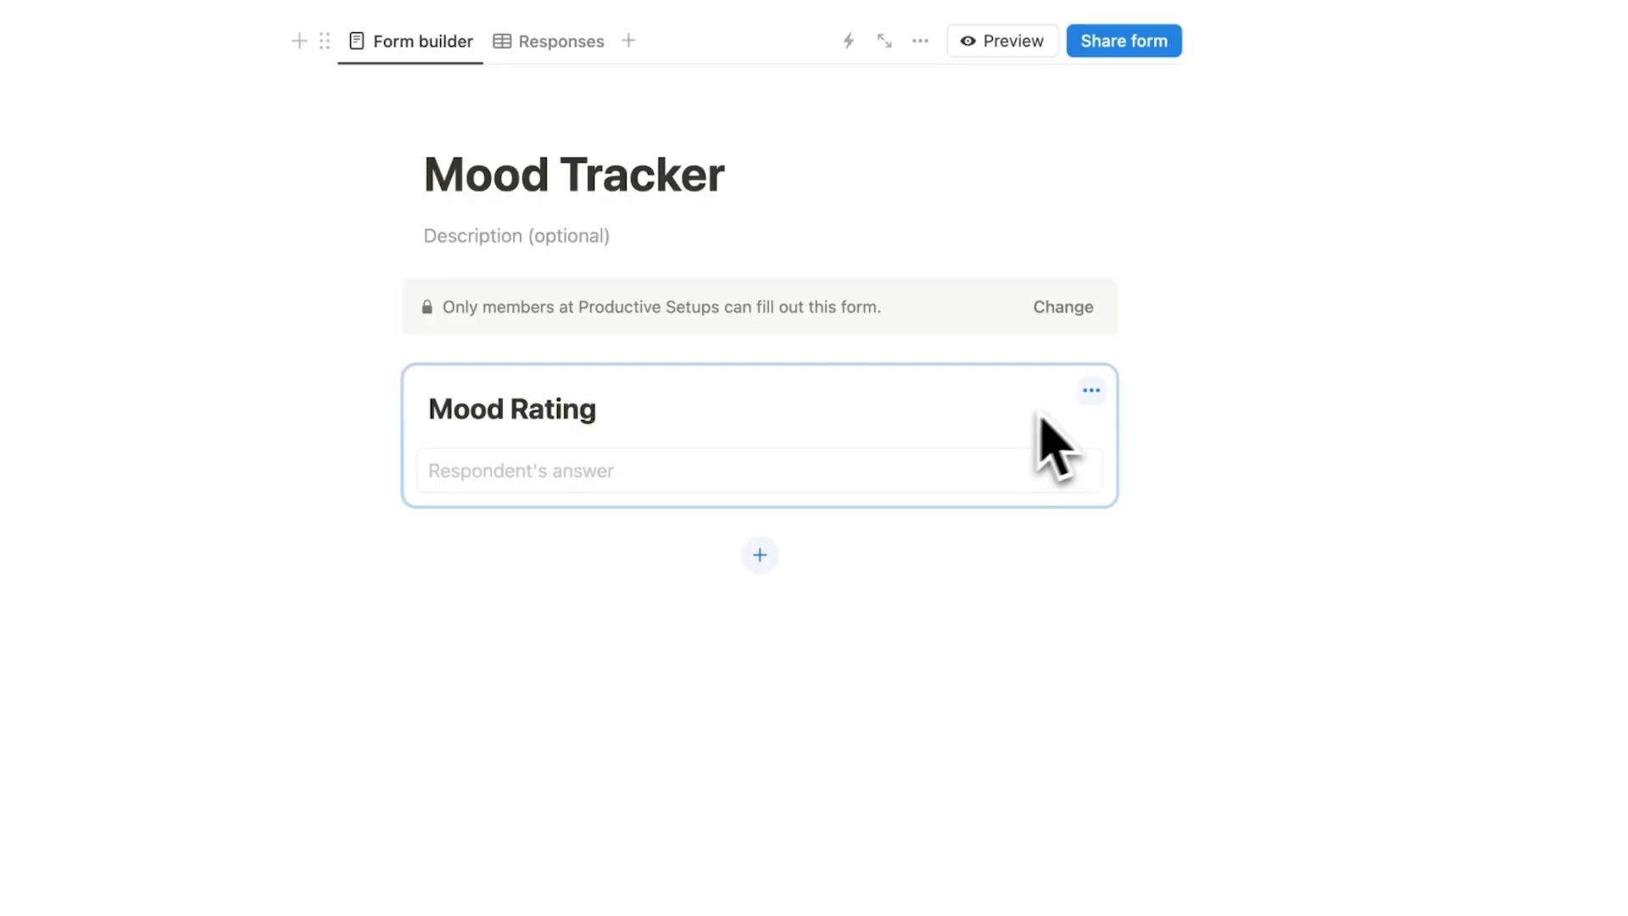
pyautogui.click(1091, 390)
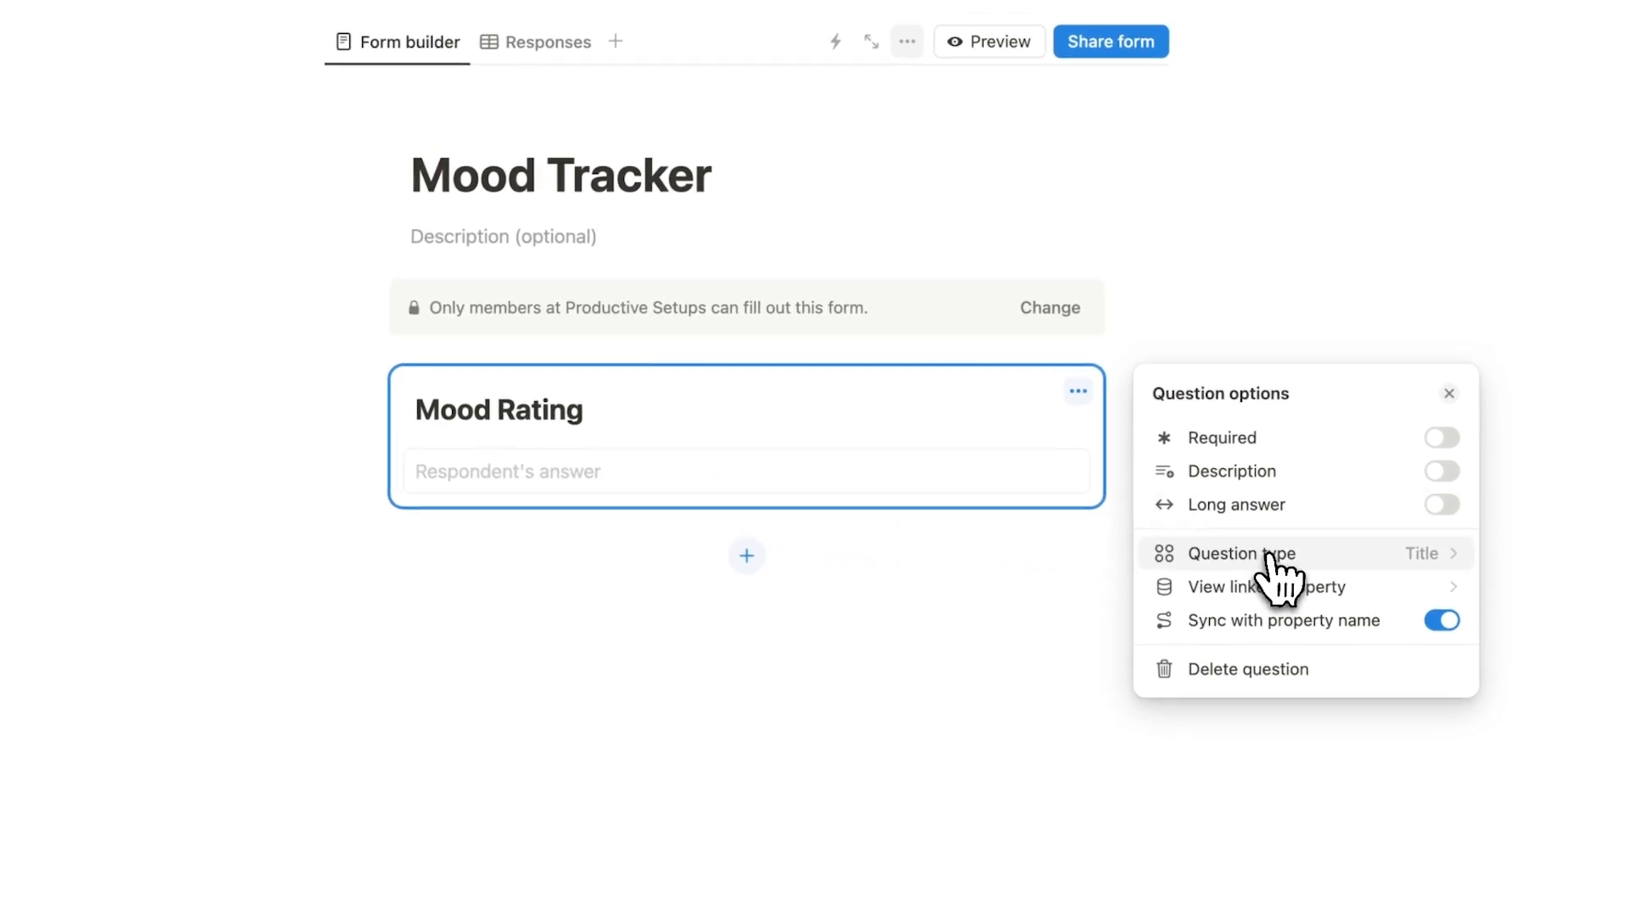
pyautogui.click(1241, 552)
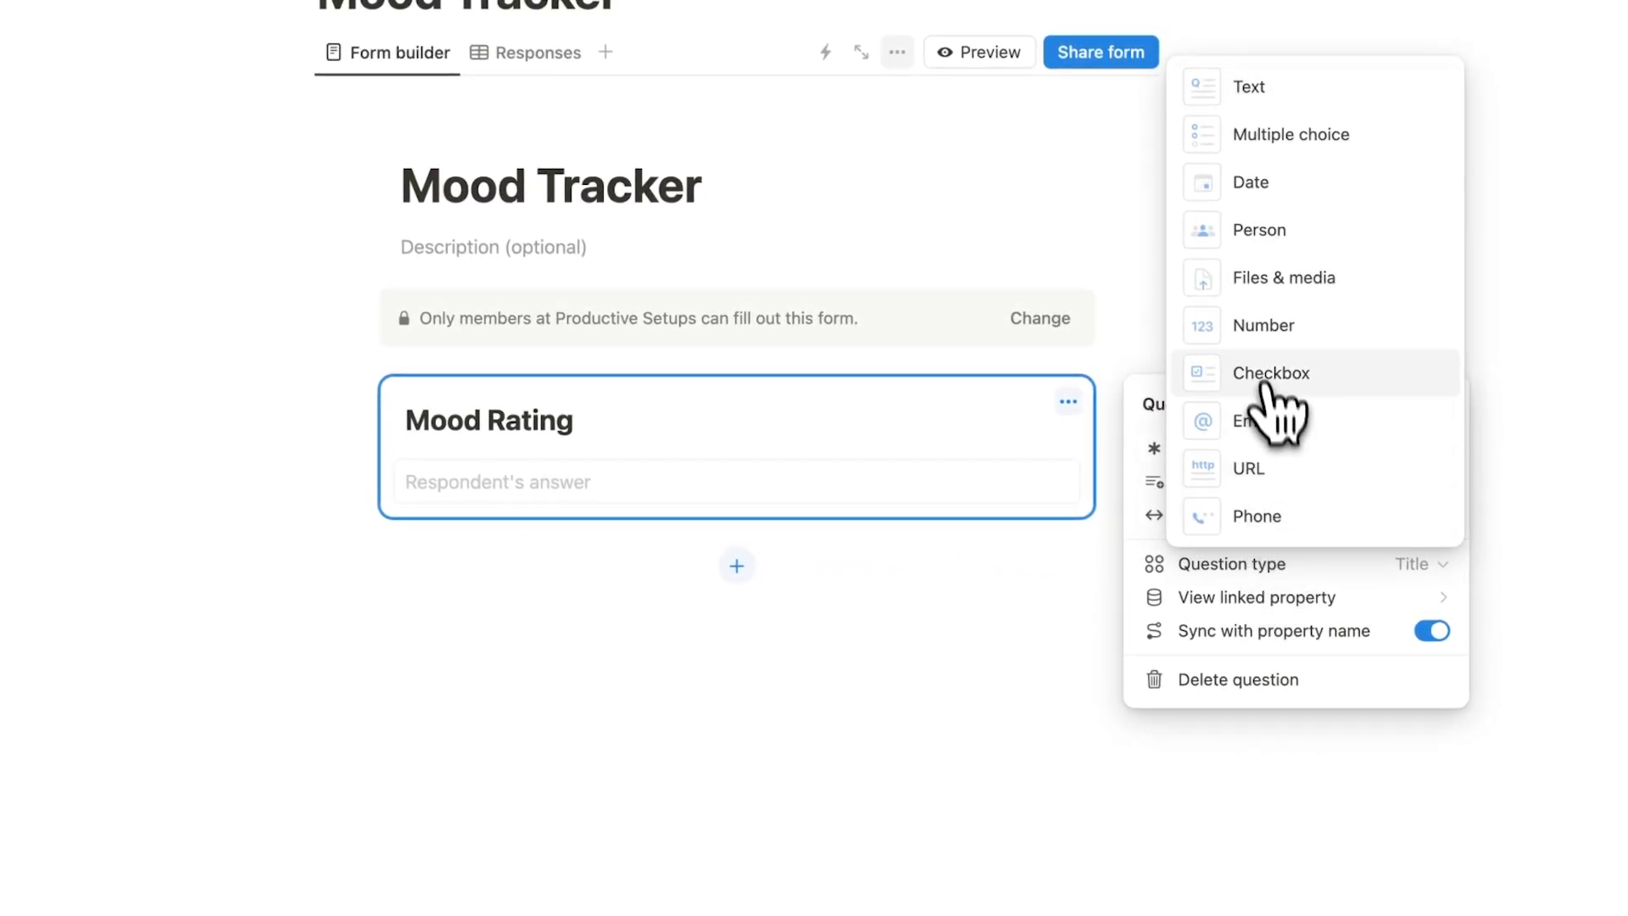
pyautogui.click(1263, 325)
pyautogui.write(' (1-10)')
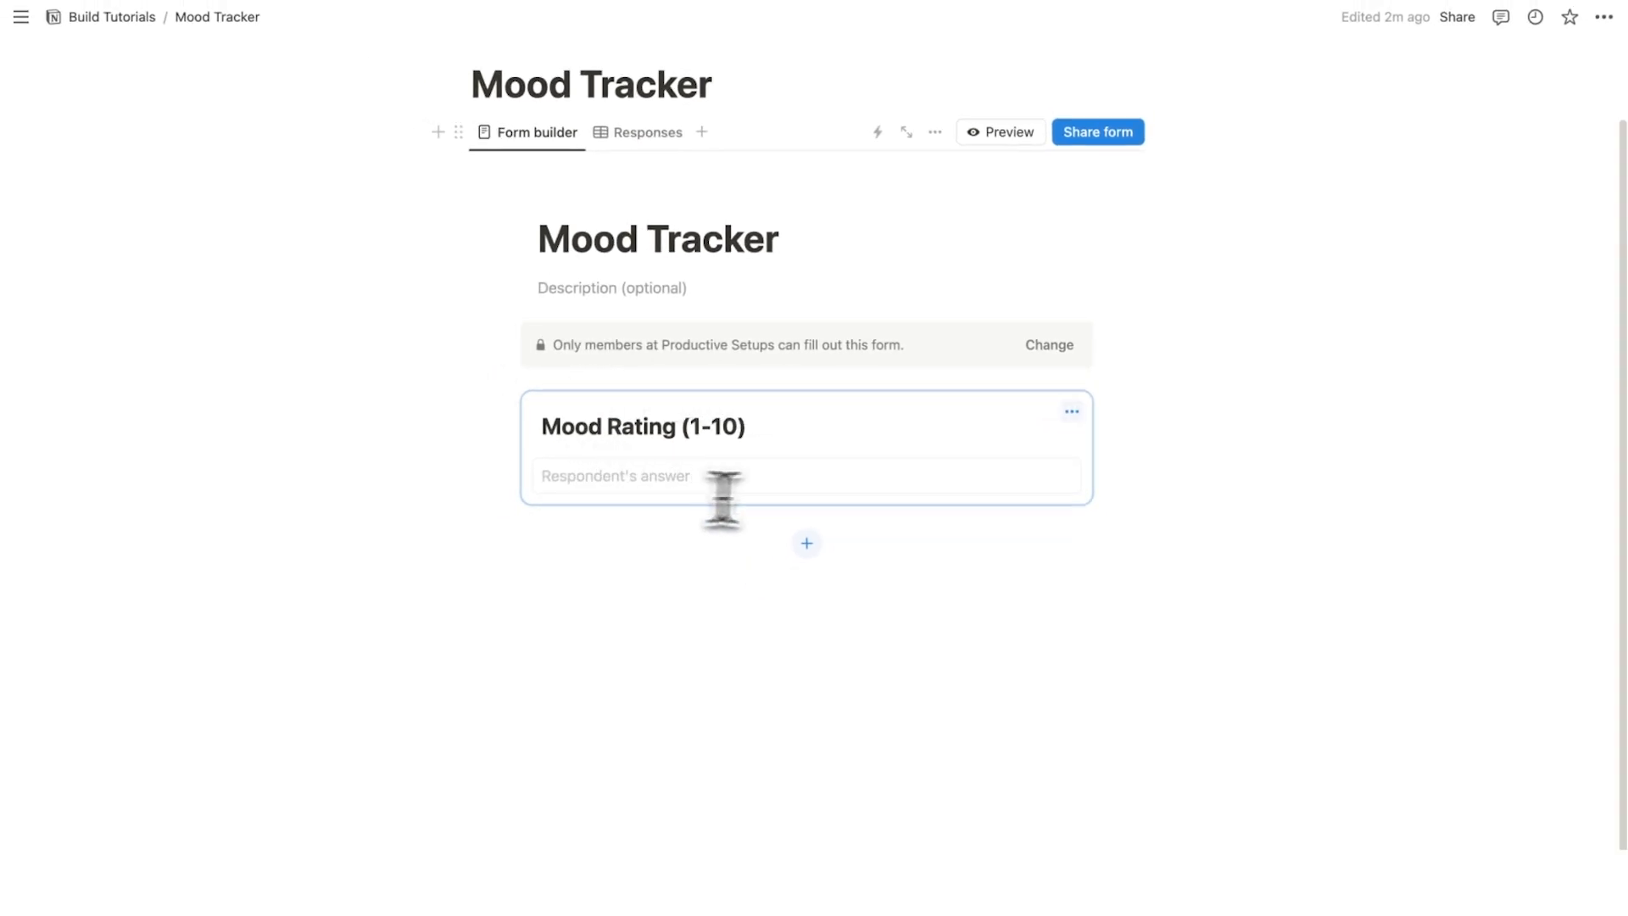
# Add multiple-choice 'Main Activities Today' with Work, Hanging with Friends and Working on a Hobby.
pyautogui.click(806, 542)
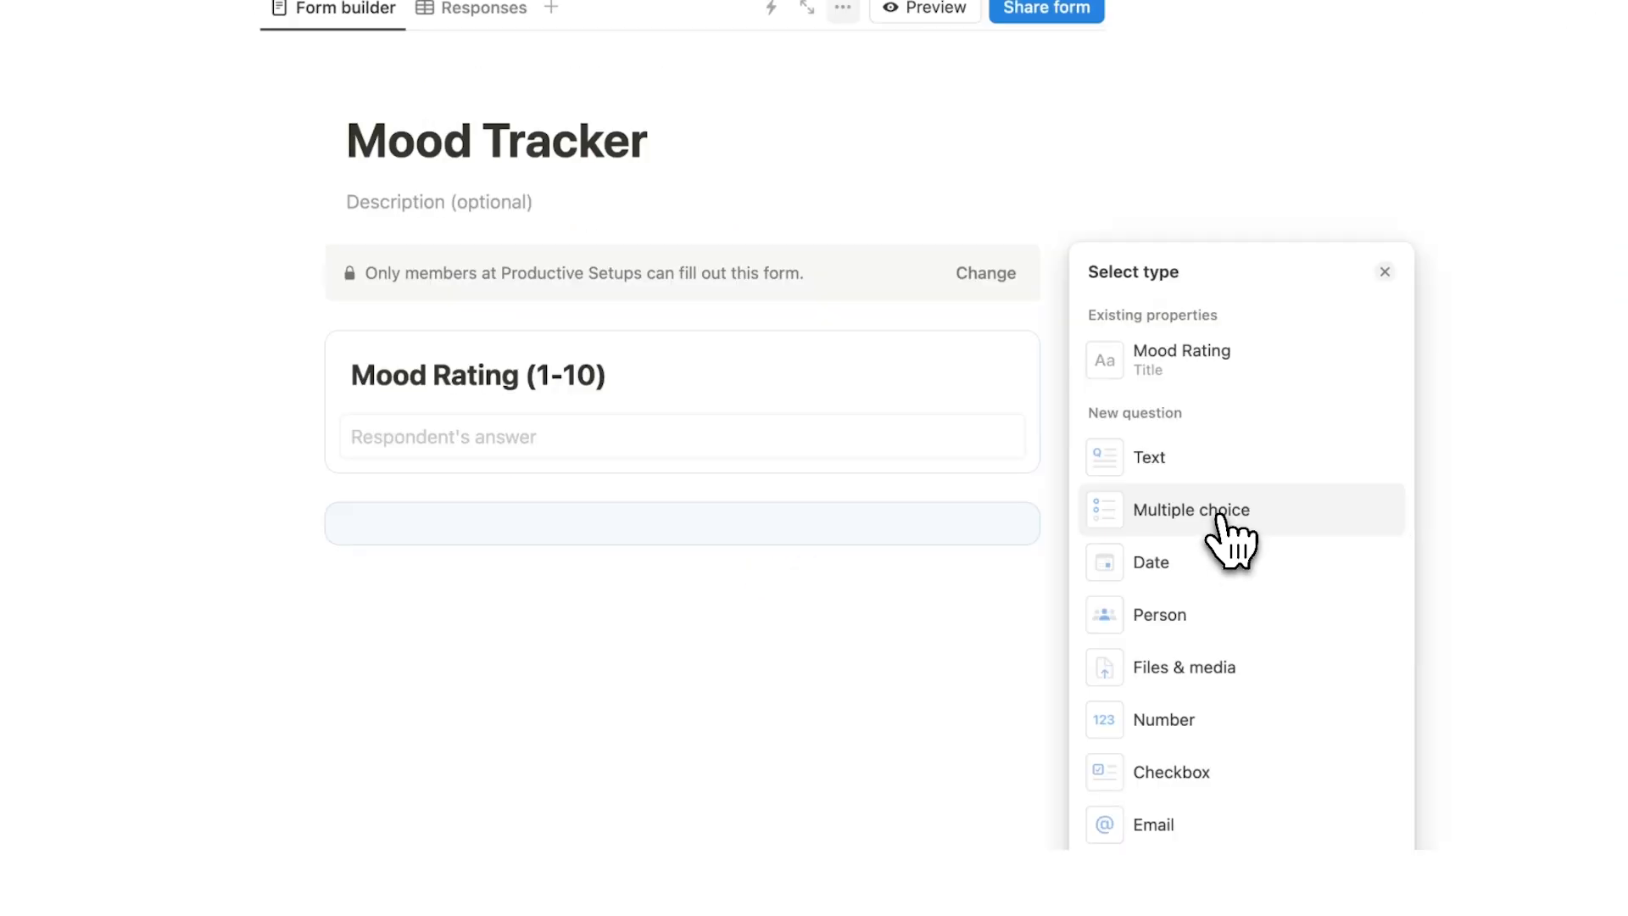
pyautogui.click(1191, 510)
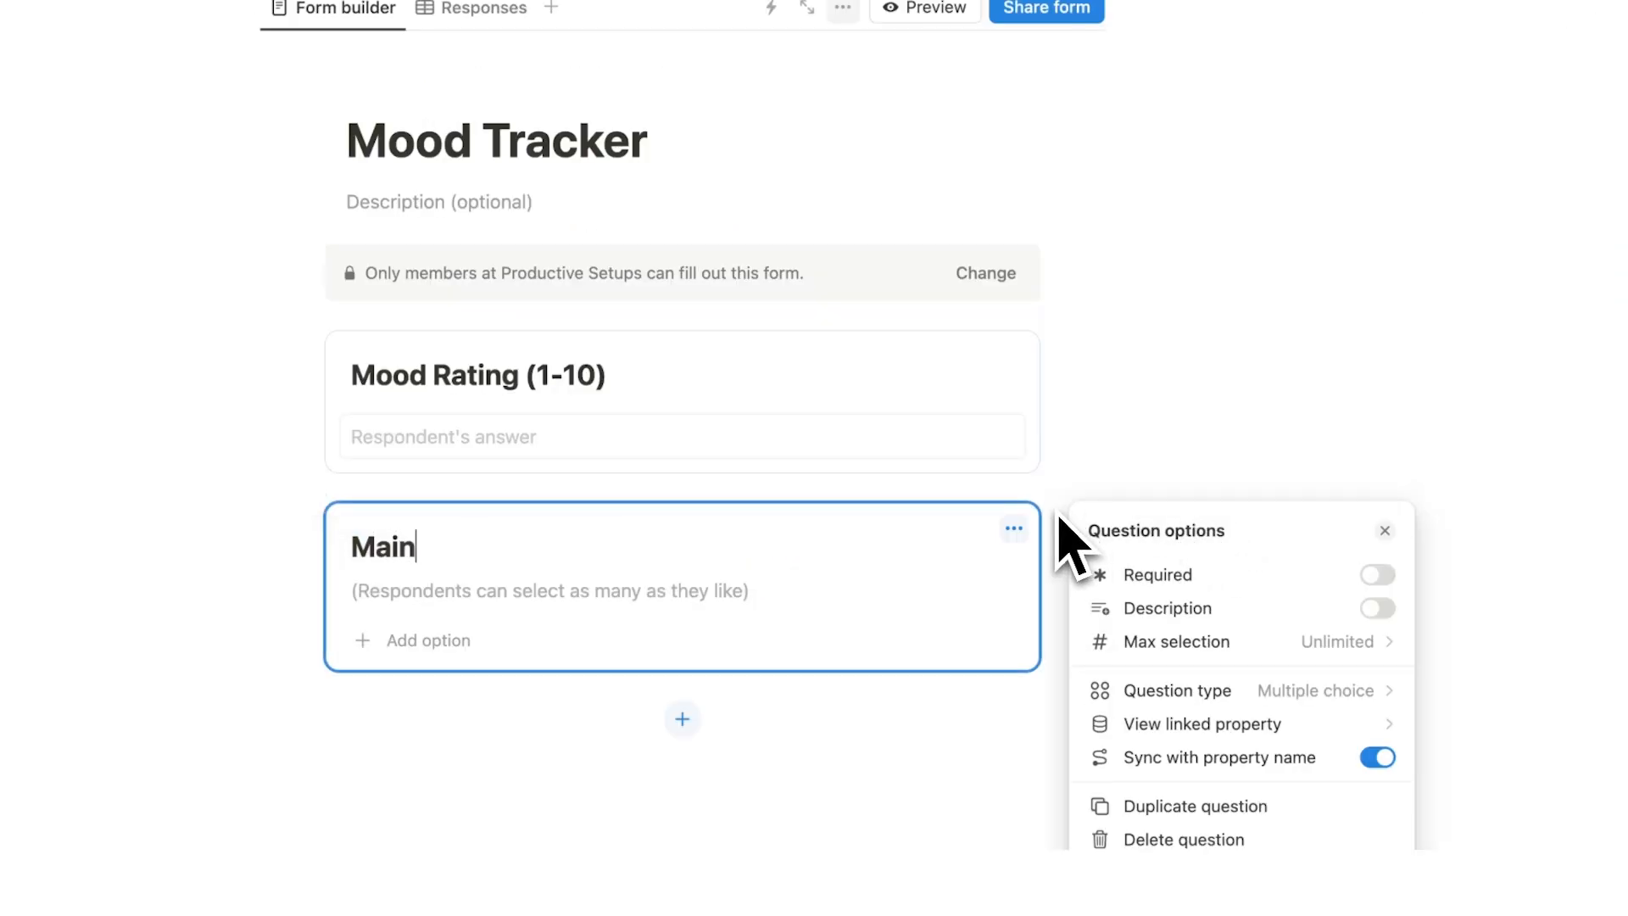
pyautogui.write('Activities Today')
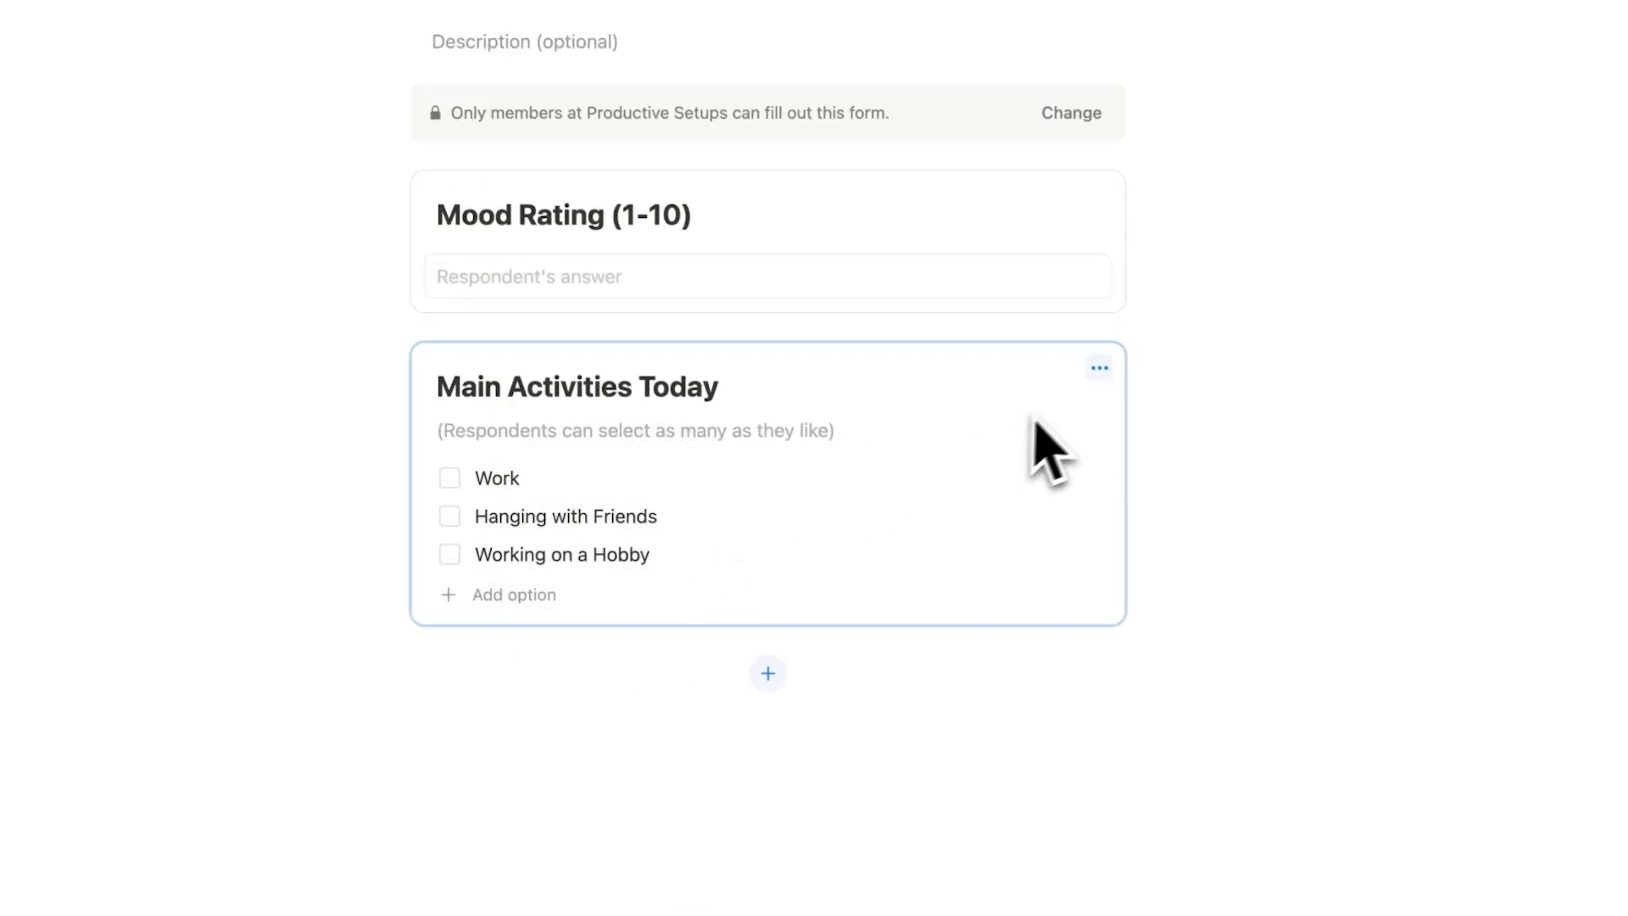
pyautogui.click(1097, 367)
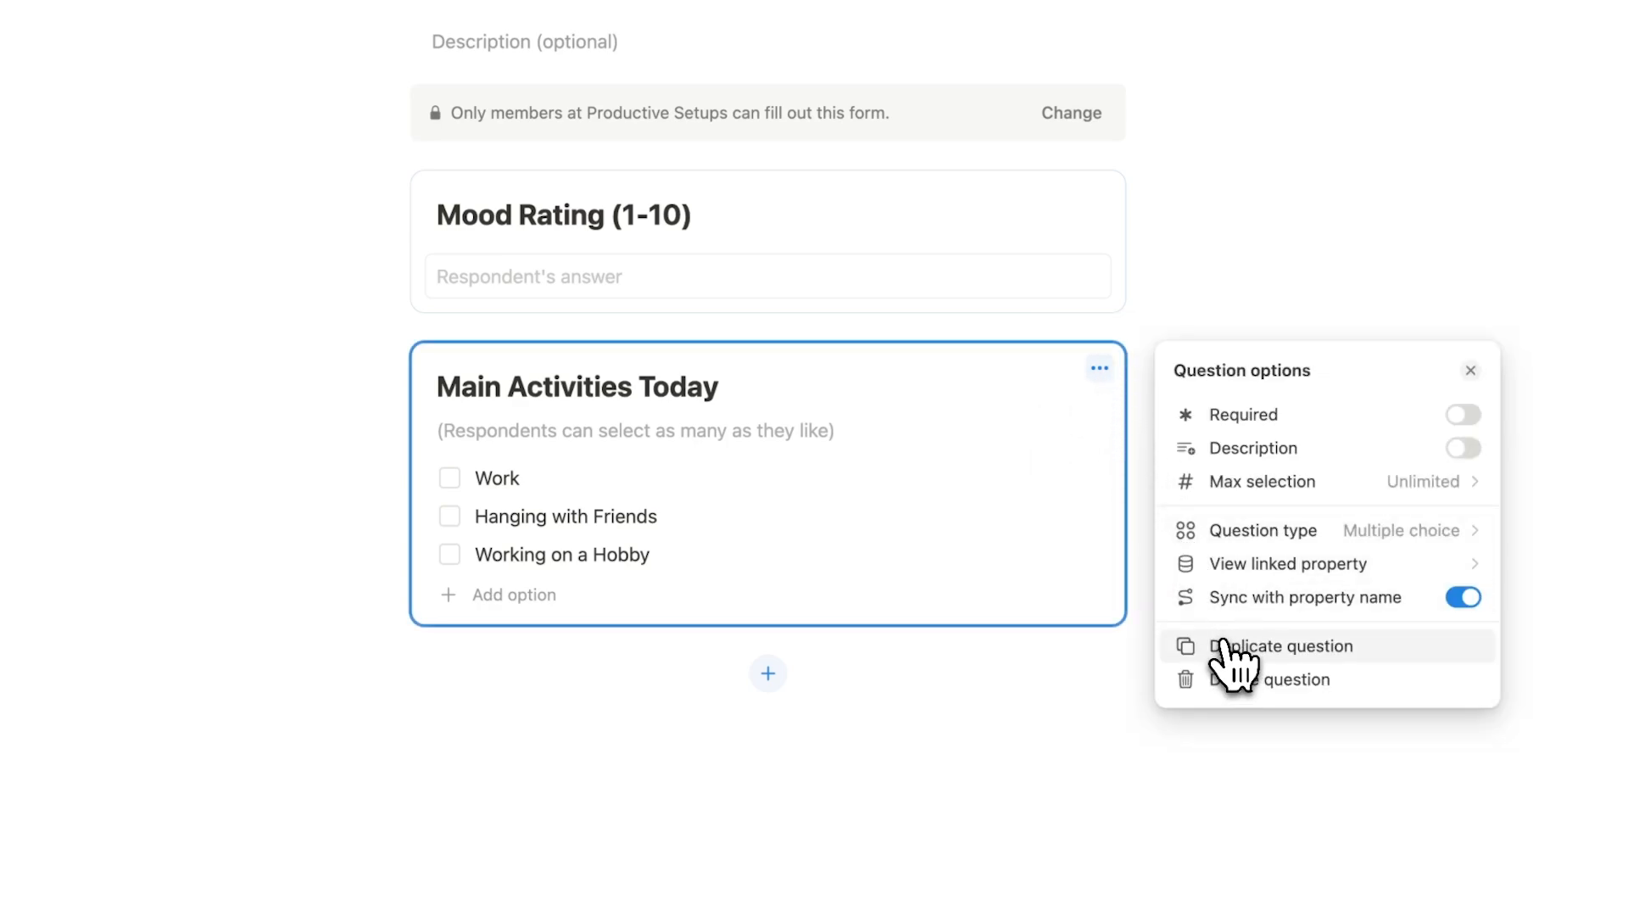
# Duplicate it as 'Secondary Activity Today' with Side Hustle, renaming the original 'Main Activity Today'.
pyautogui.click(1282, 646)
pyautogui.write('Secondary Activity Today')
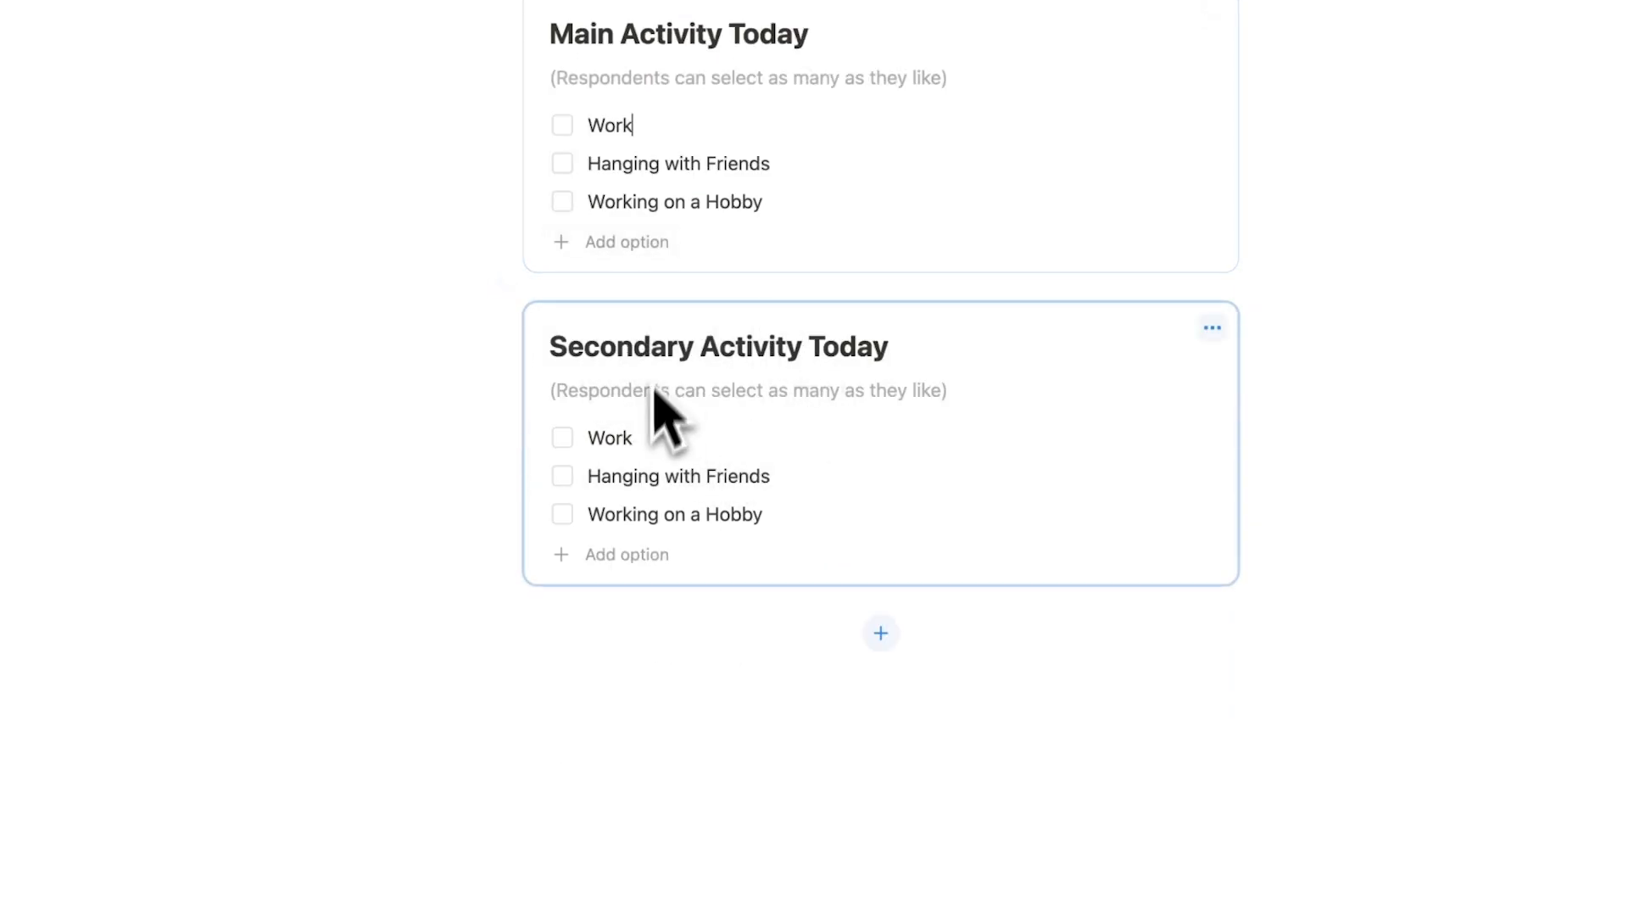
pyautogui.write('Side Hustle')
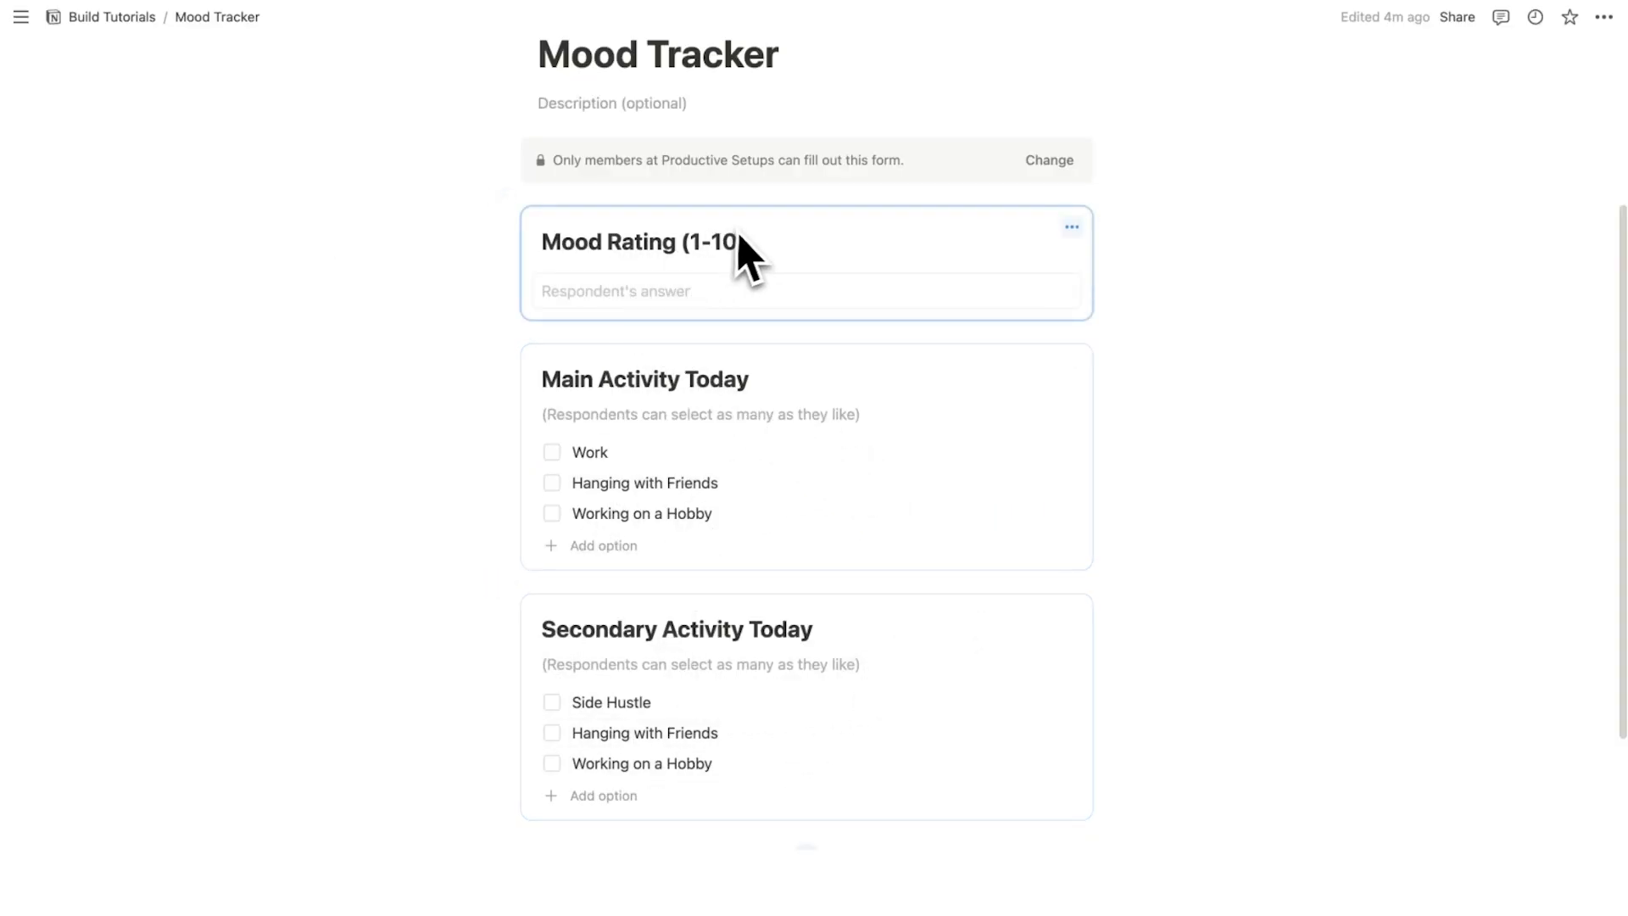
pyautogui.scroll(-3)
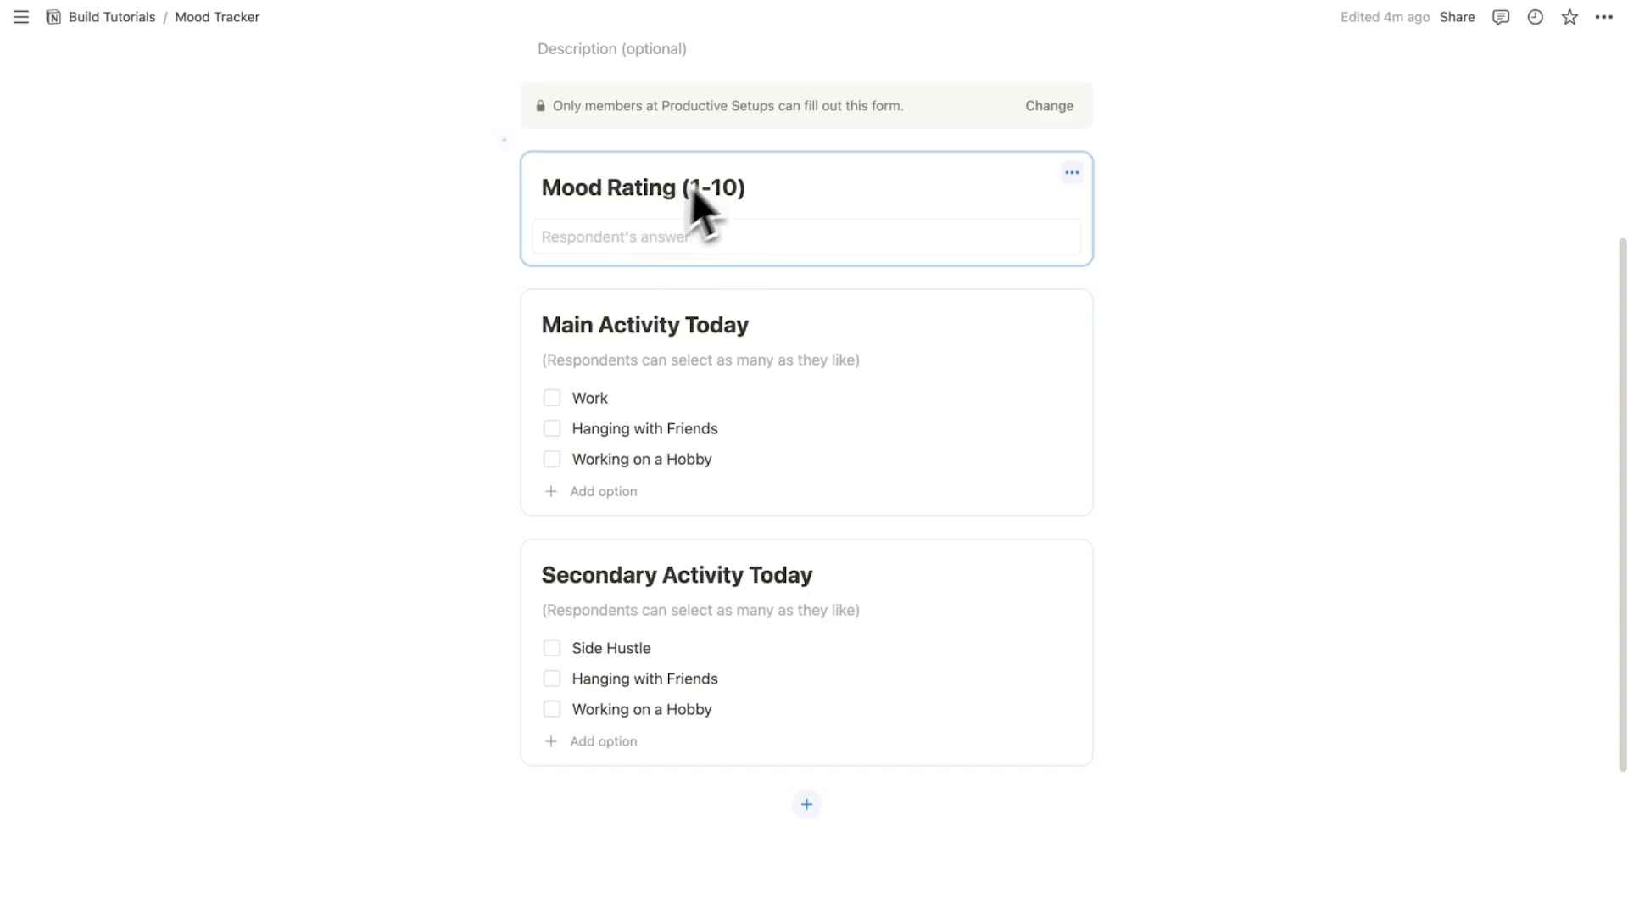
# Add a number question titled 'Stress Levels Today (1-10)' below the activity questions.
pyautogui.click(806, 804)
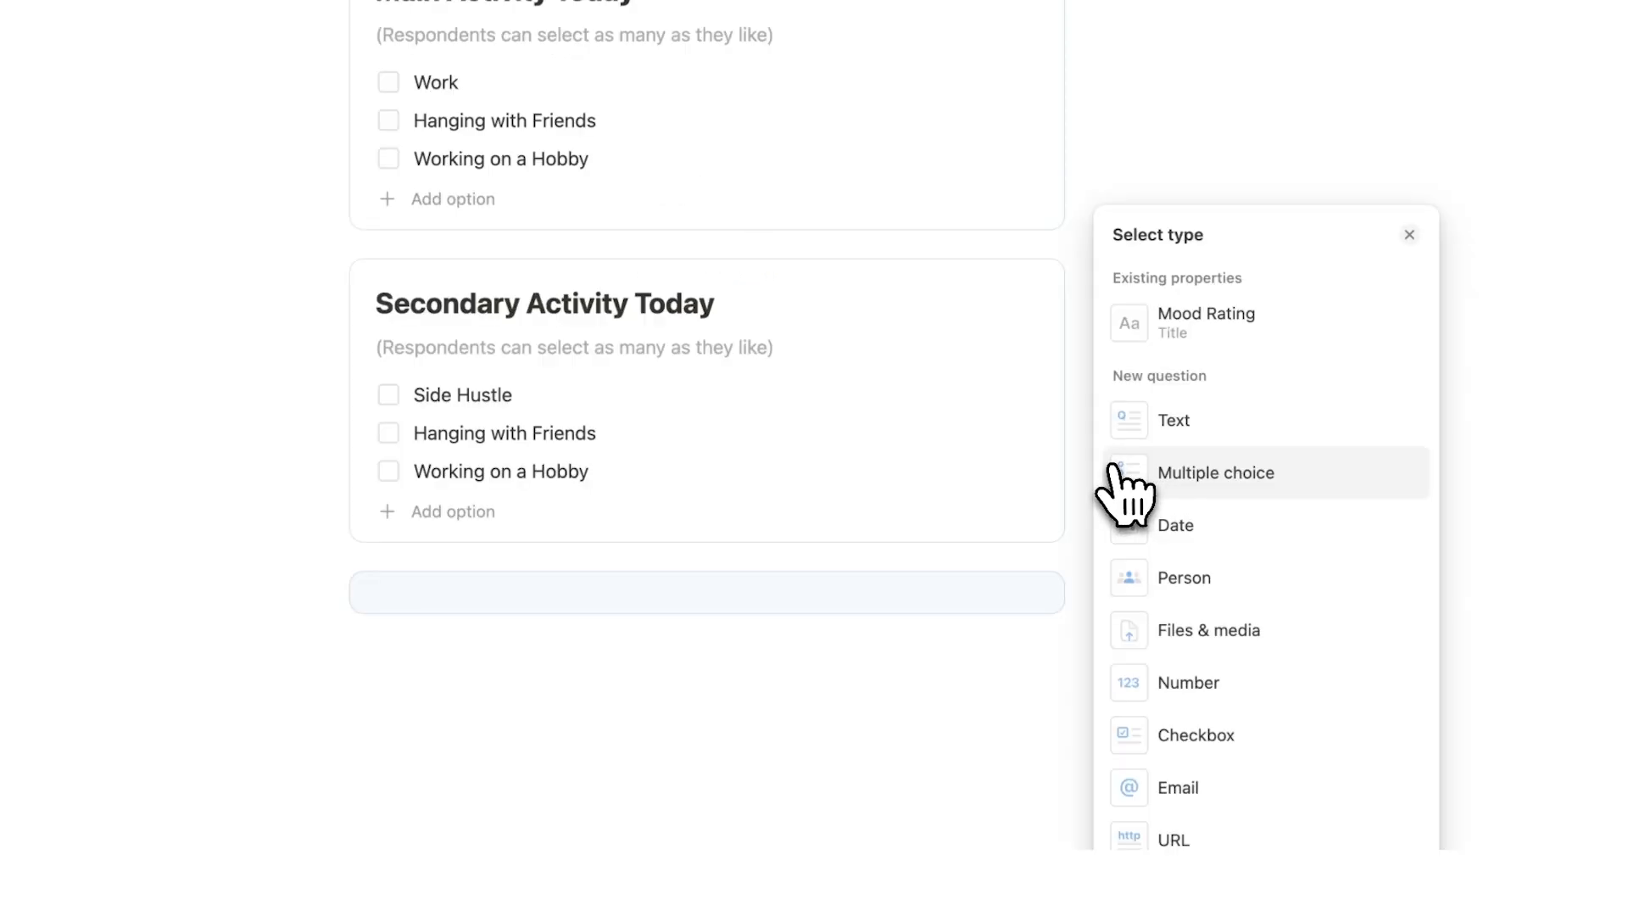
pyautogui.click(1187, 681)
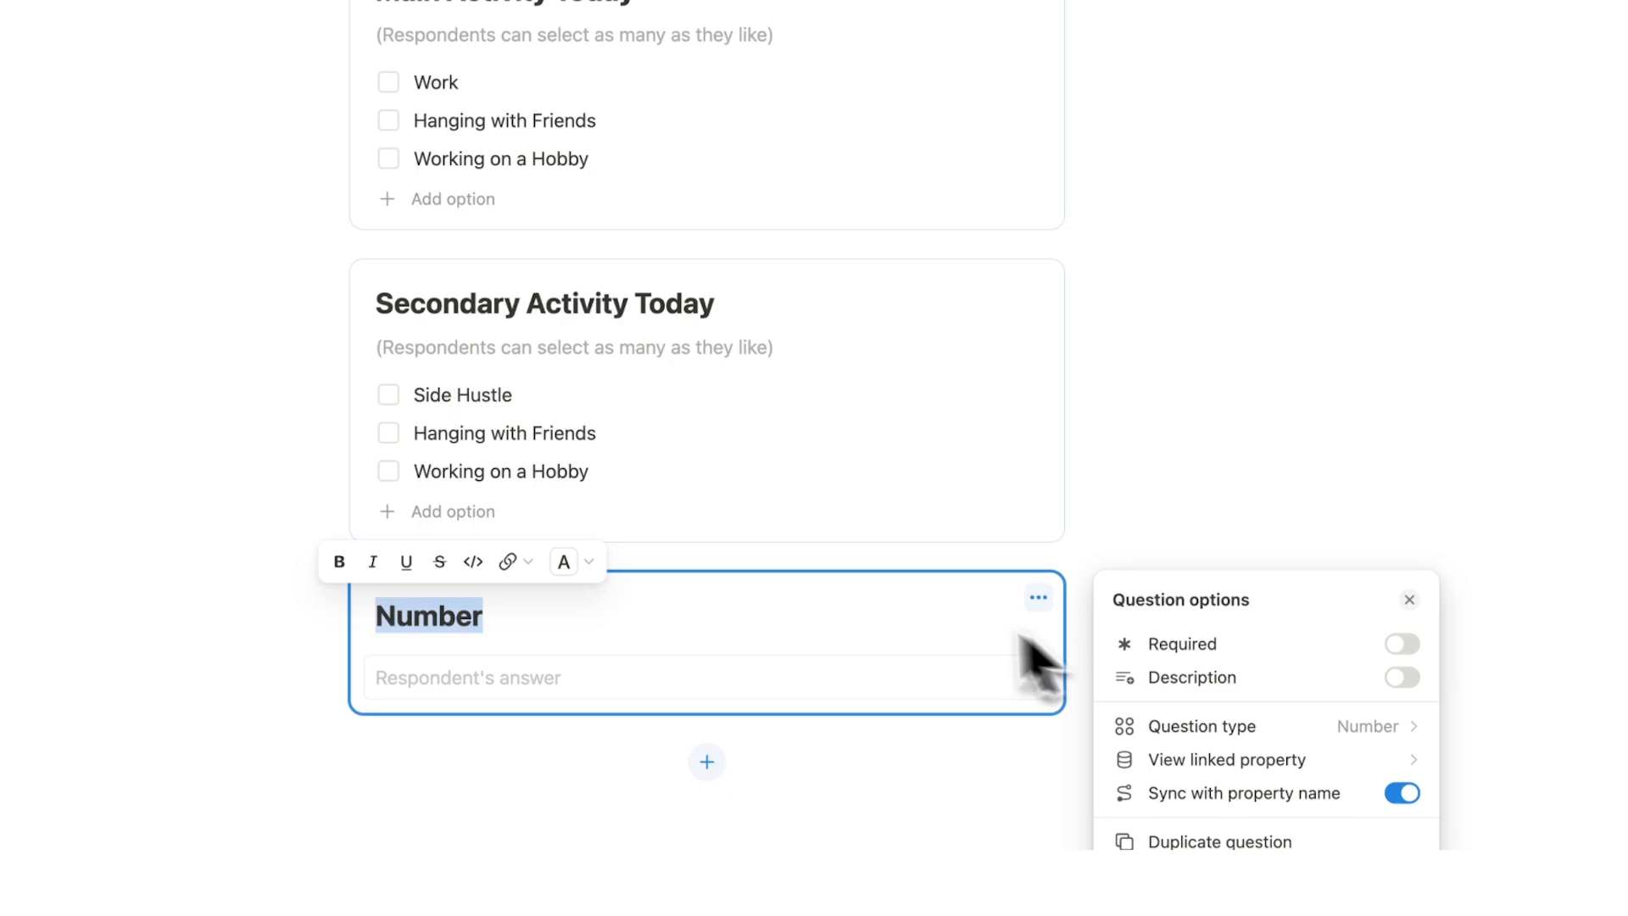
pyautogui.write('Stress Levels Today (1')
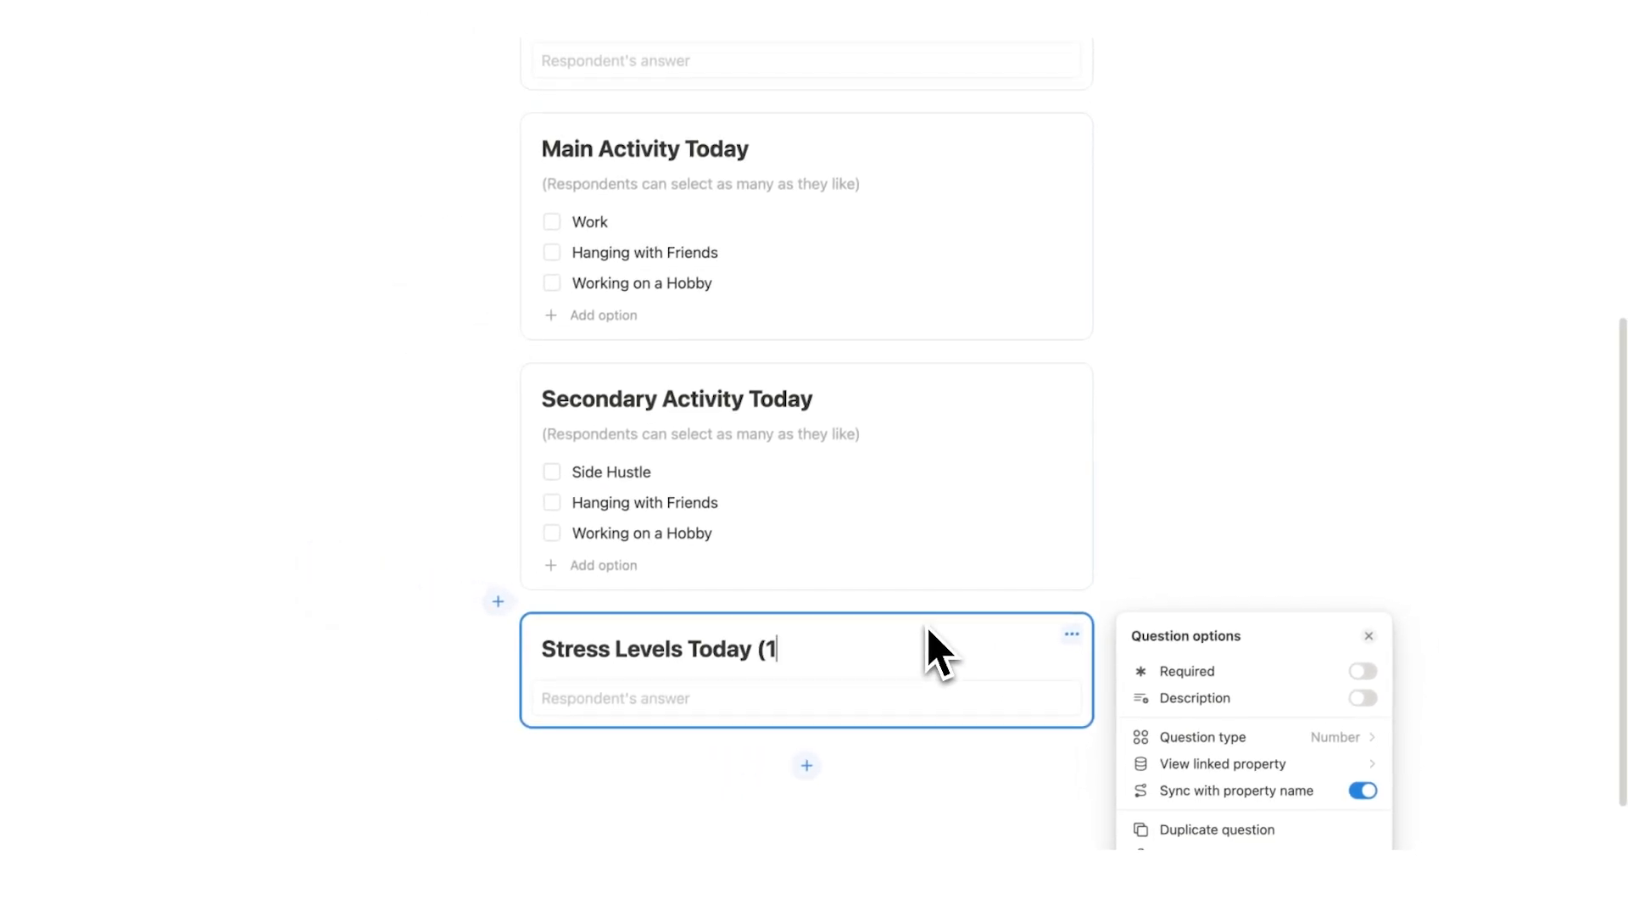
pyautogui.write('-10)')
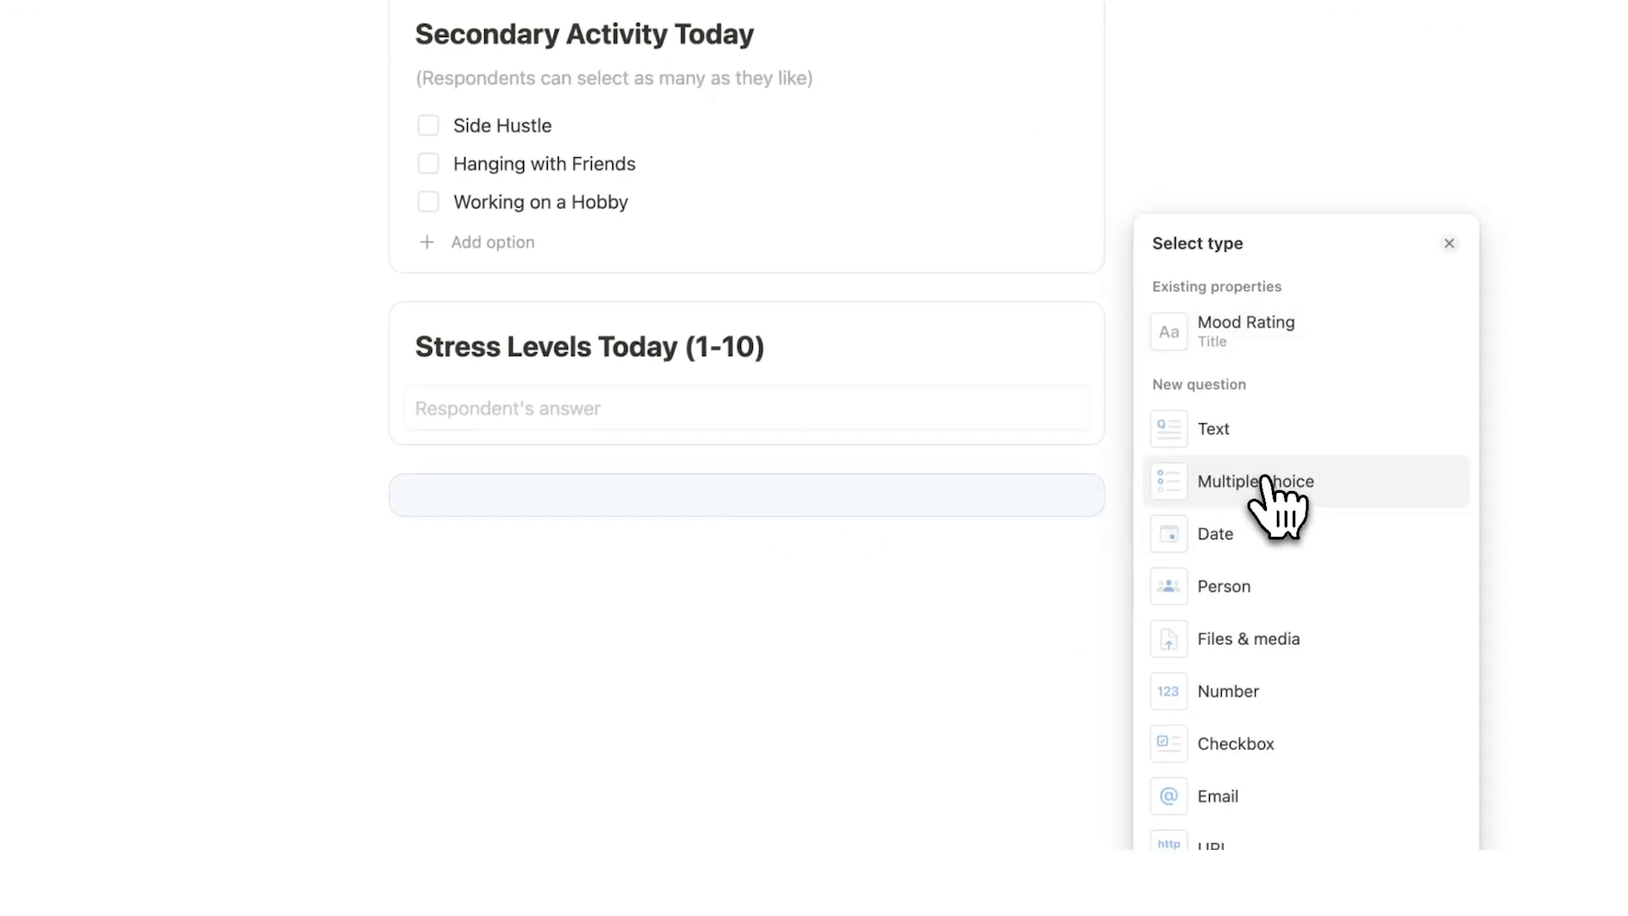
# Add checkbox questions 'Did I get 8 hours of sleep last night?' and 'Did I get outside today?'.
pyautogui.click(1236, 744)
pyautogui.write('Did I g')
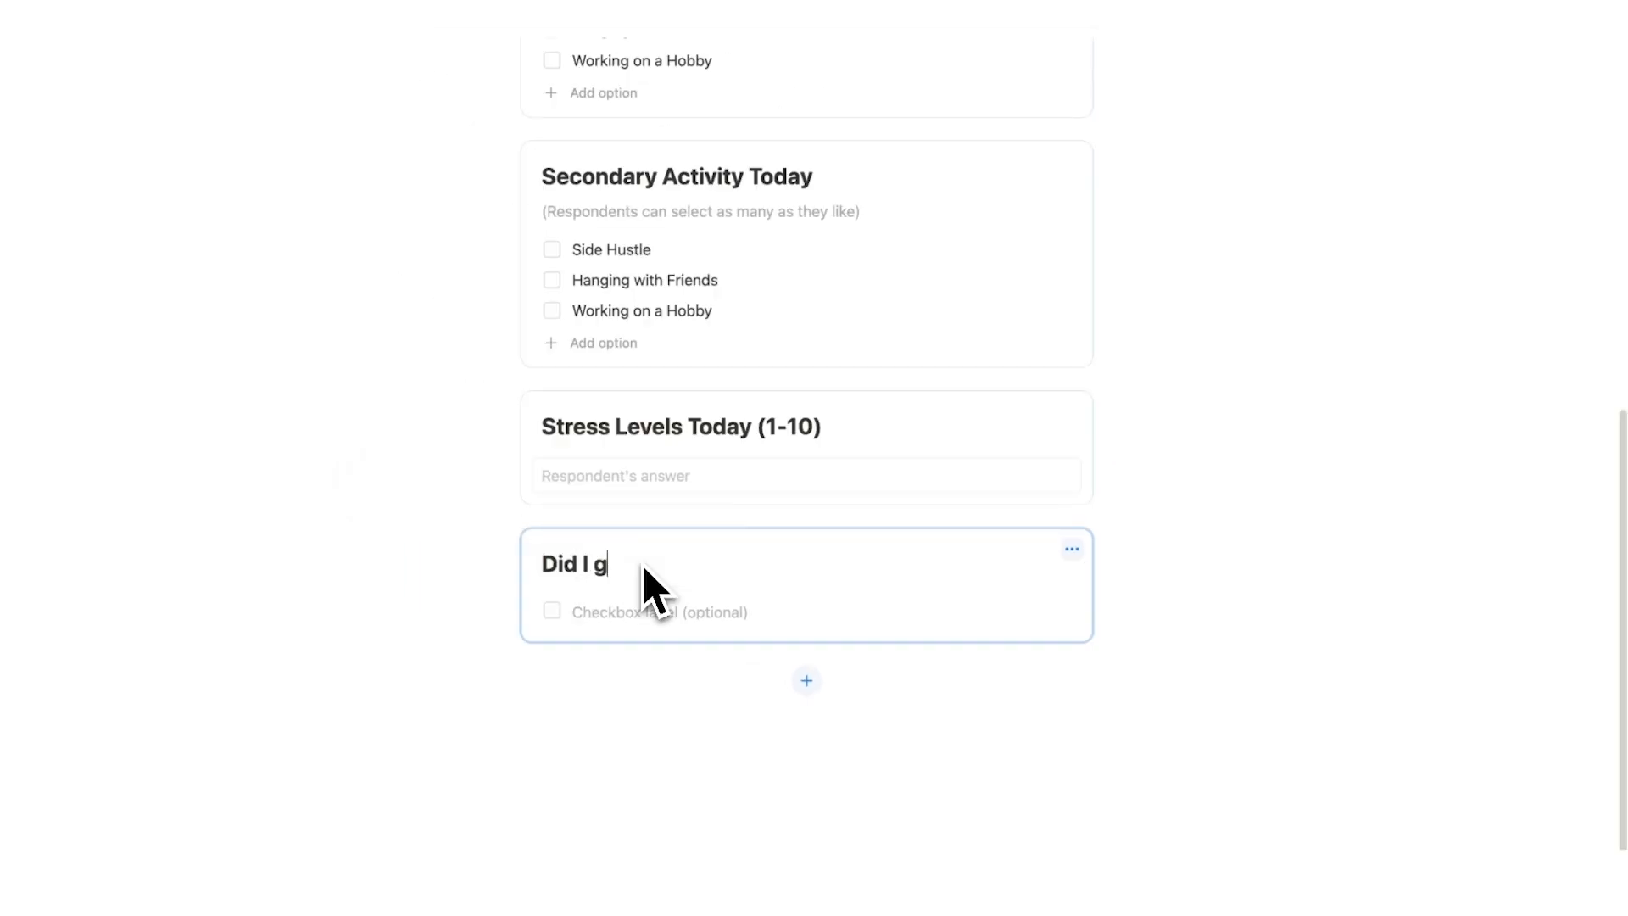
pyautogui.write('et 8 hours of')
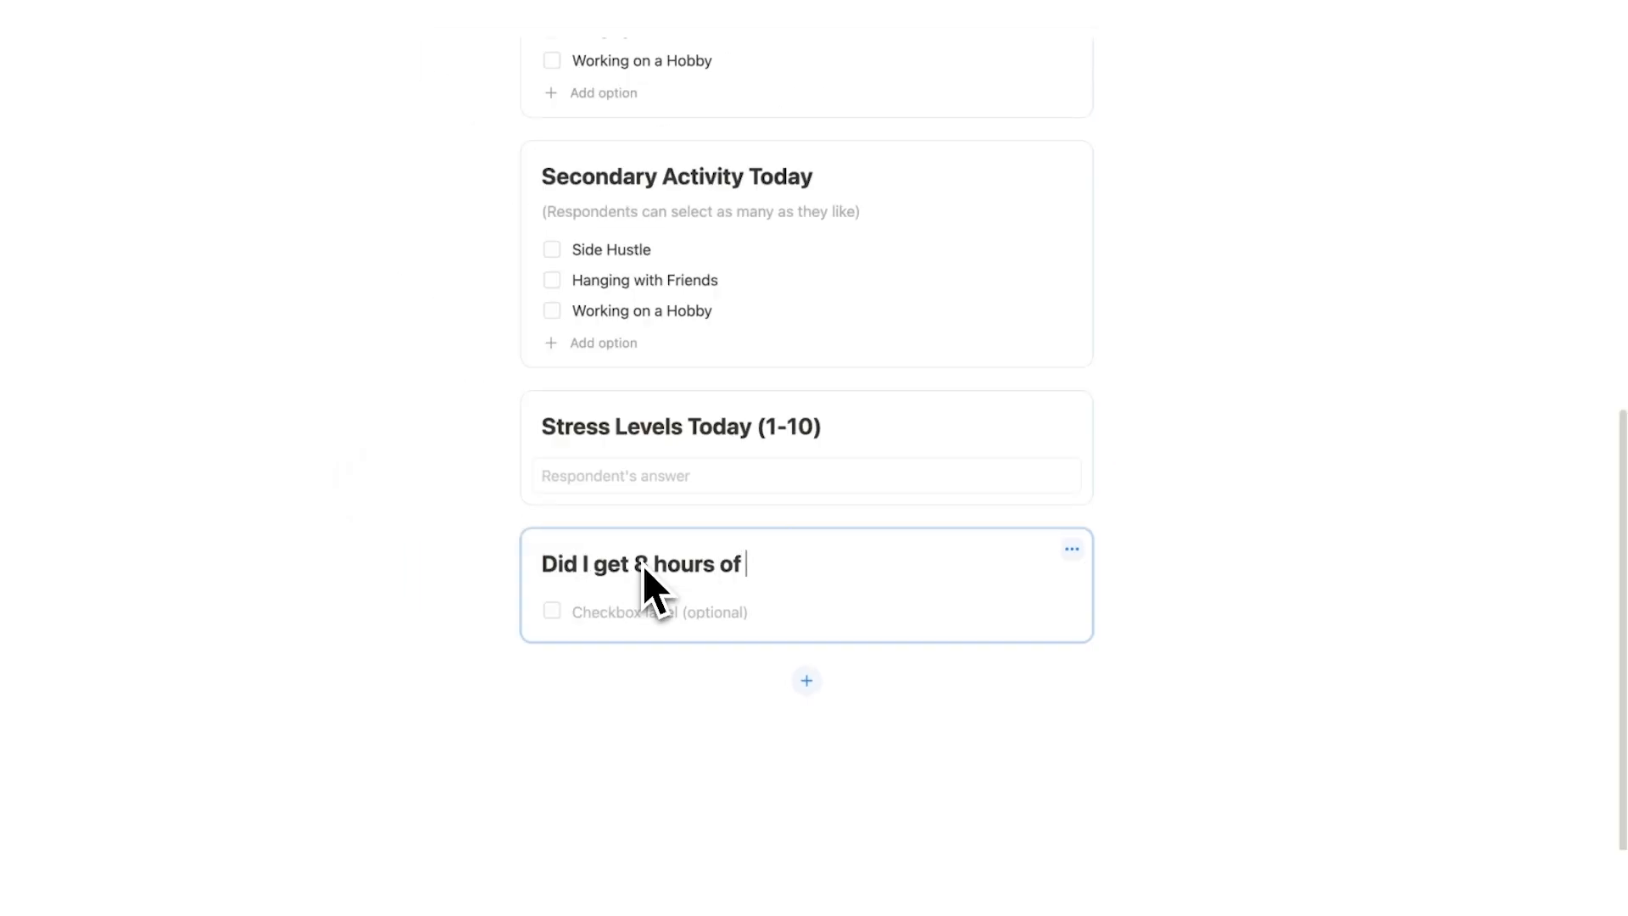
pyautogui.write('sleep last night?')
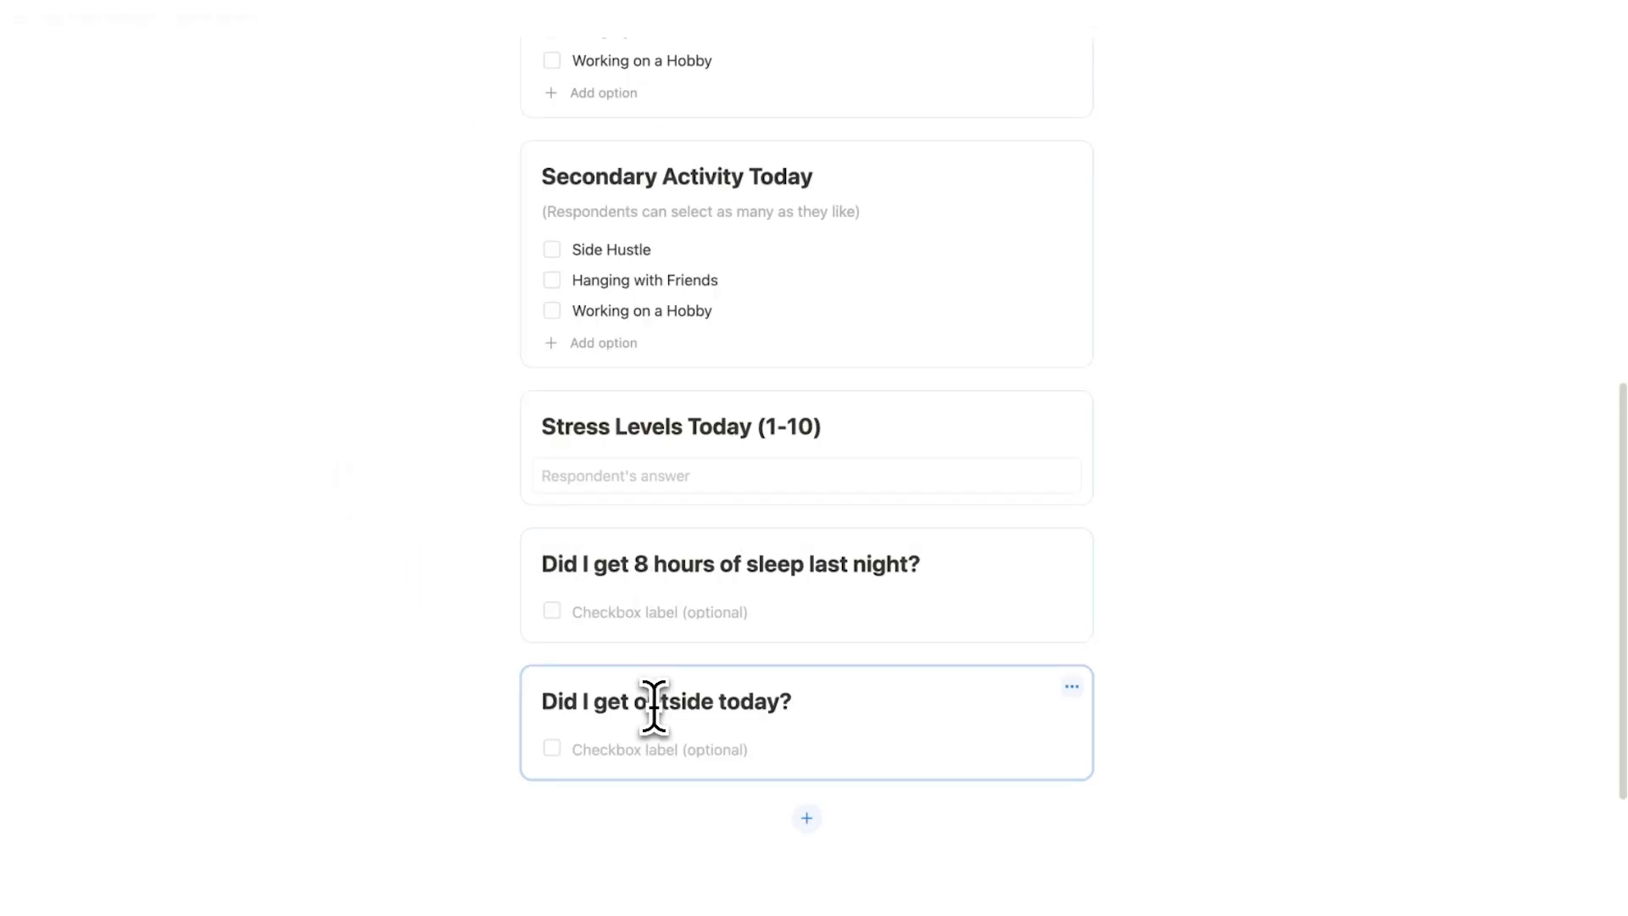
pyautogui.scroll(-3)
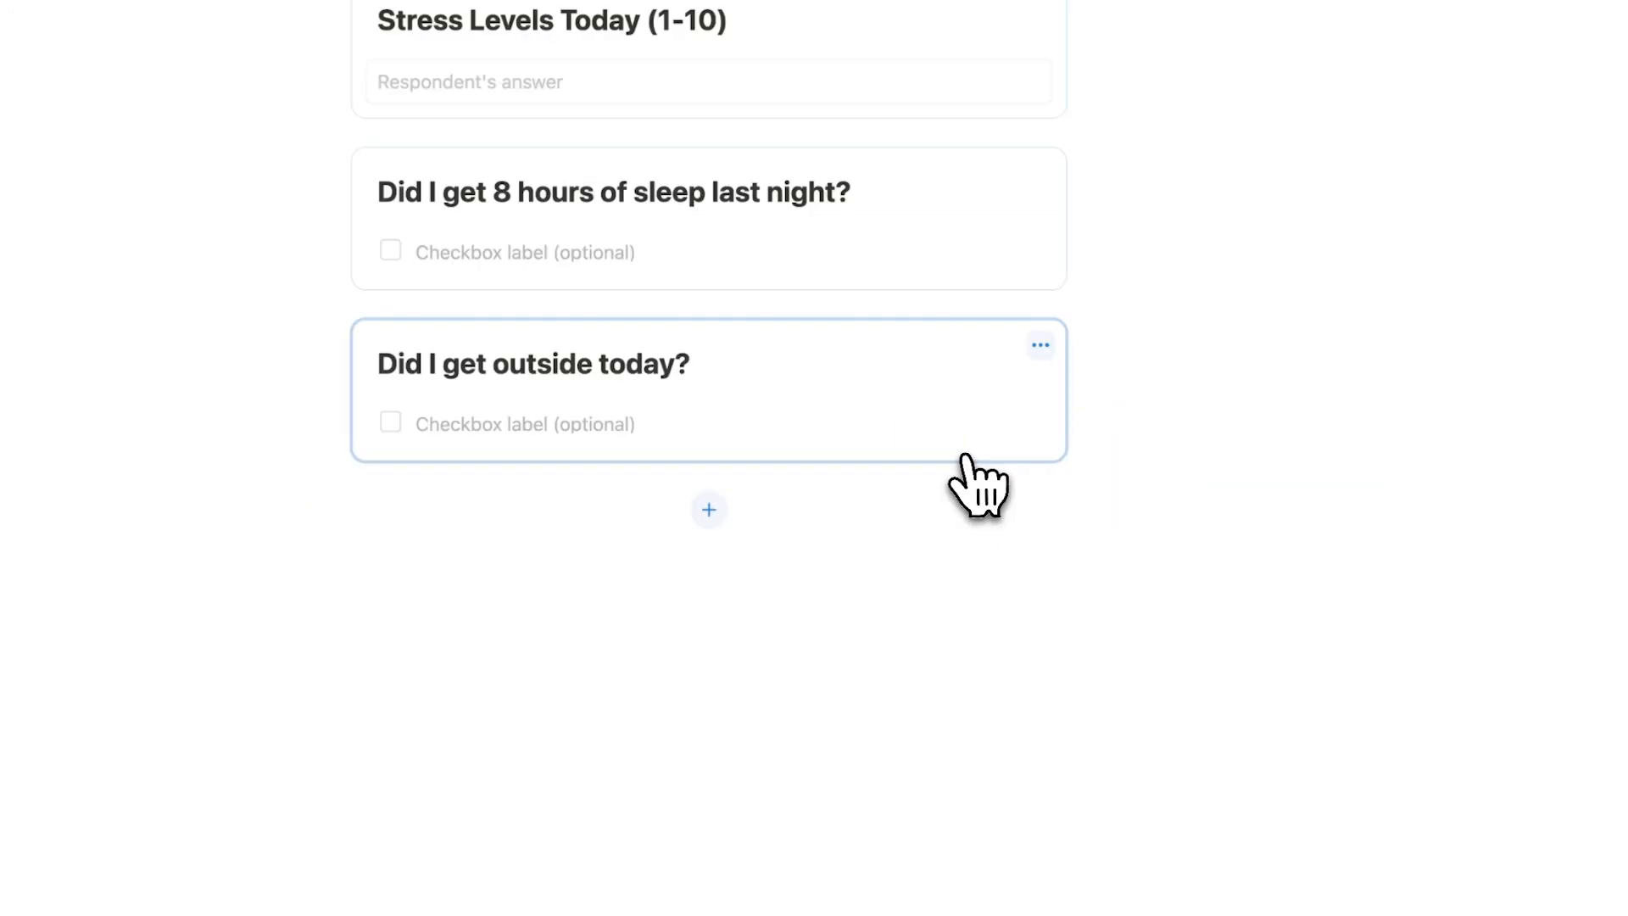
pyautogui.click(709, 509)
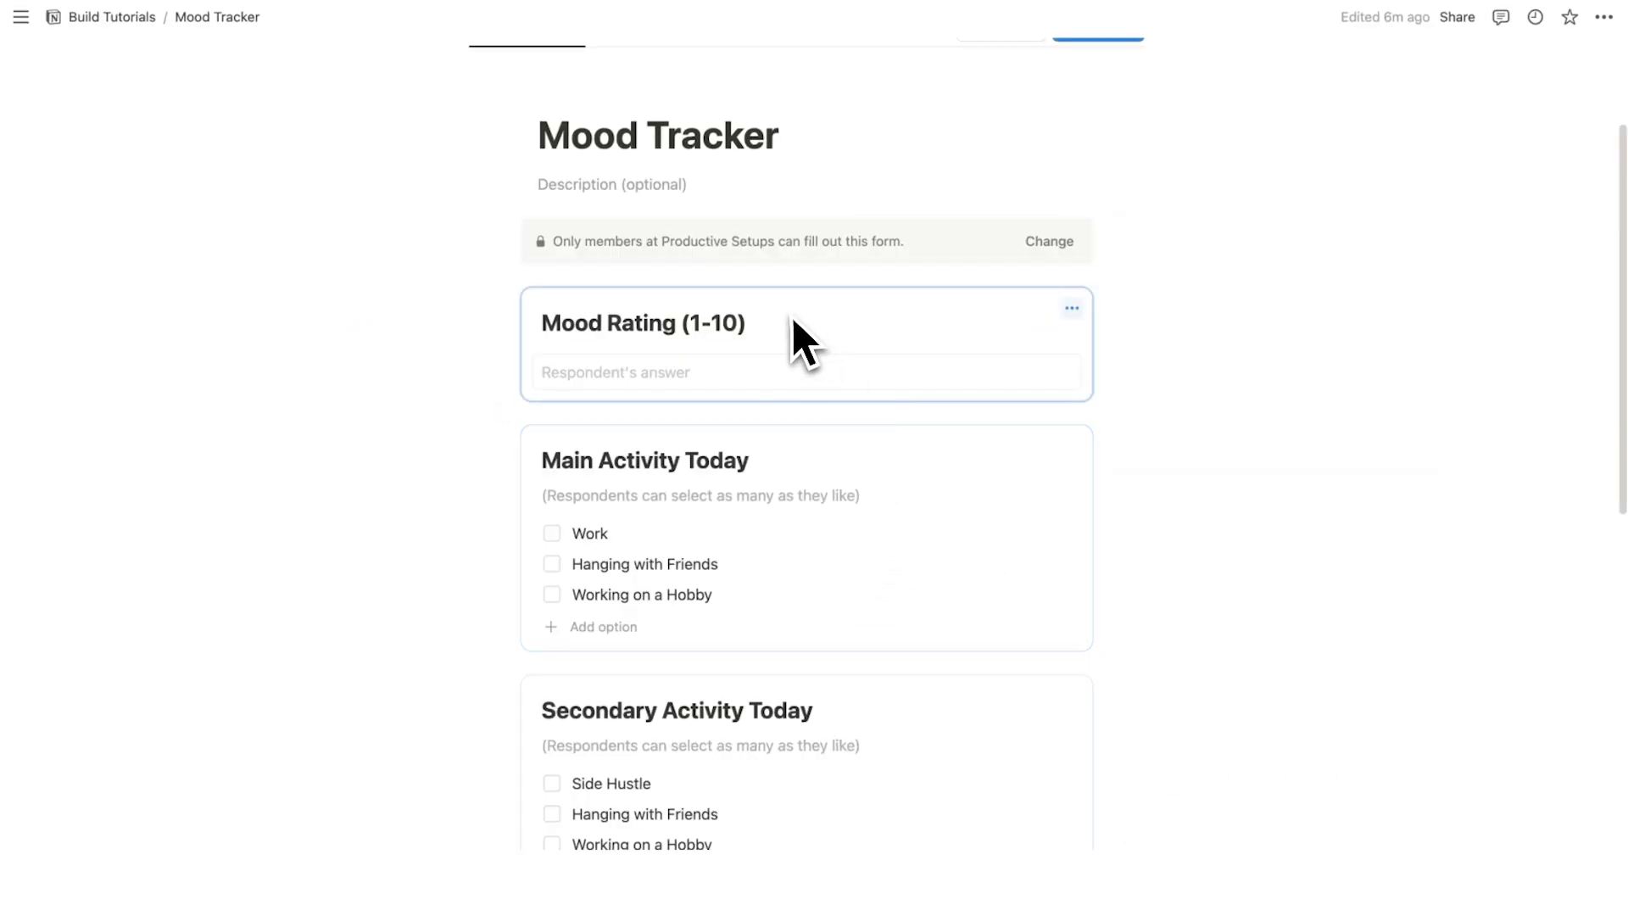
pyautogui.scroll(-3)
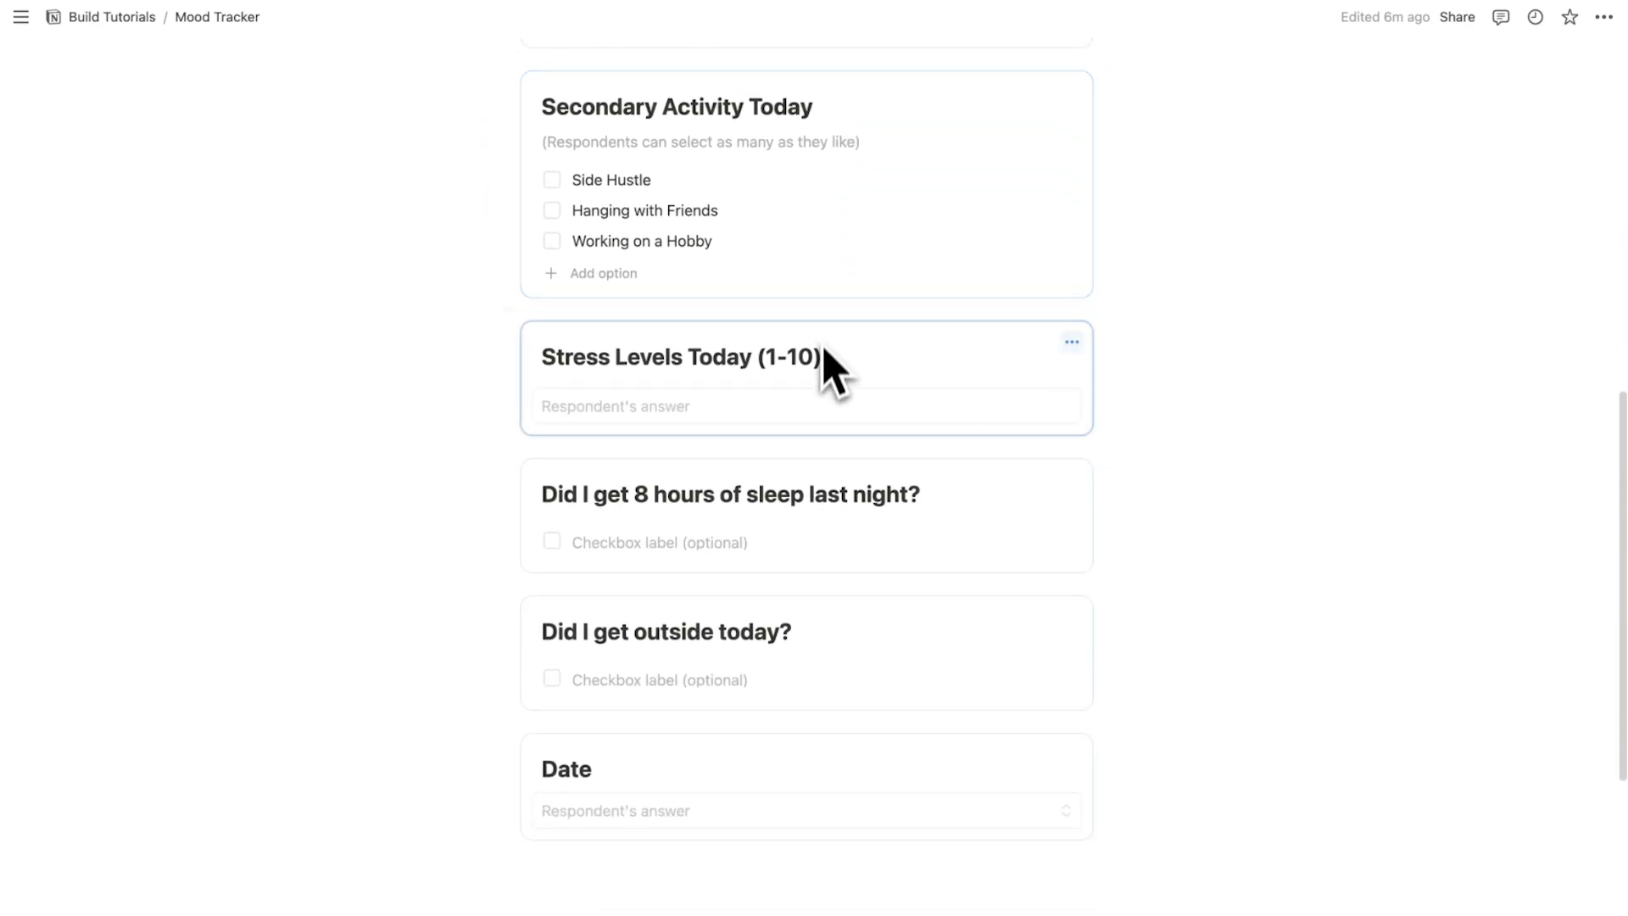
pyautogui.scroll(-3)
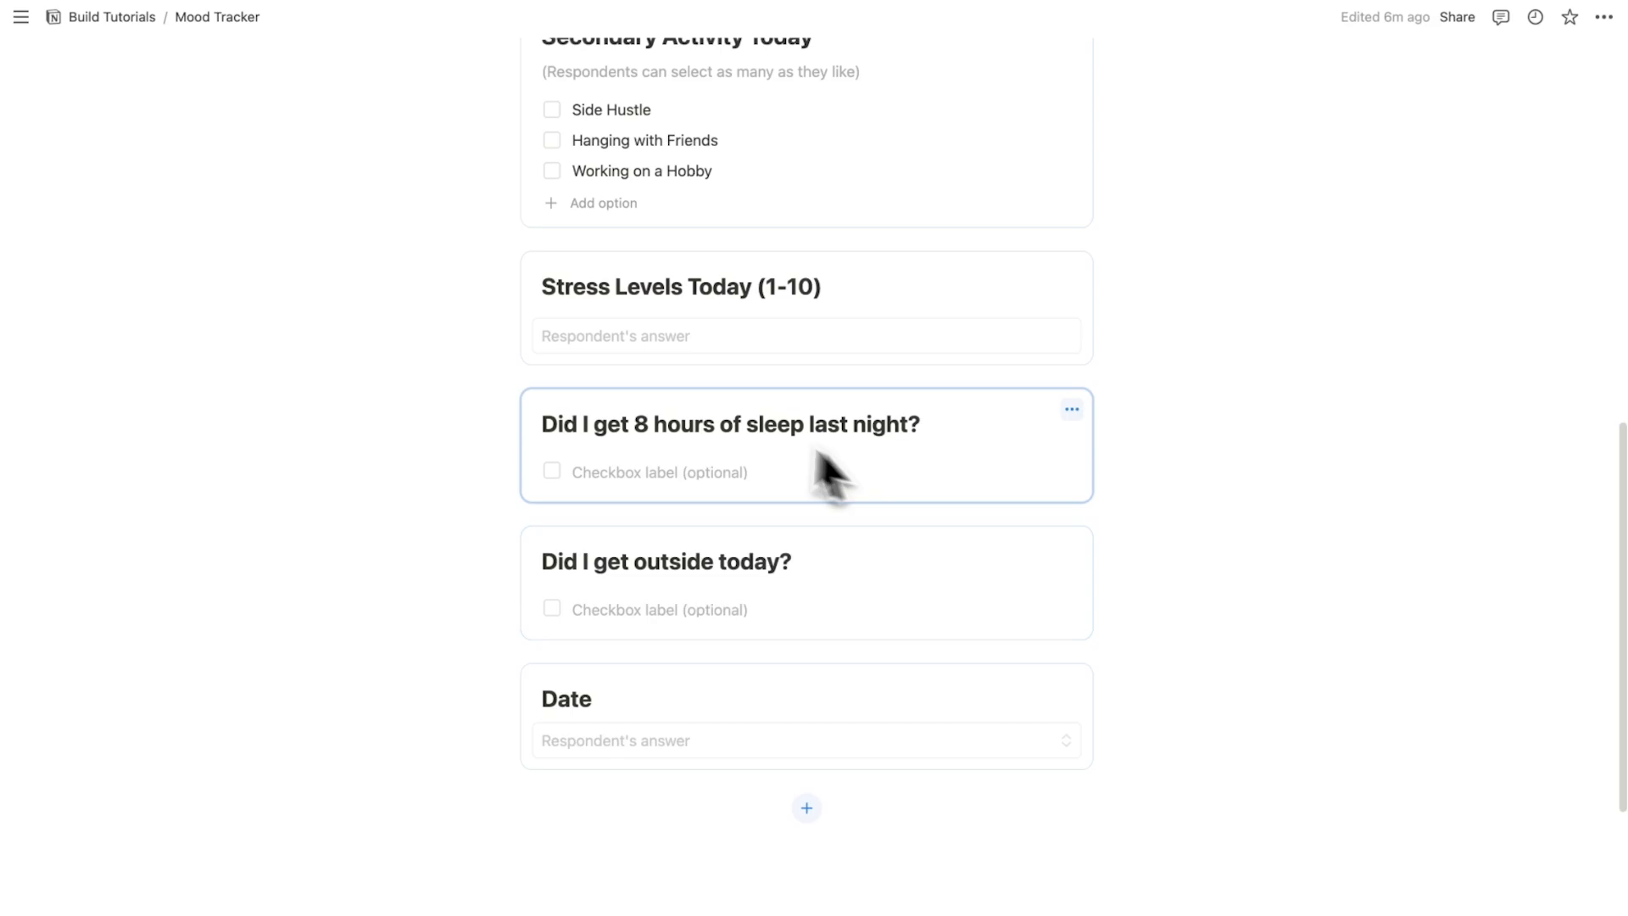
pyautogui.moveTo(922, 509)
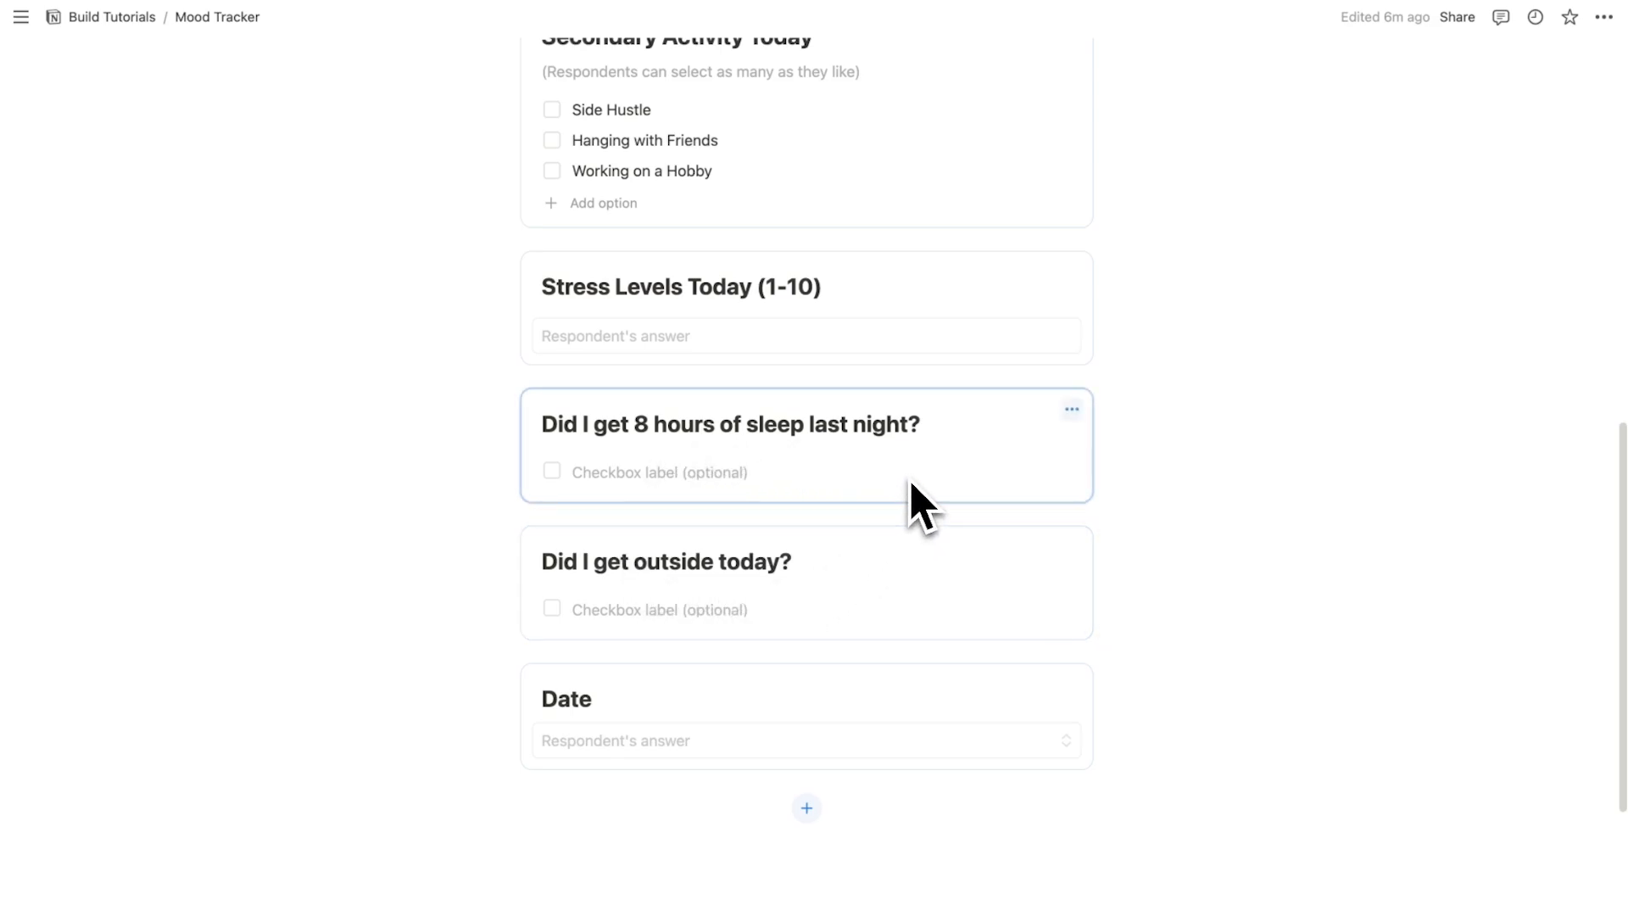
pyautogui.scroll(-3)
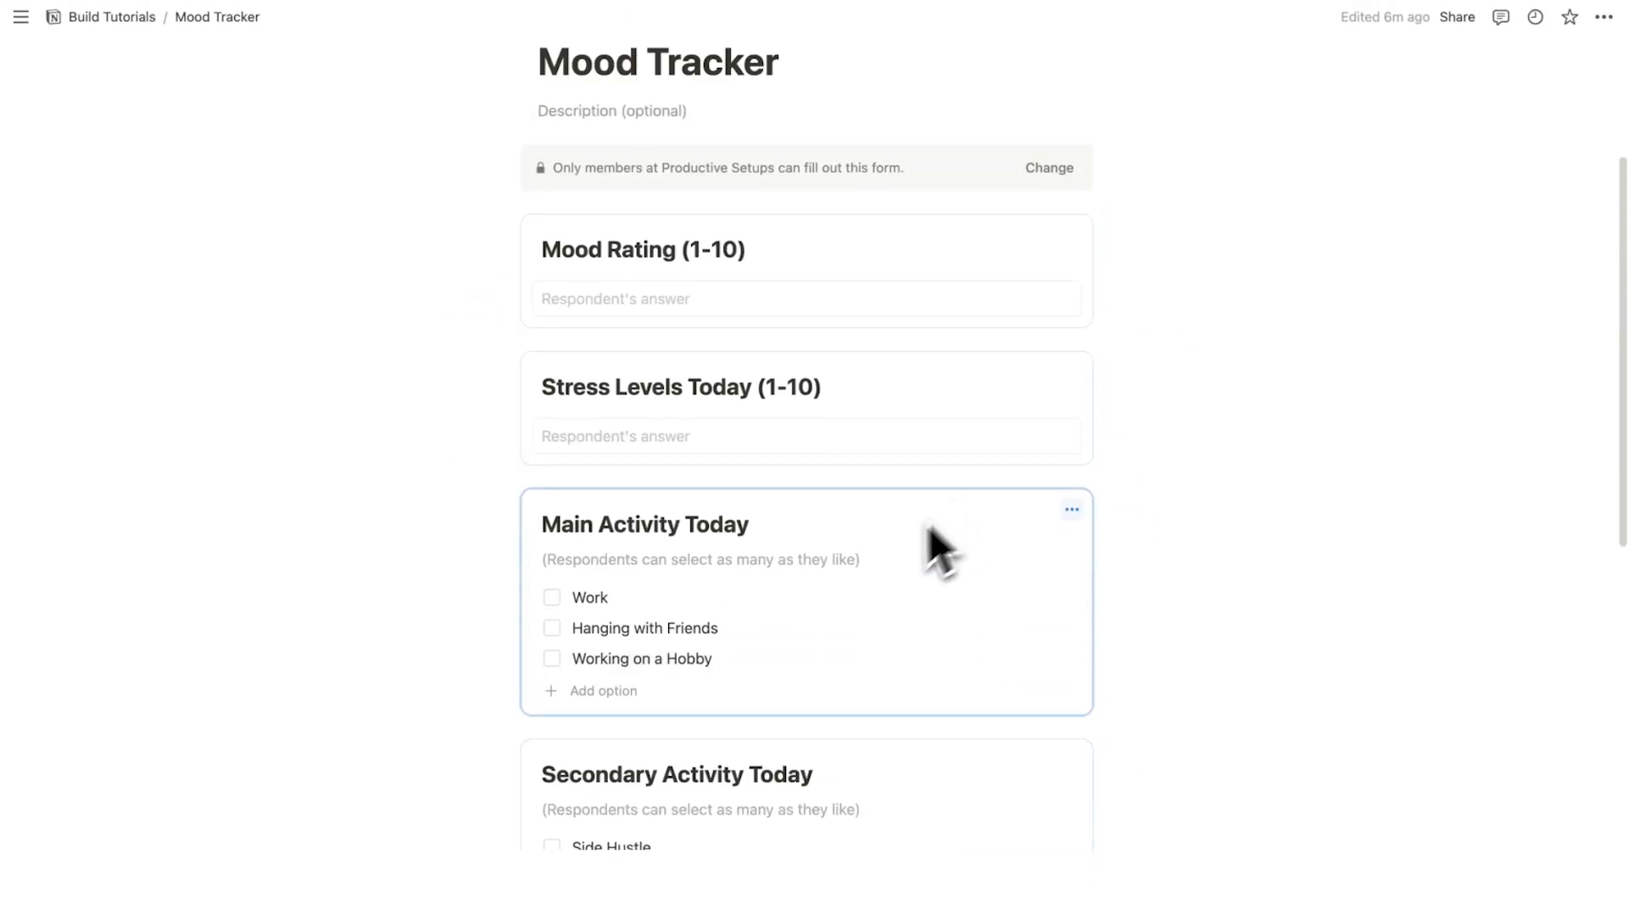
# Drag 'Stress Levels Today (1-10)' up to sit directly below 'Mood Rating (1-10)'.
pyautogui.scroll(-3)
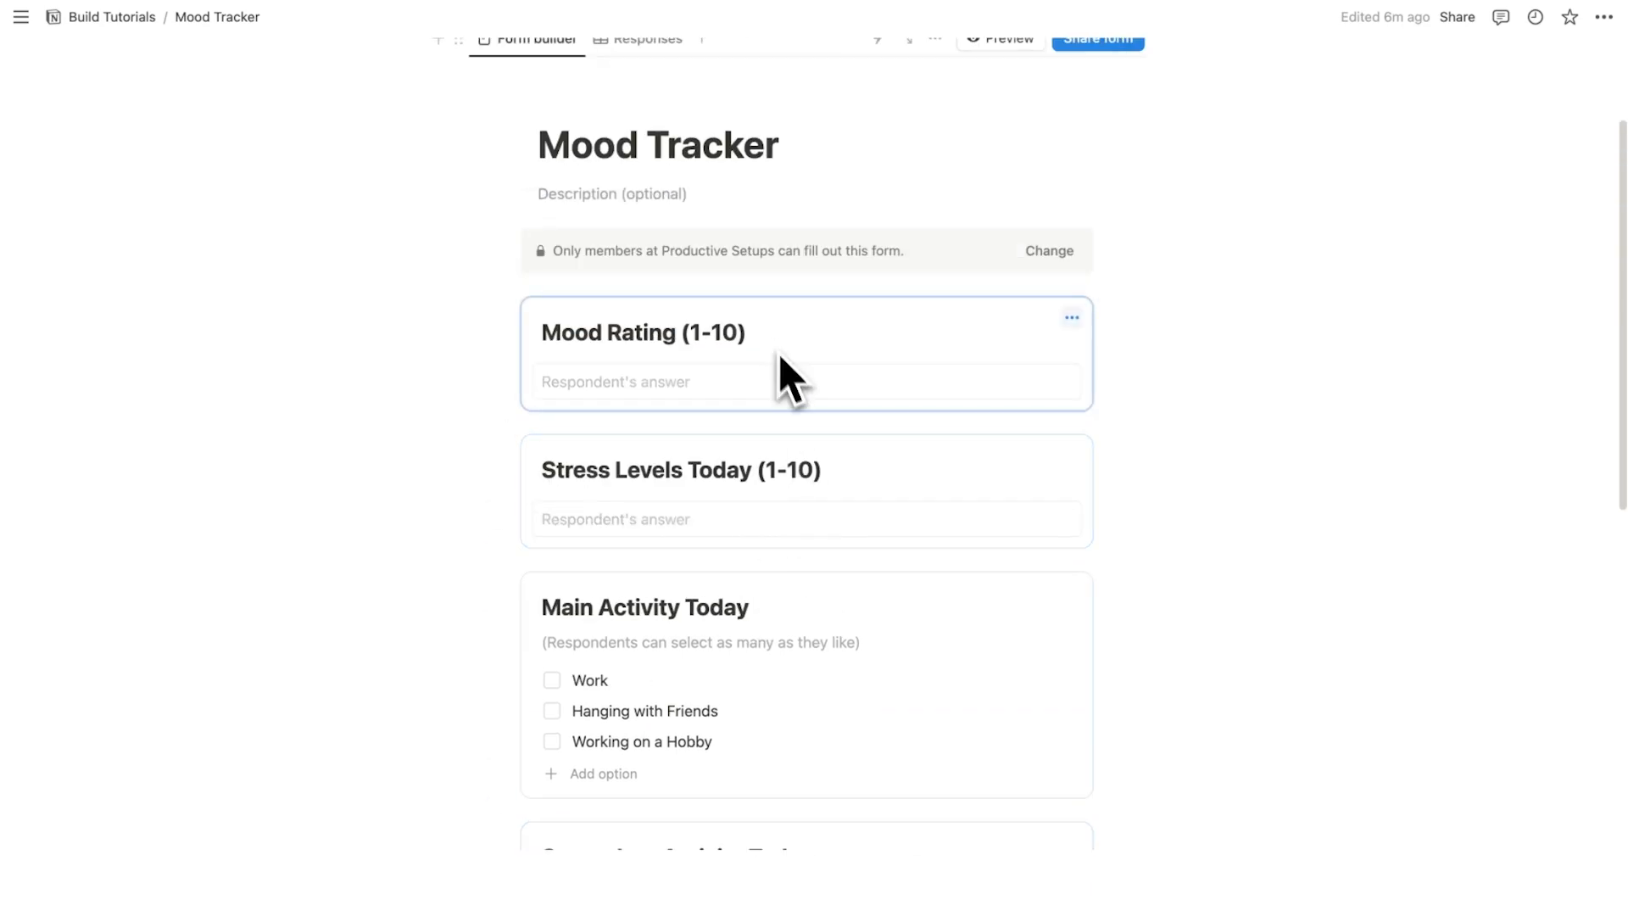
pyautogui.scroll(-3)
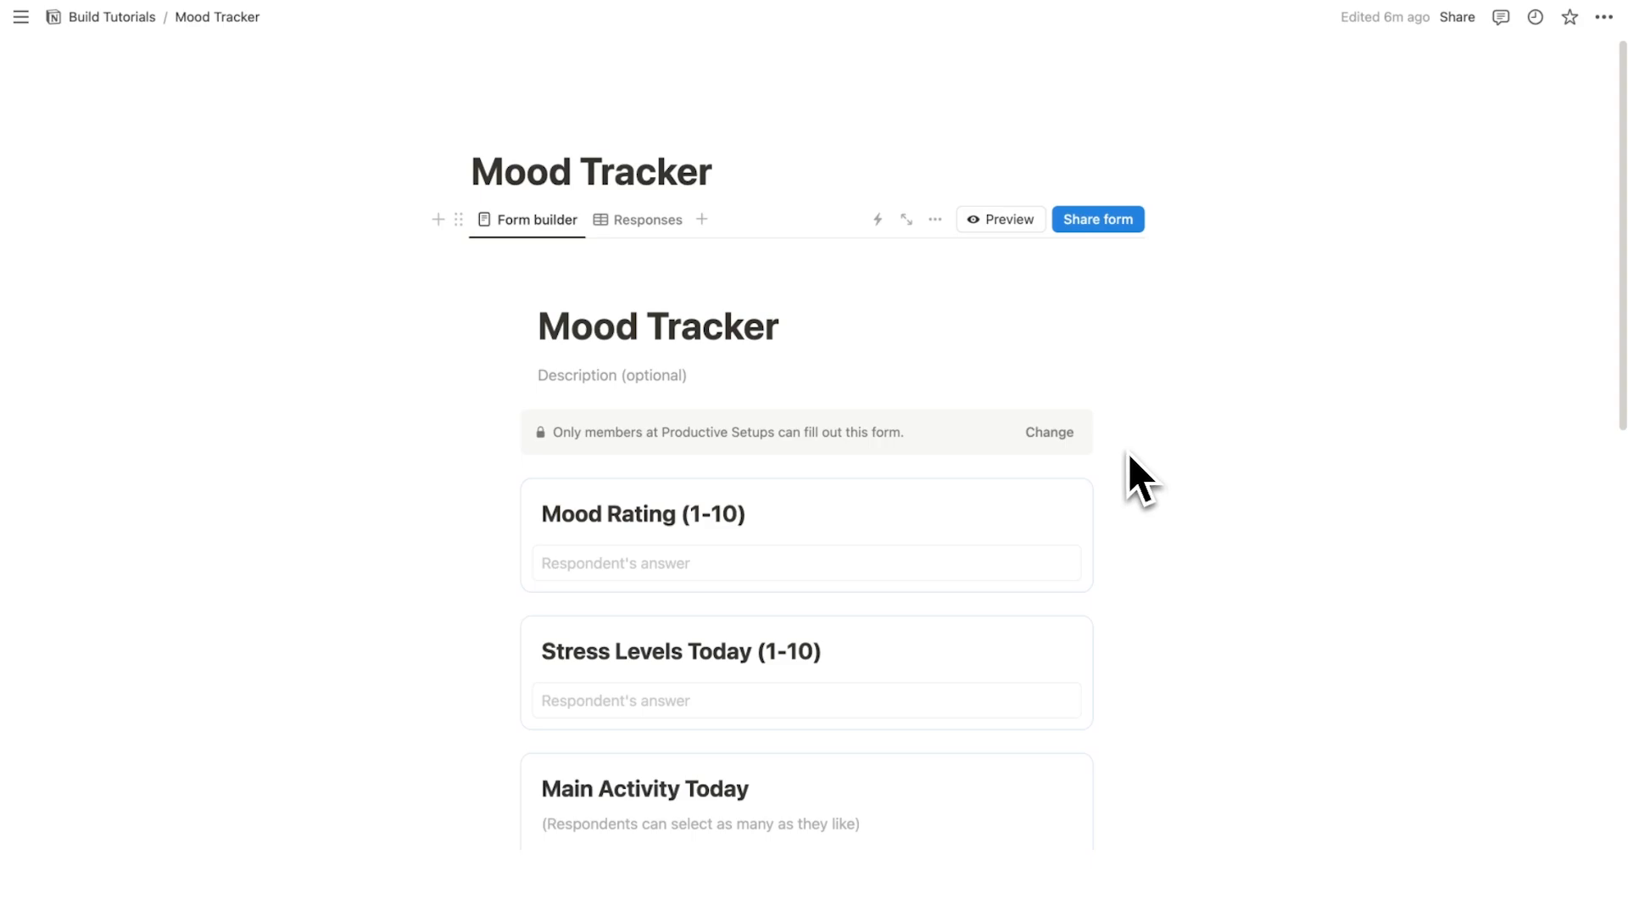
# Open the live Mood Tracker form from its share link.
pyautogui.click(1097, 219)
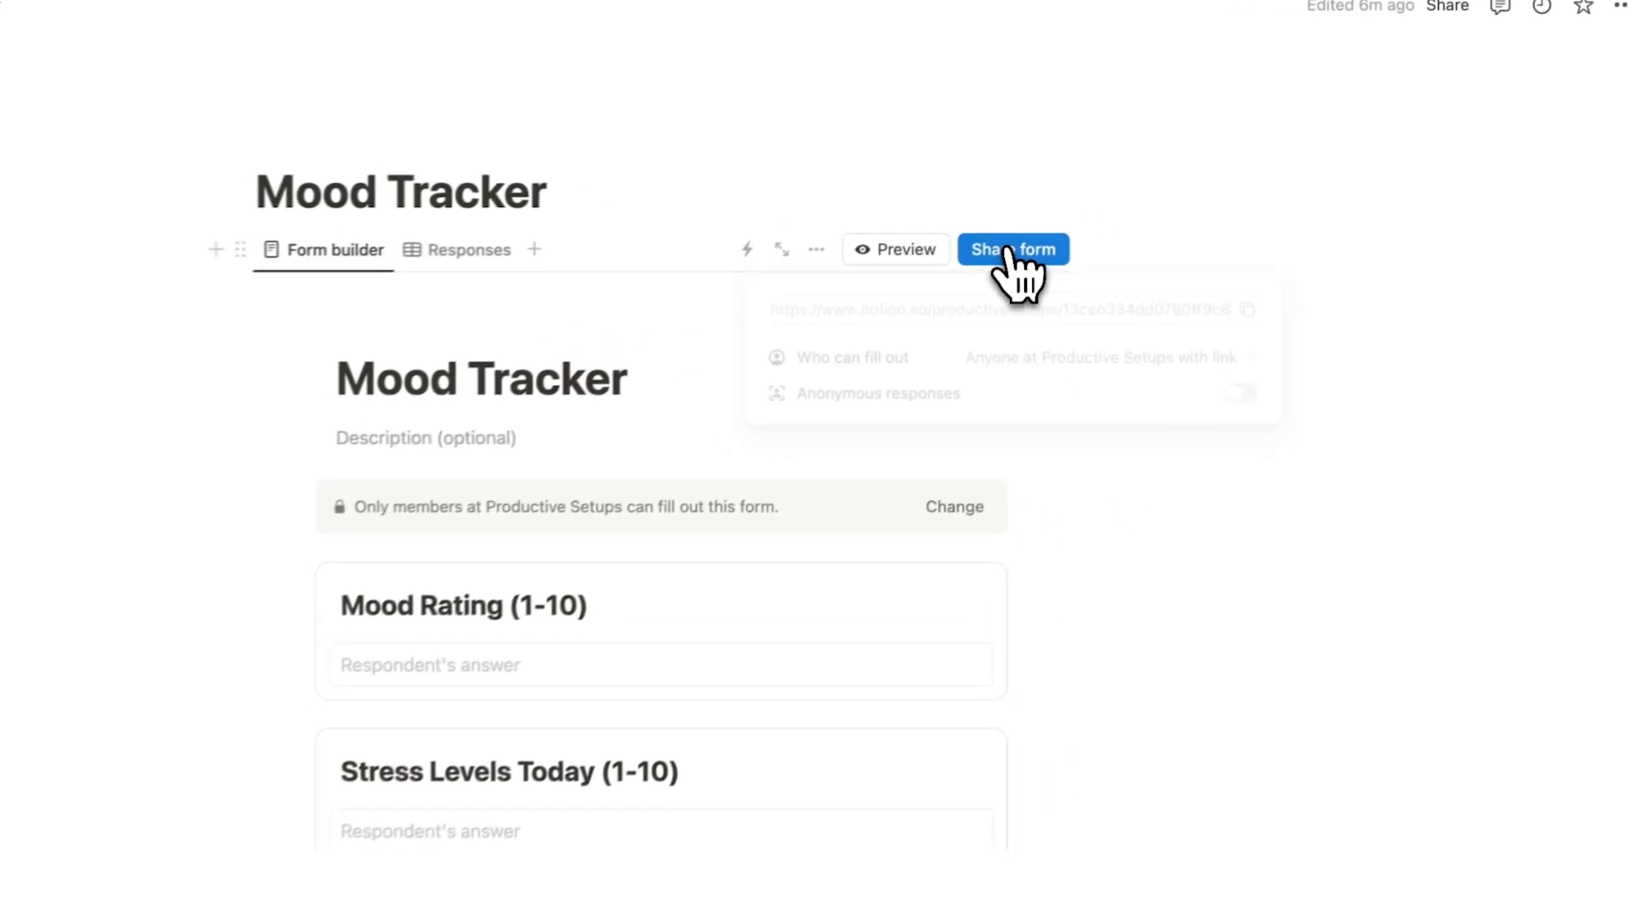
pyautogui.click(1271, 326)
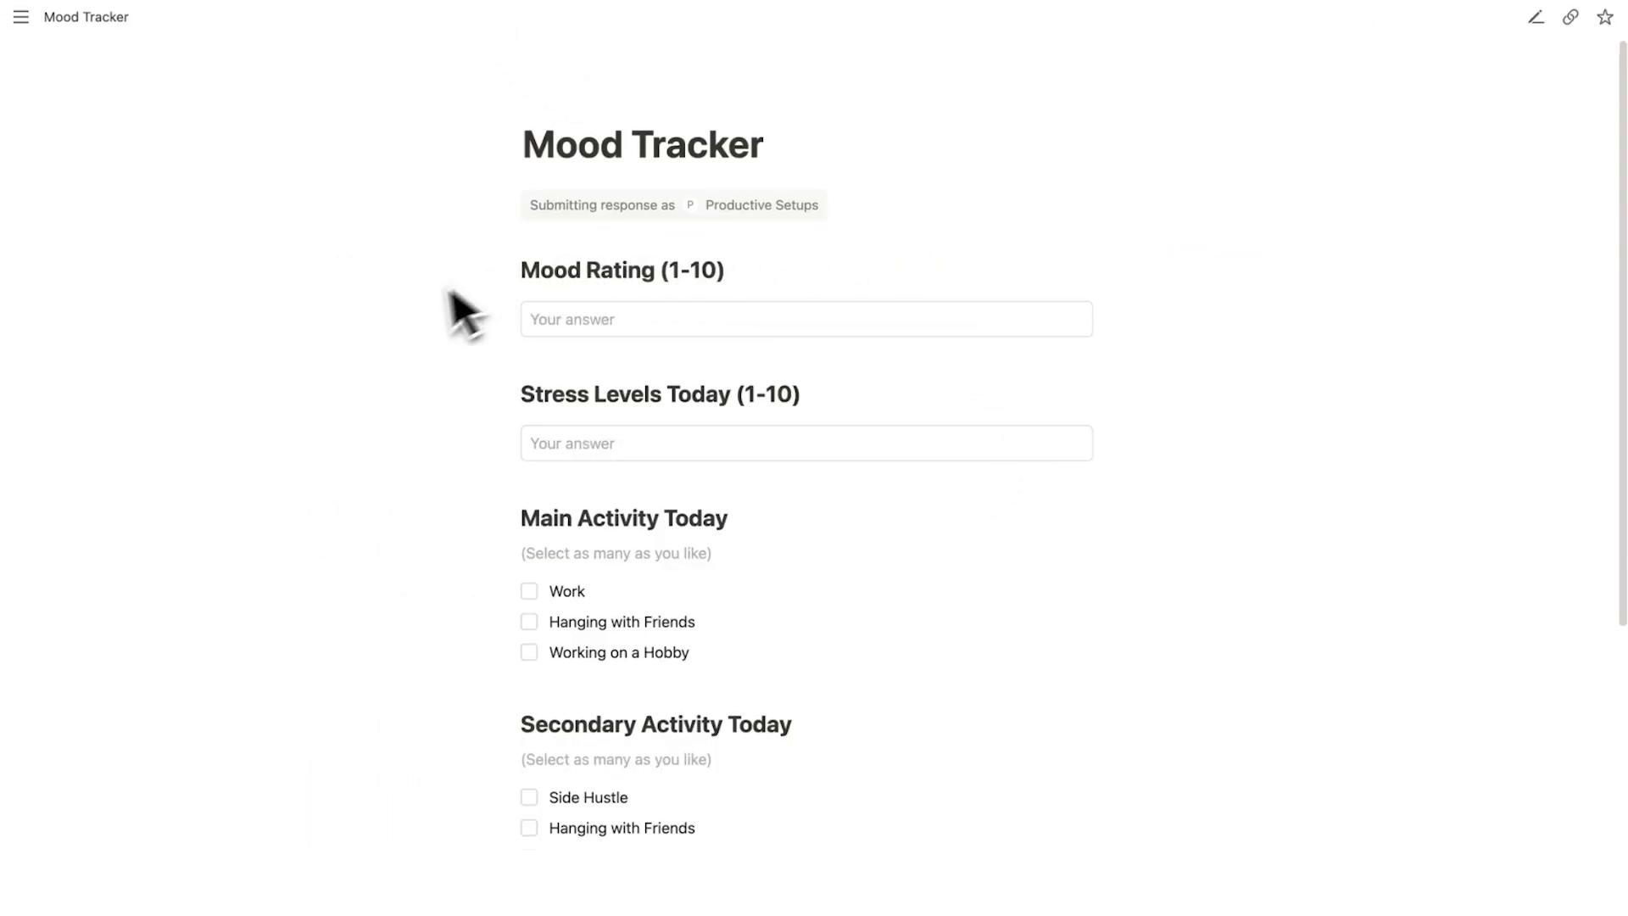
pyautogui.moveTo(1230, 524)
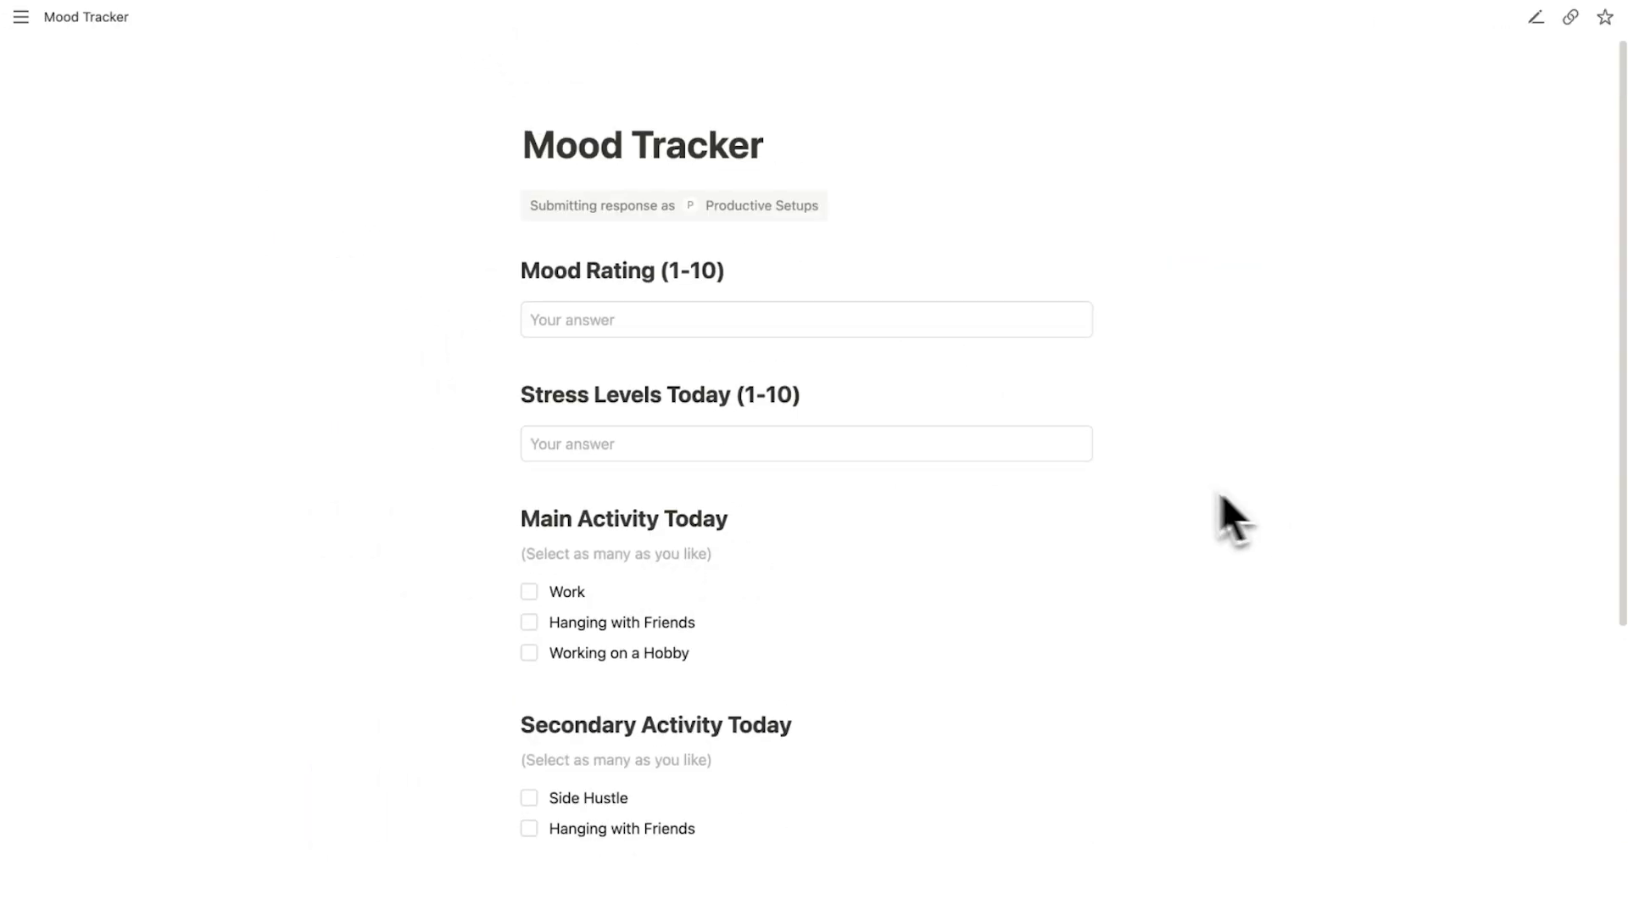
pyautogui.moveTo(753, 426)
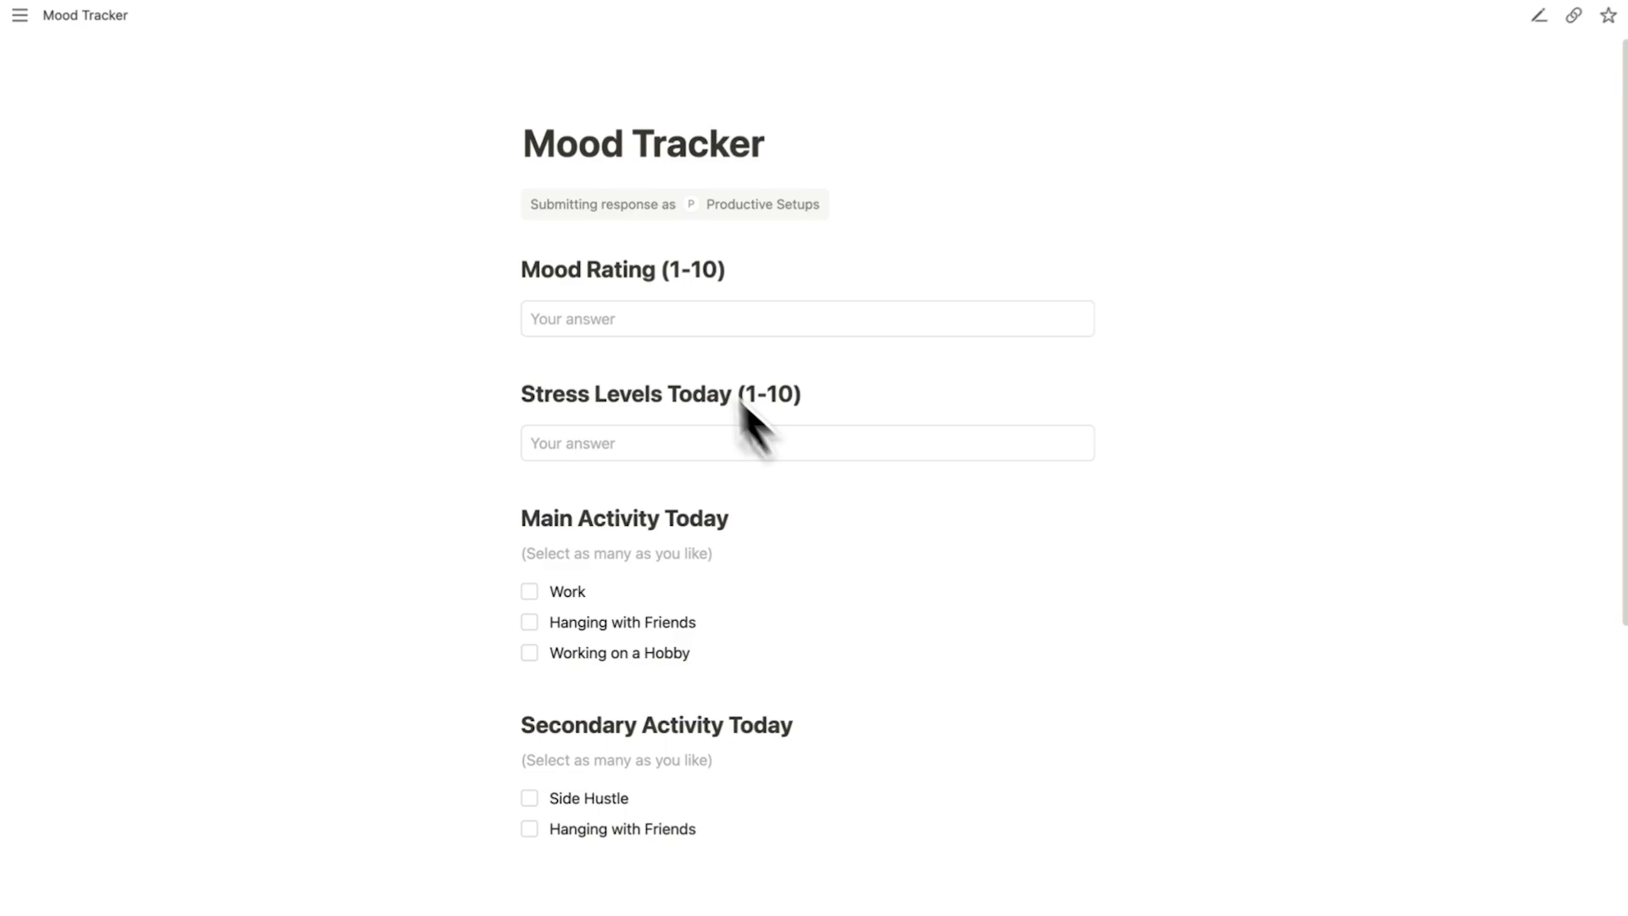
# Submit a response with rating 1, Work and Side Hustle, then return to the form builder.
pyautogui.scroll(-3)
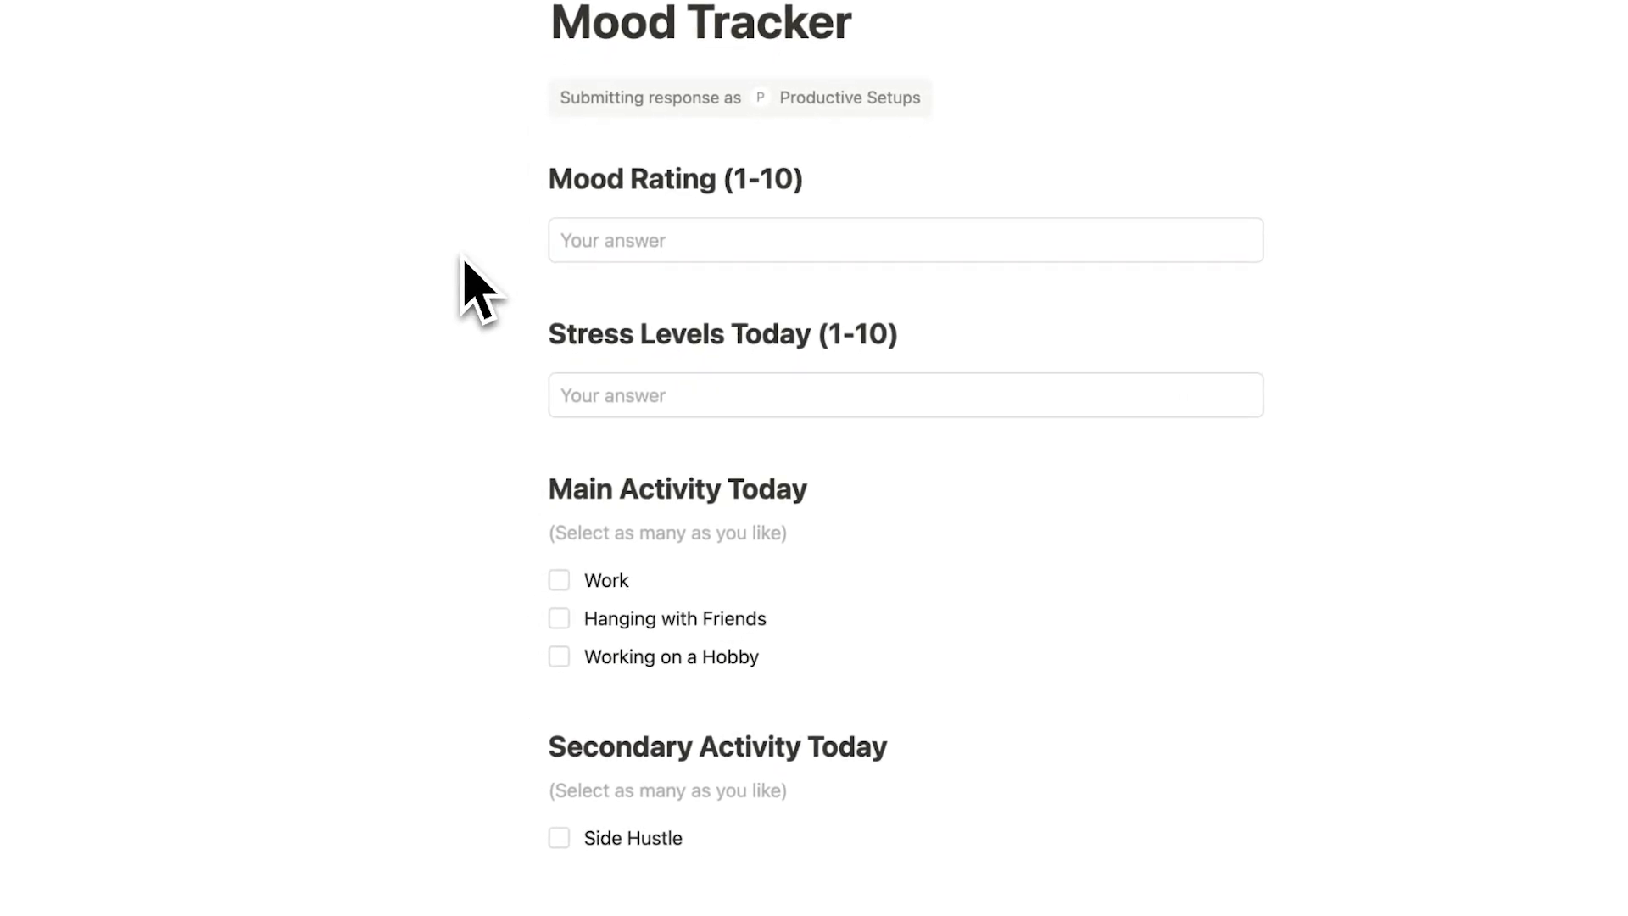
pyautogui.write('1')
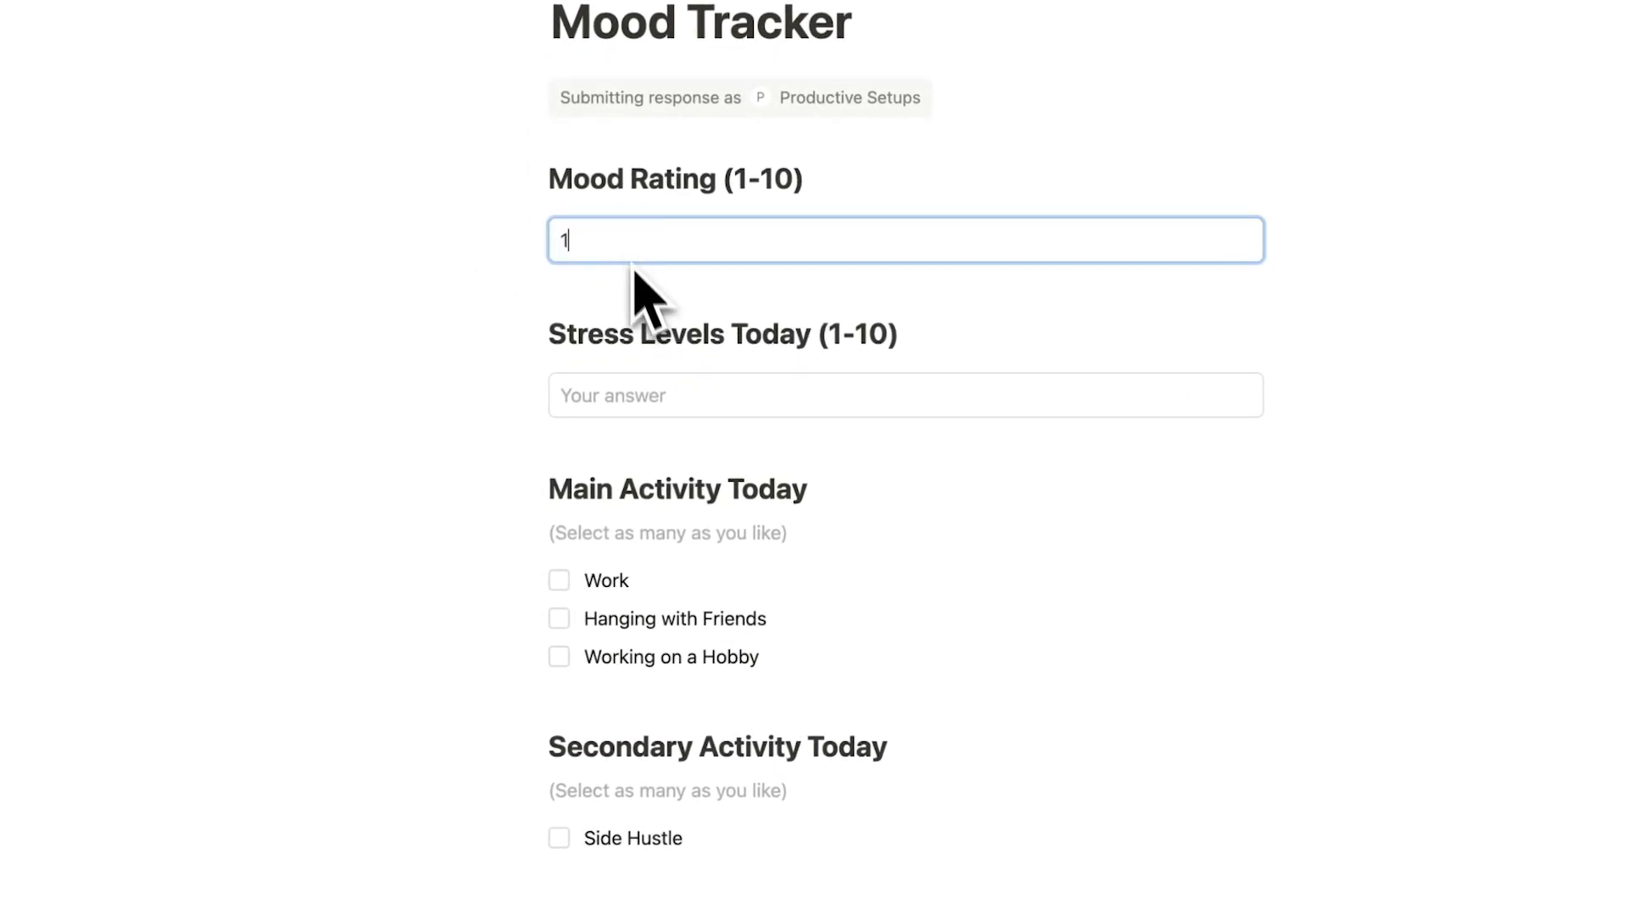
pyautogui.moveTo(675, 311)
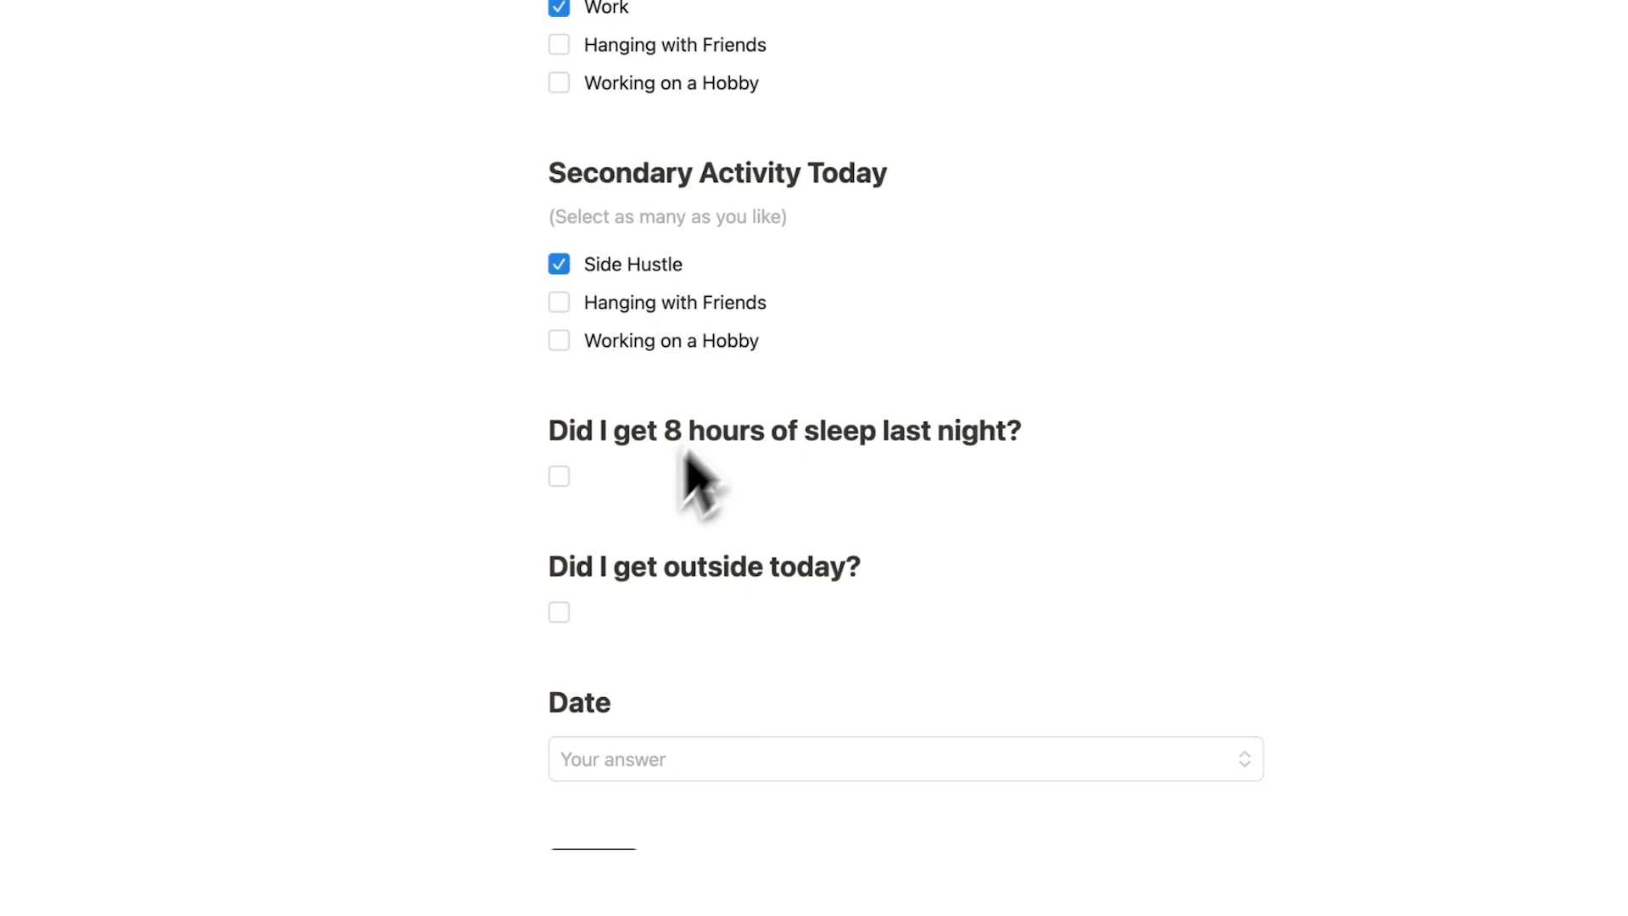
pyautogui.click(903, 759)
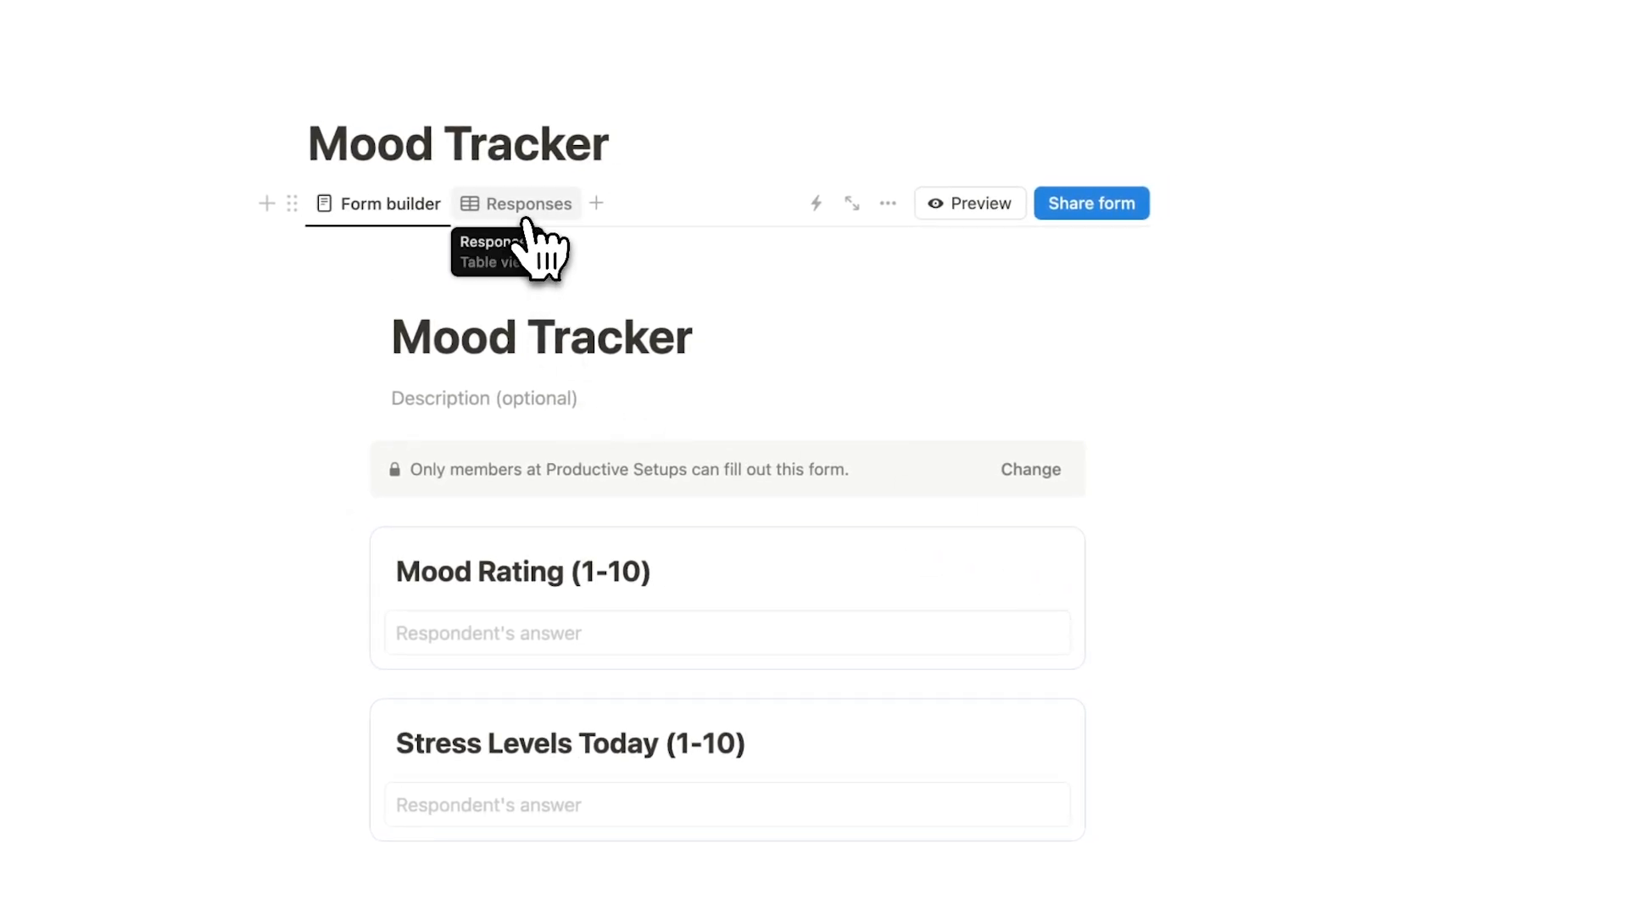
# Show the Responses table at full page width and scroll across its columns.
pyautogui.click(528, 203)
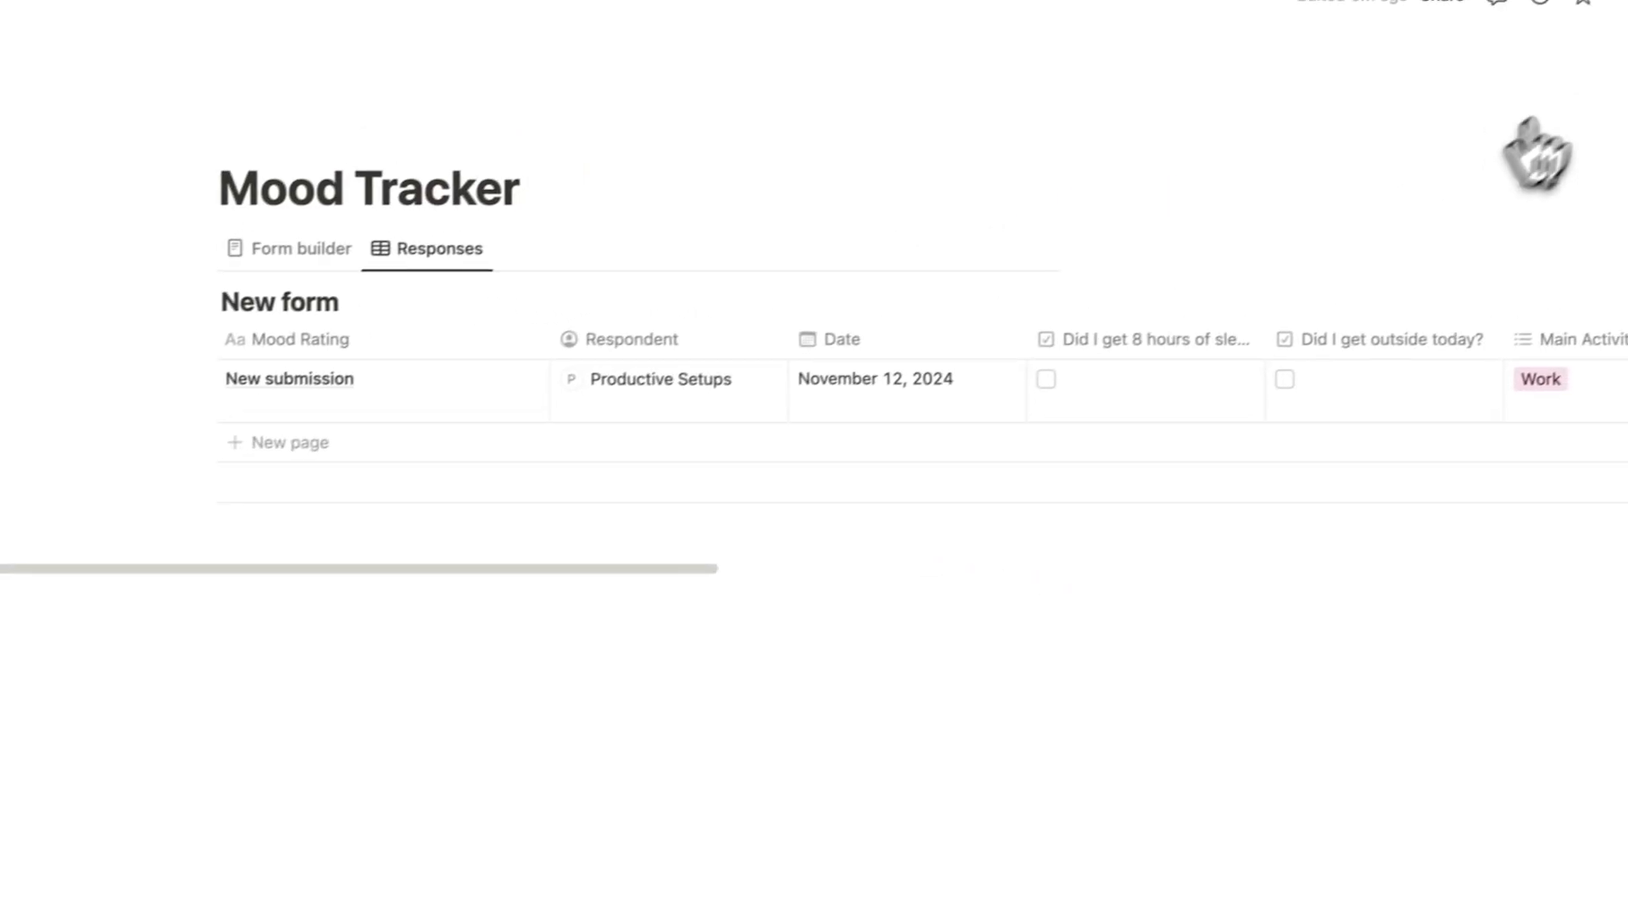
pyautogui.click(1598, 9)
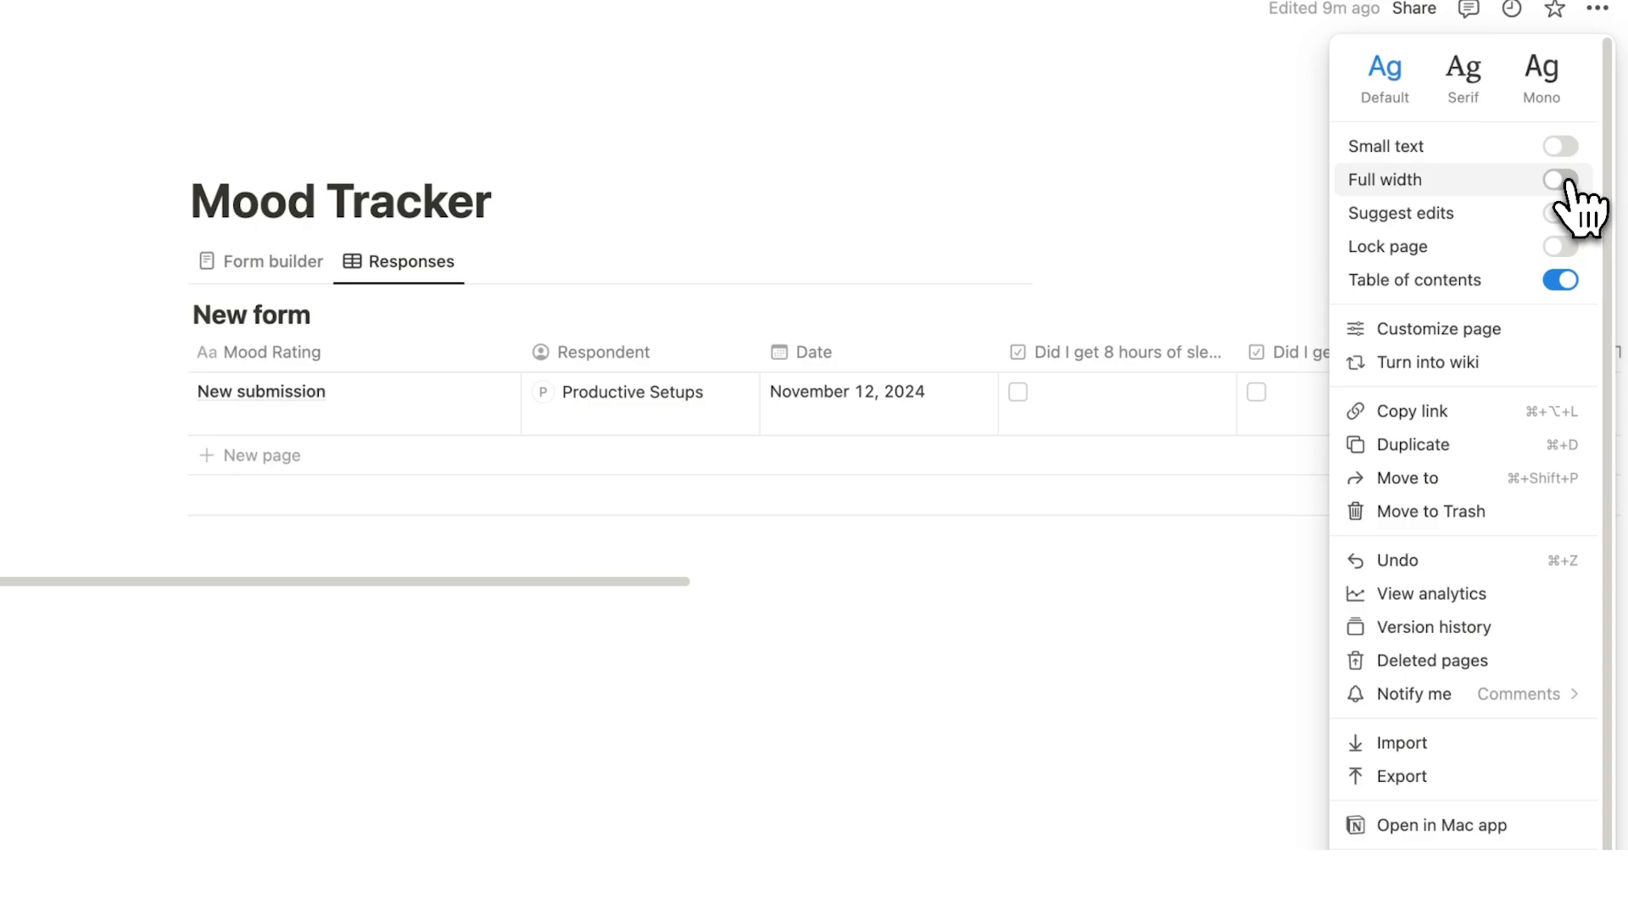
pyautogui.click(1559, 180)
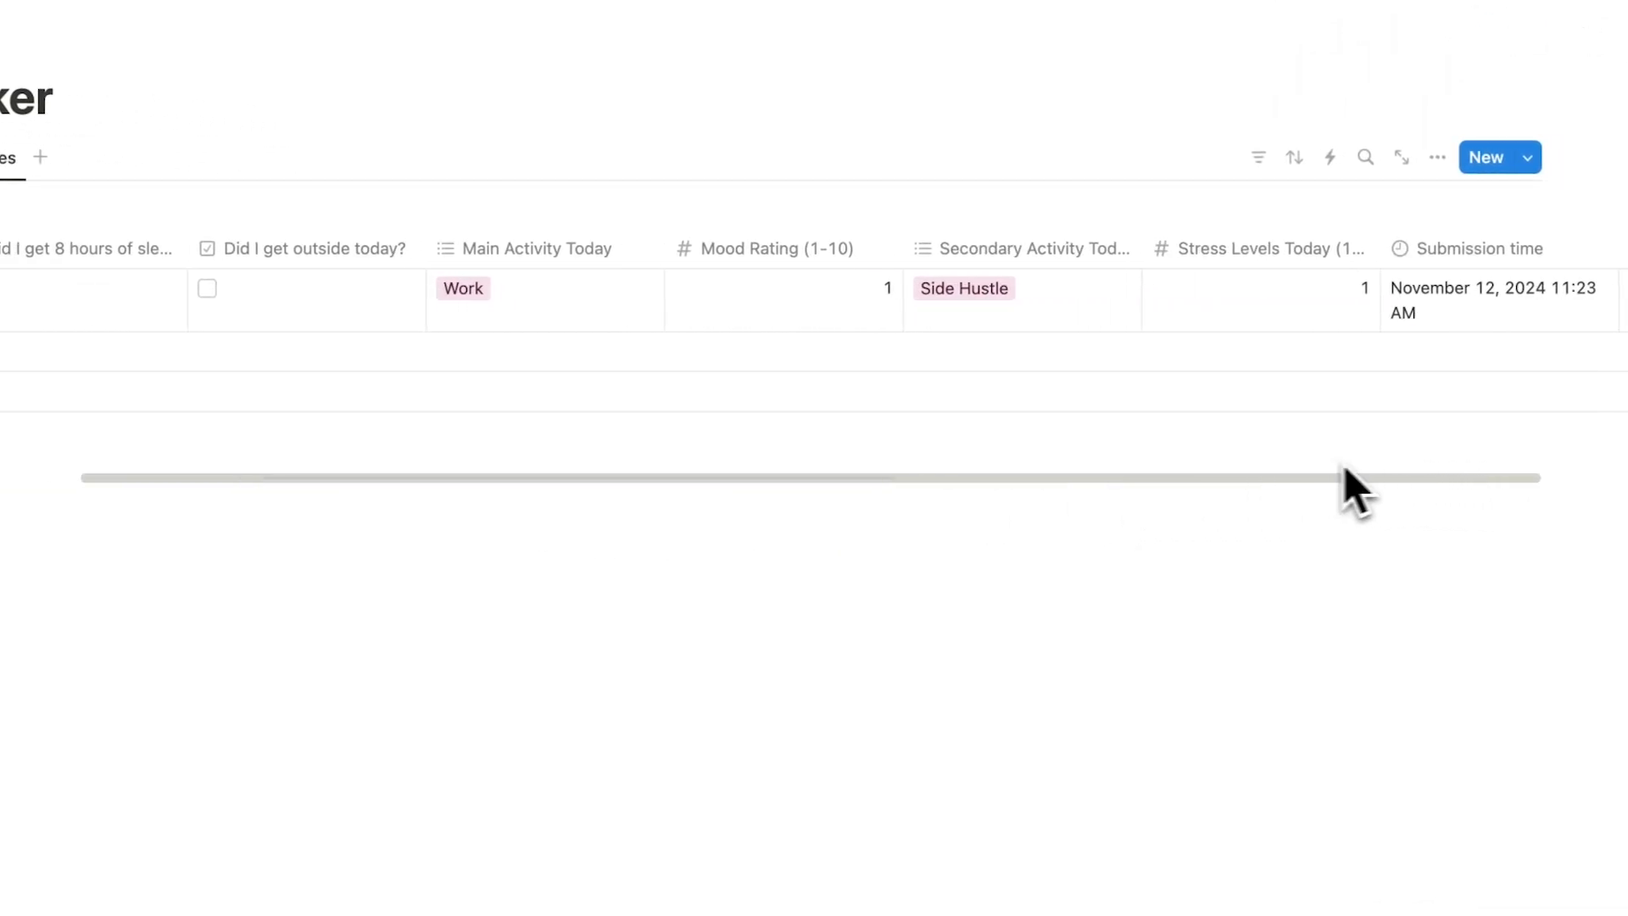
pyautogui.hscroll(-3)
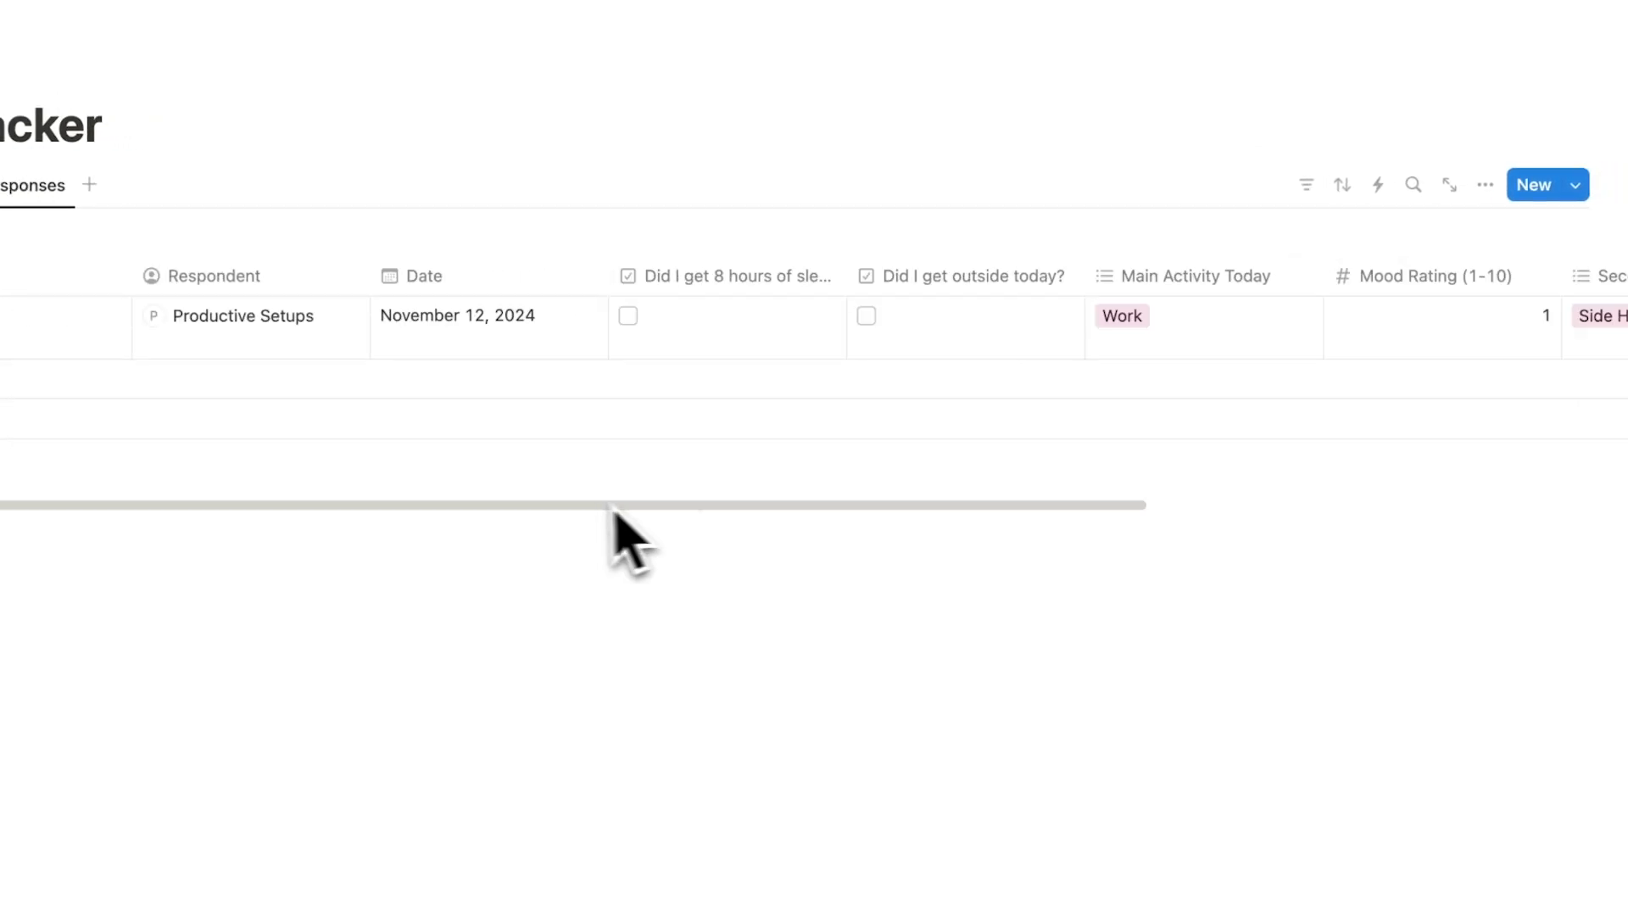
pyautogui.moveTo(612, 504); pyautogui.dragTo(1392, 505)
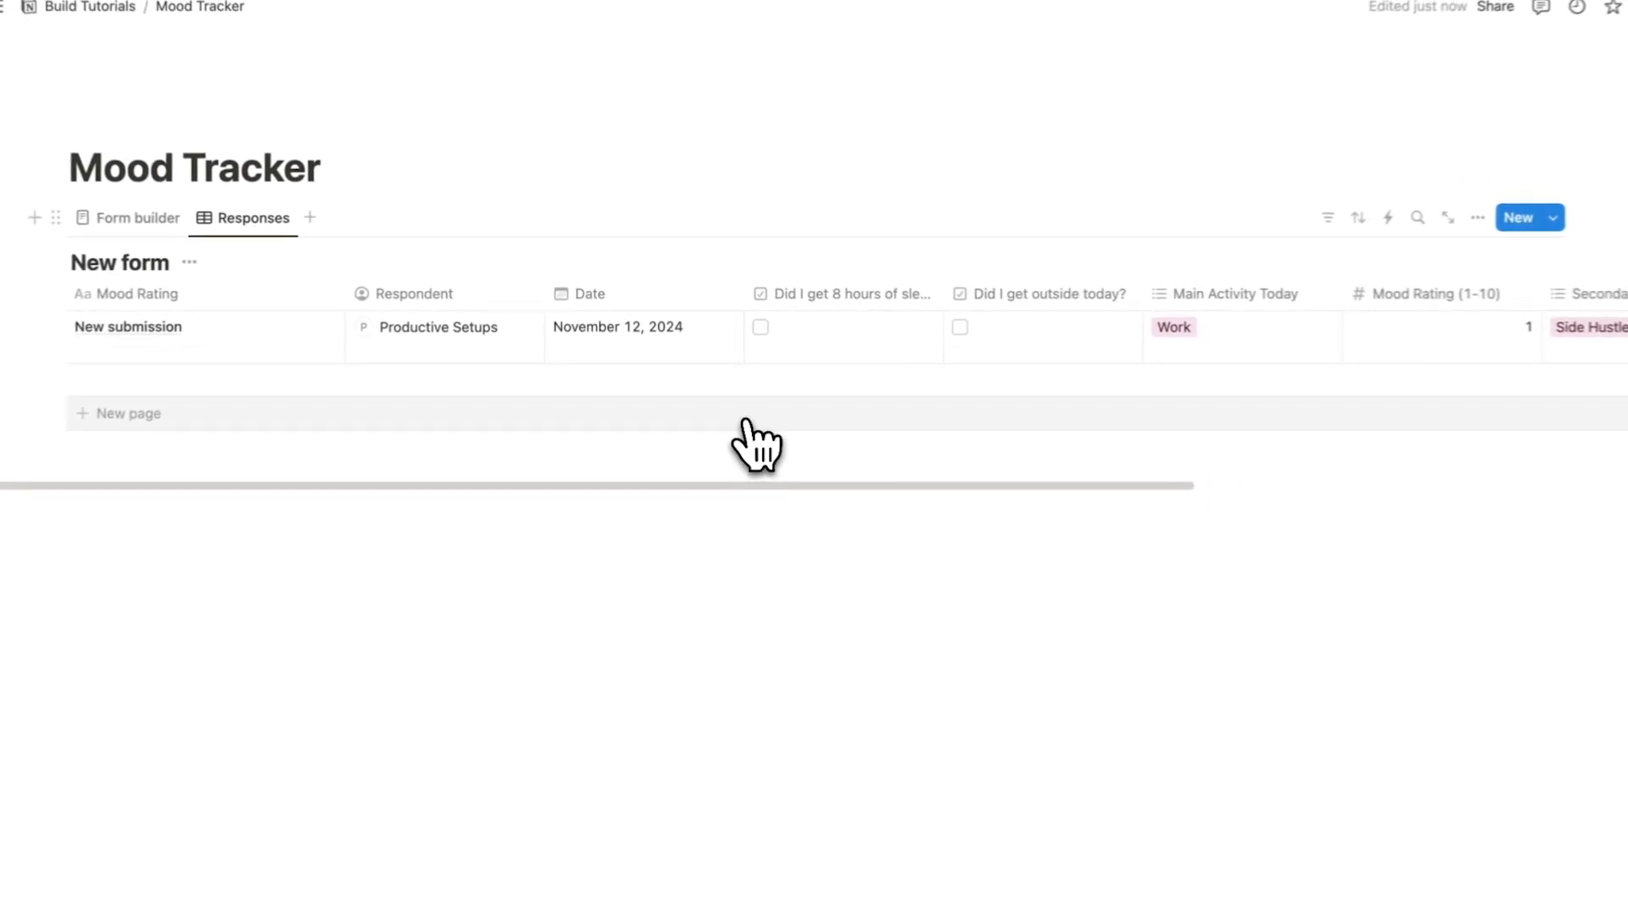
# Open the Respondent and Date column options to hide them from the table.
pyautogui.click(412, 292)
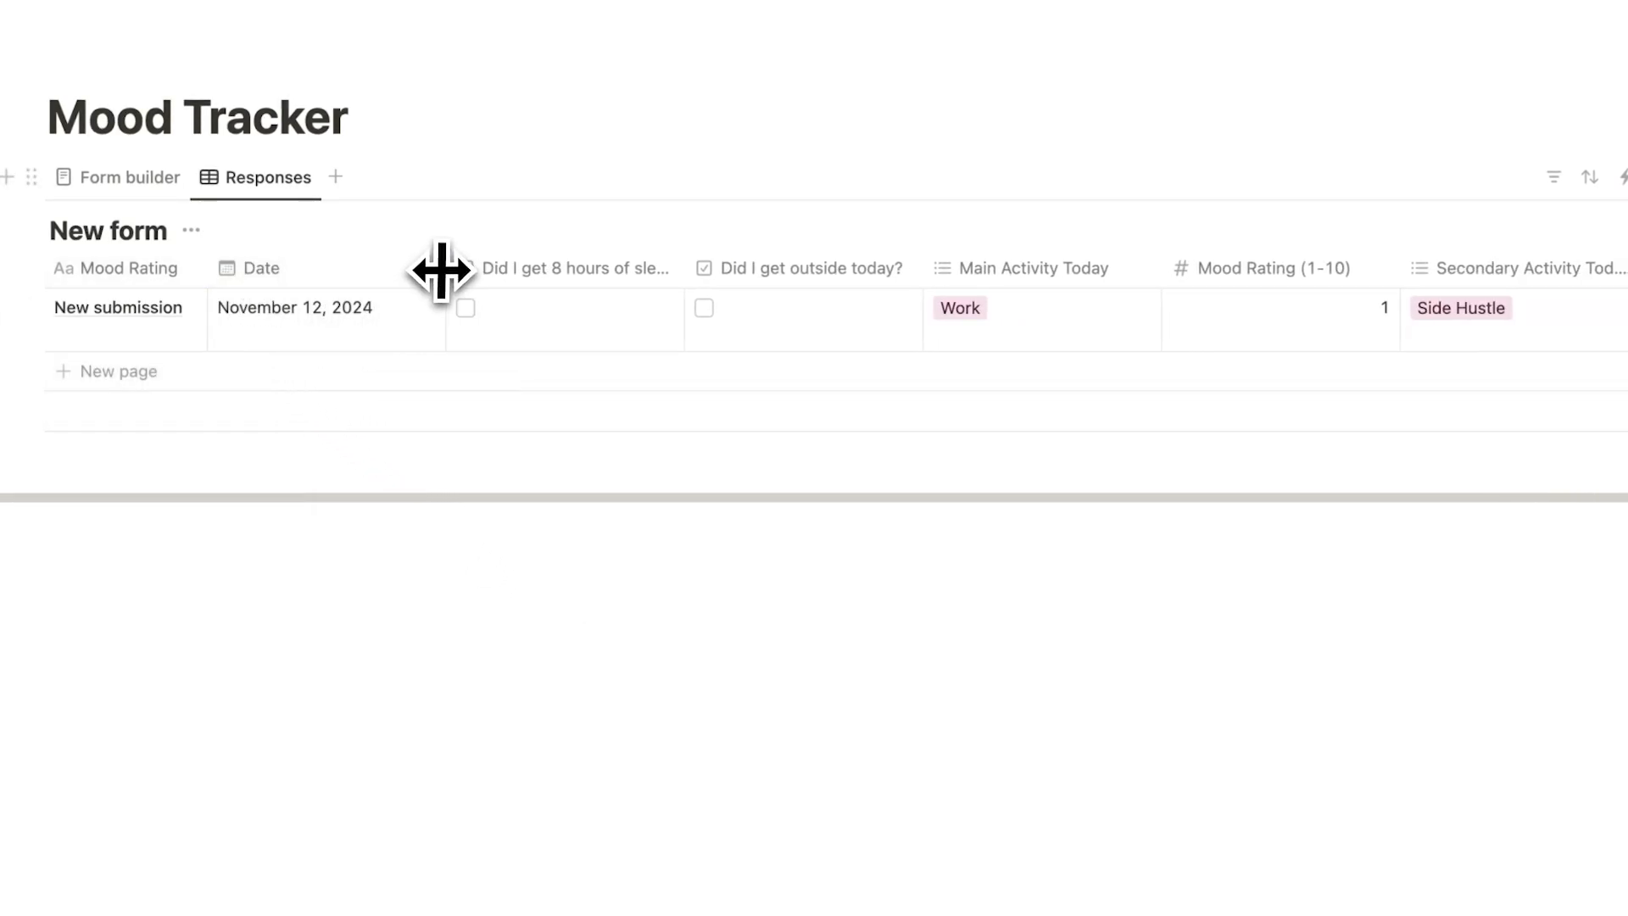
pyautogui.click(261, 268)
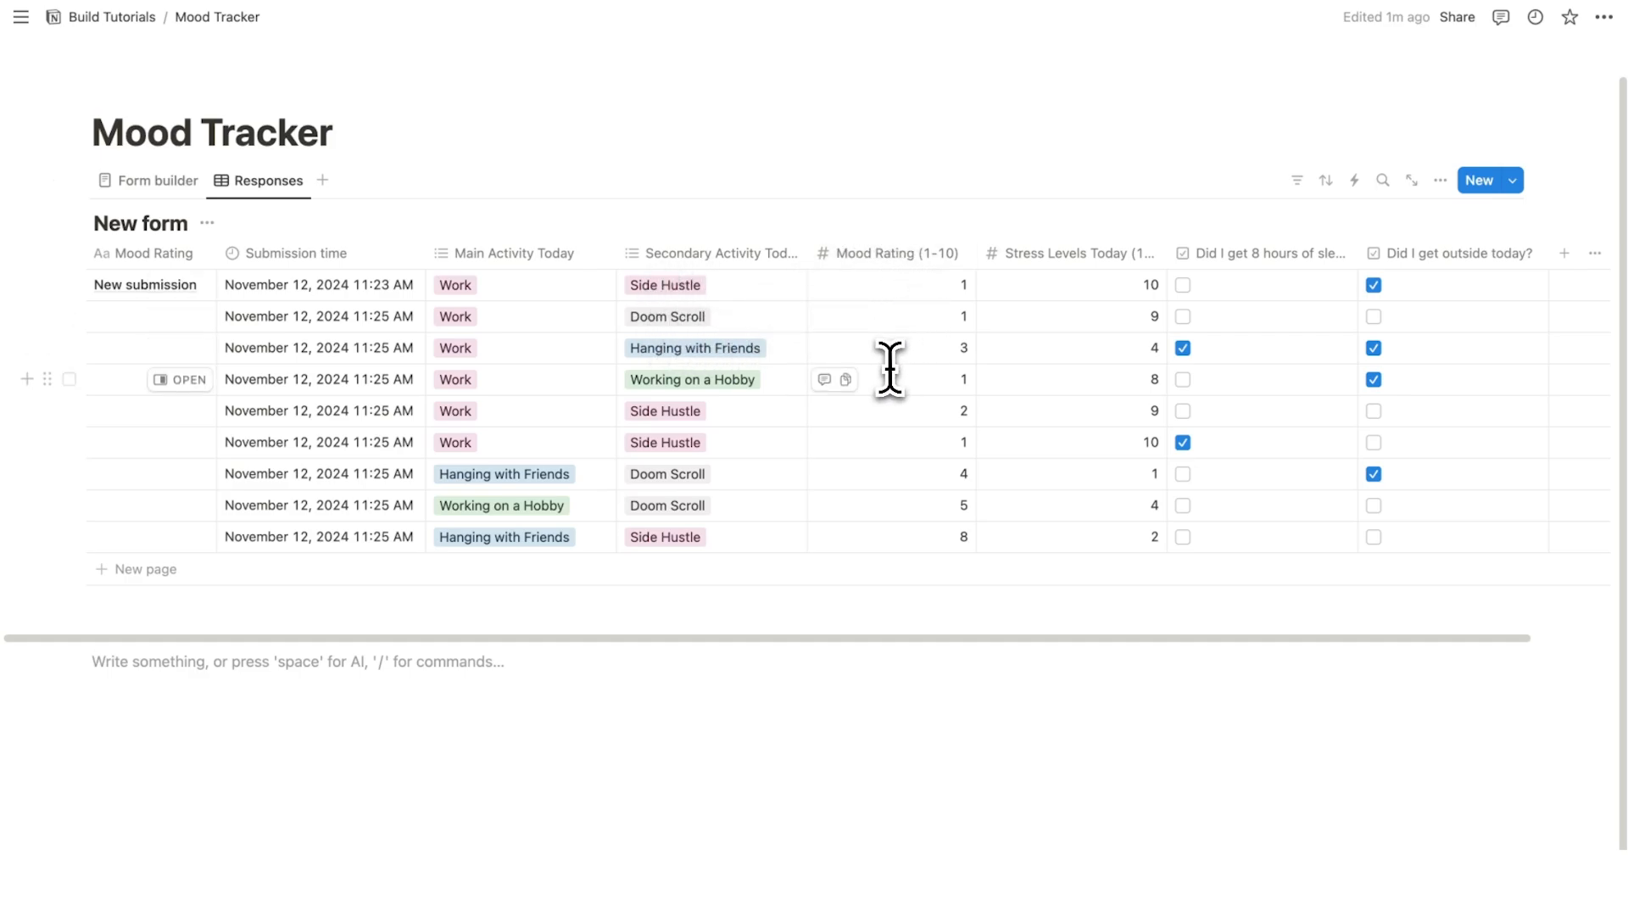
pyautogui.moveTo(889, 369)
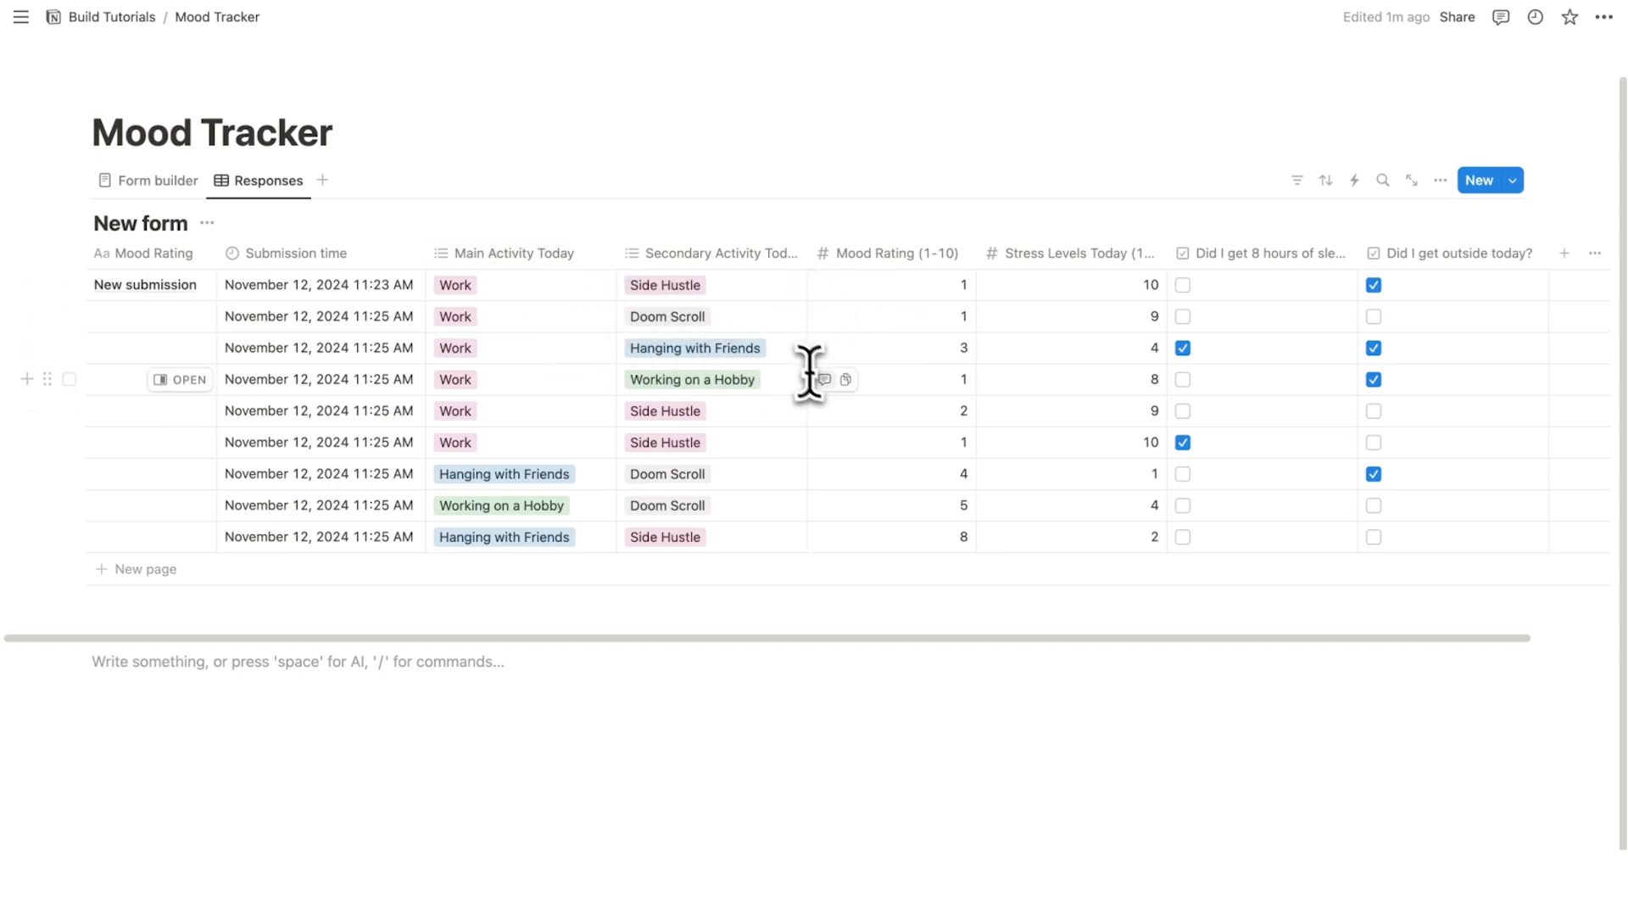
pyautogui.moveTo(935, 348)
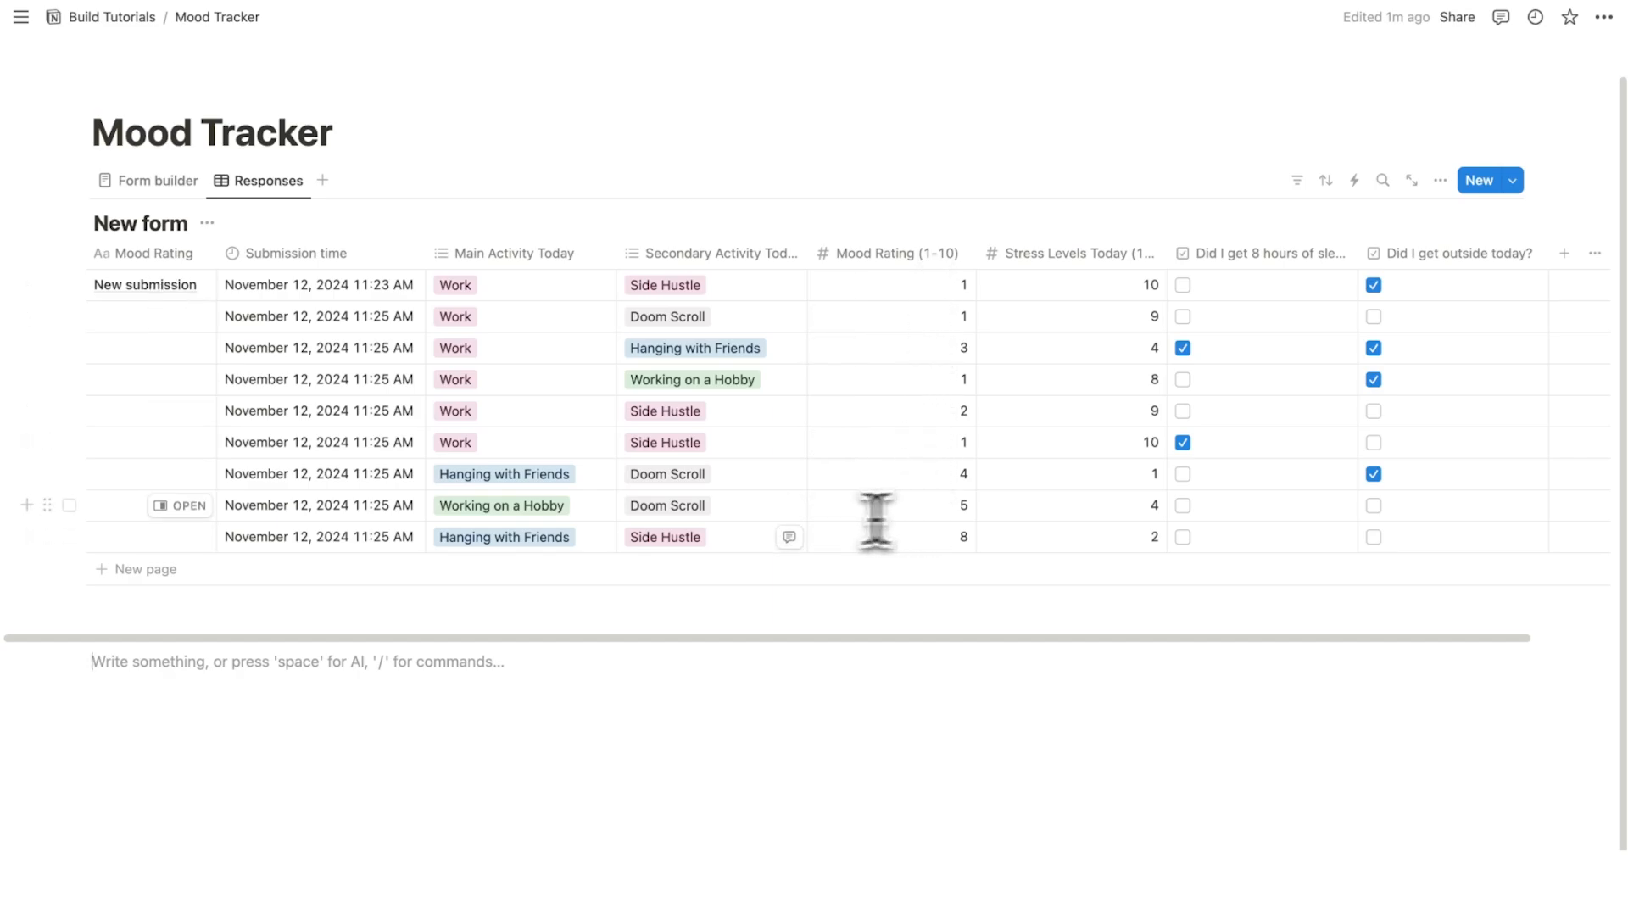
pyautogui.moveTo(540, 509)
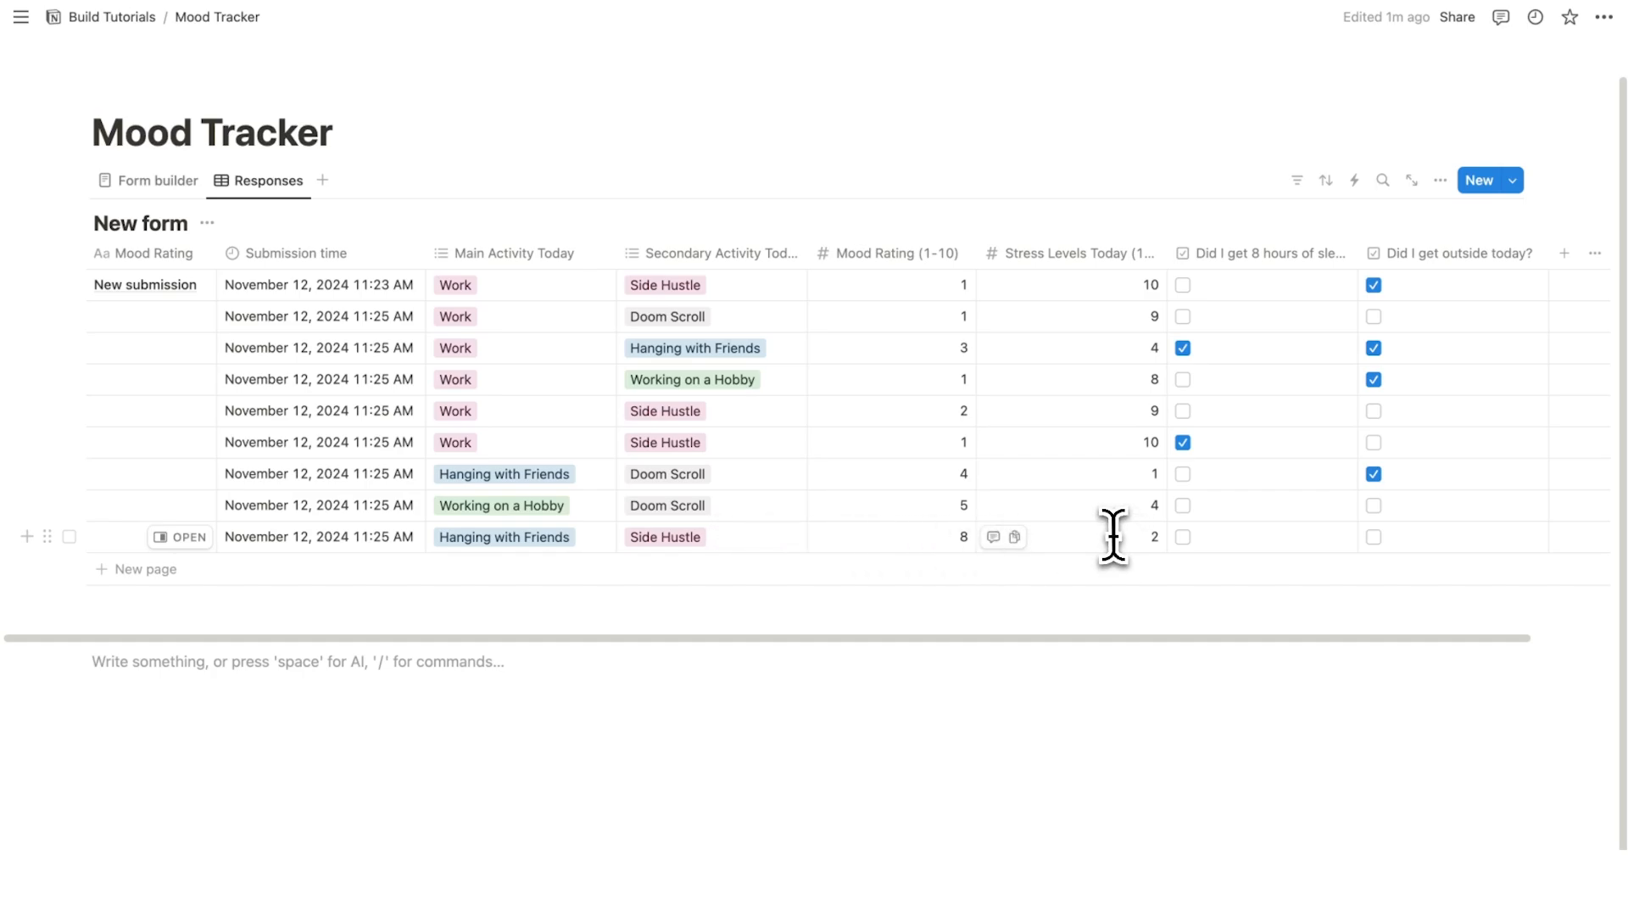
pyautogui.moveTo(726, 410)
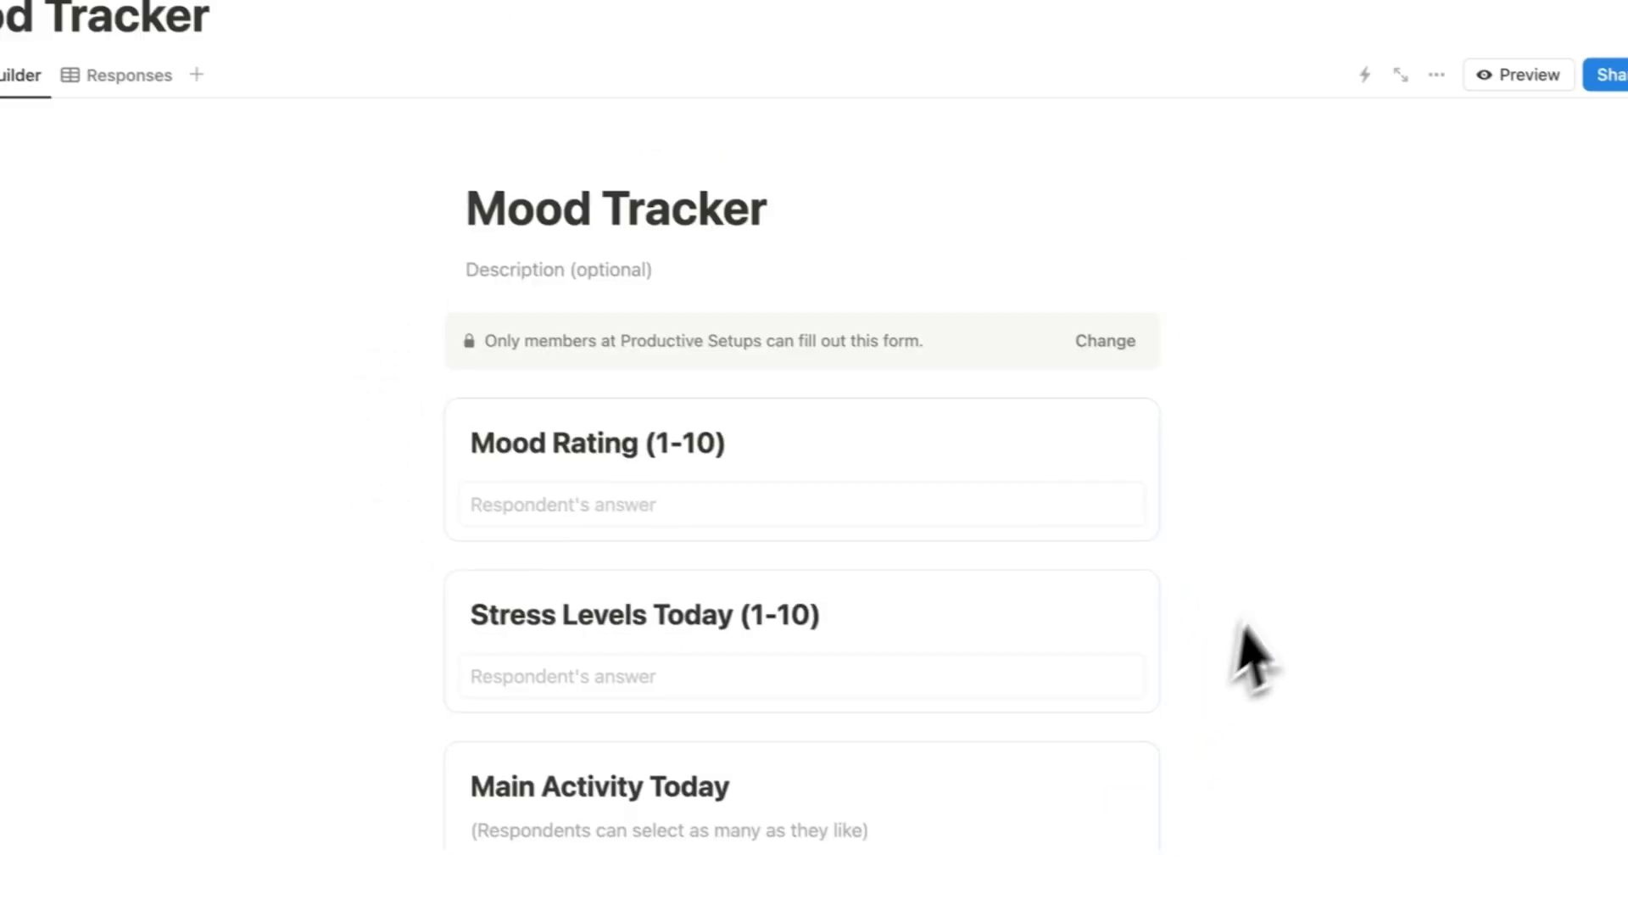
# Return to the Mood Tracker Responses table holding nine entries.
pyautogui.click(129, 74)
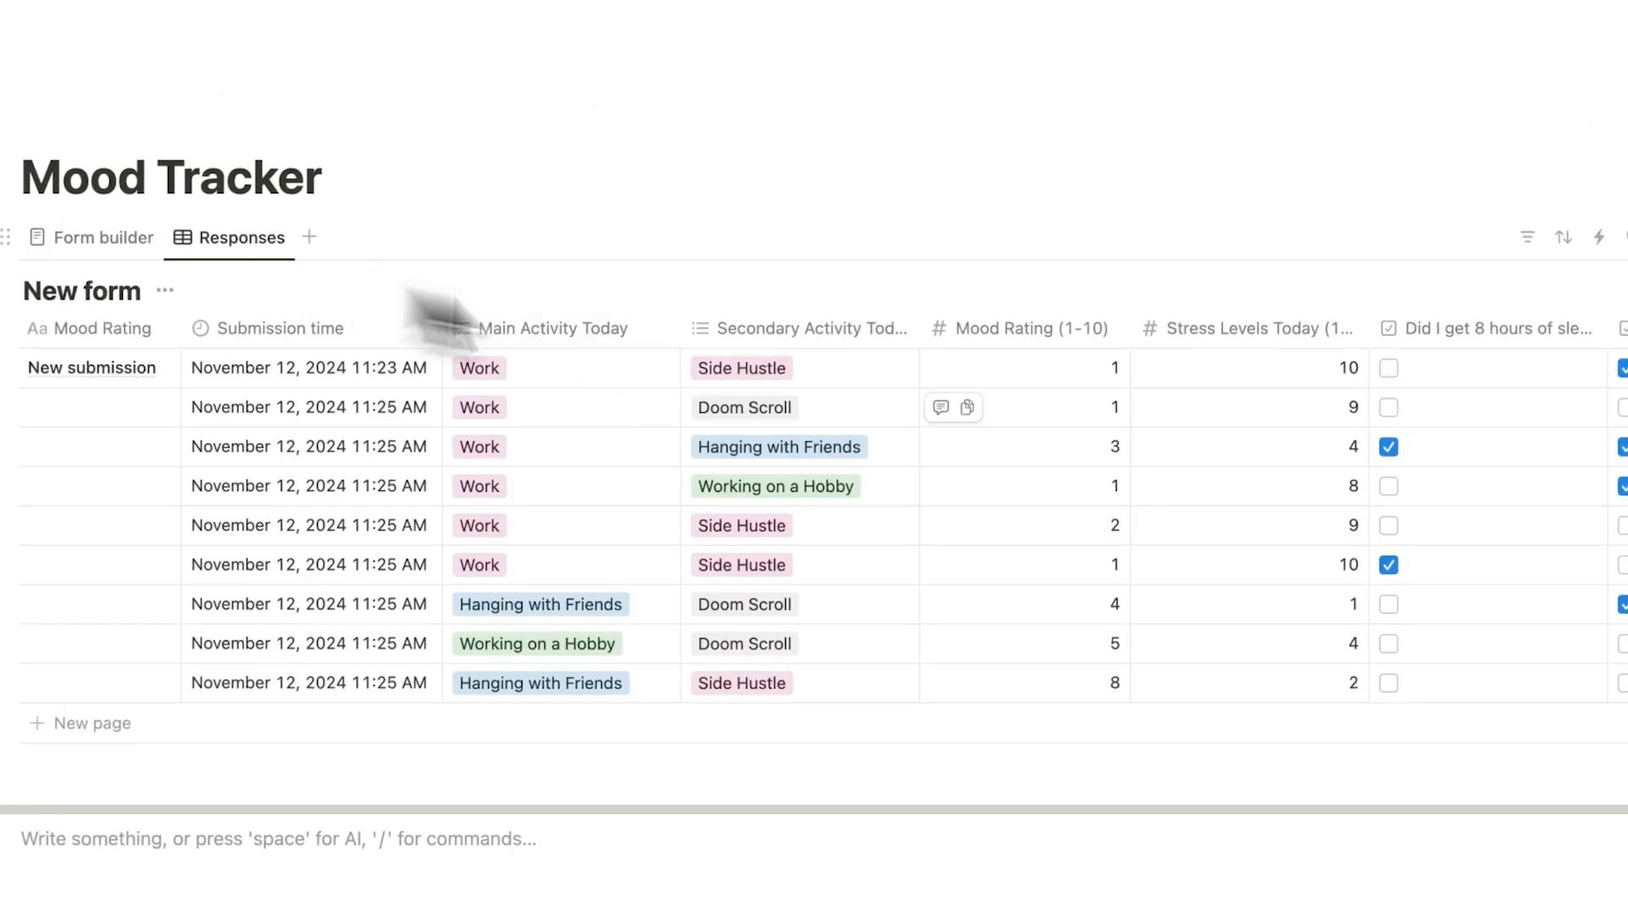